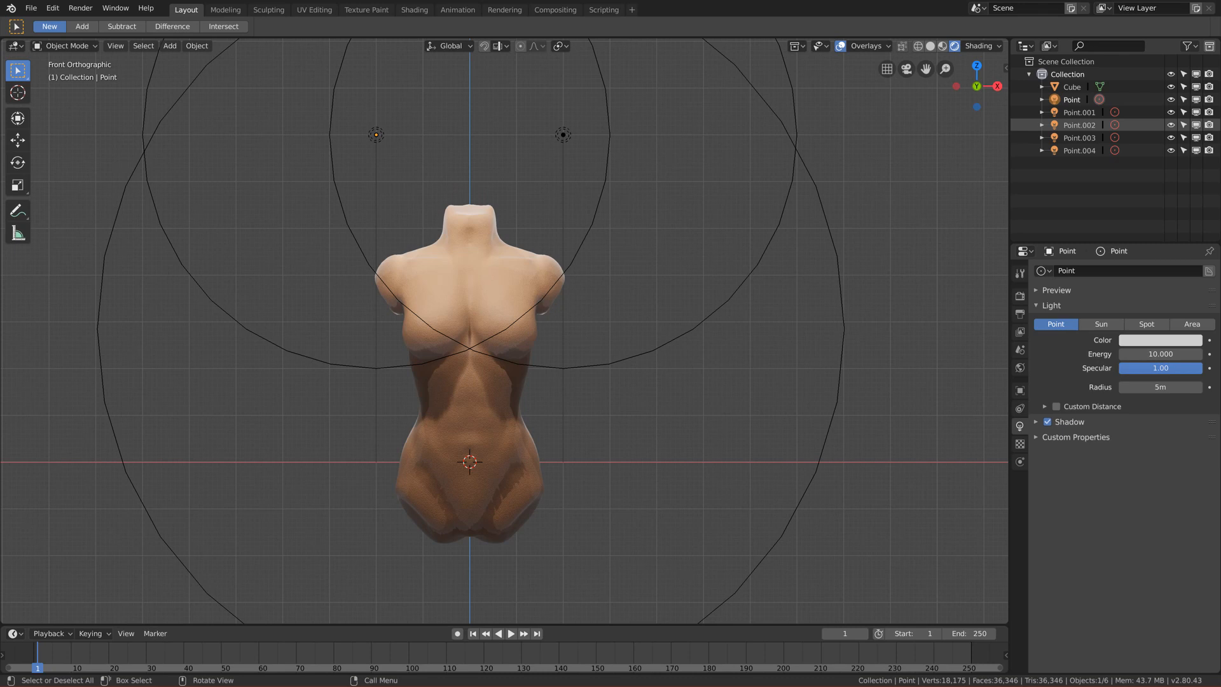
mouse_move(77, 164)
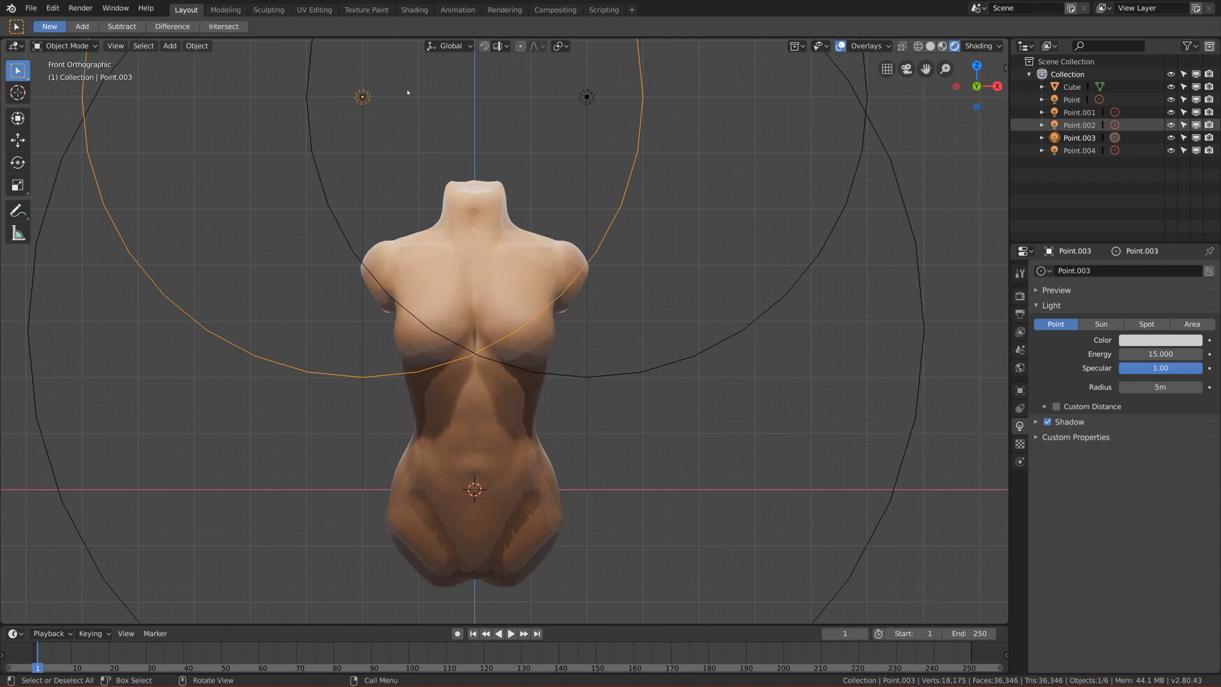
mouse_move(415, 8)
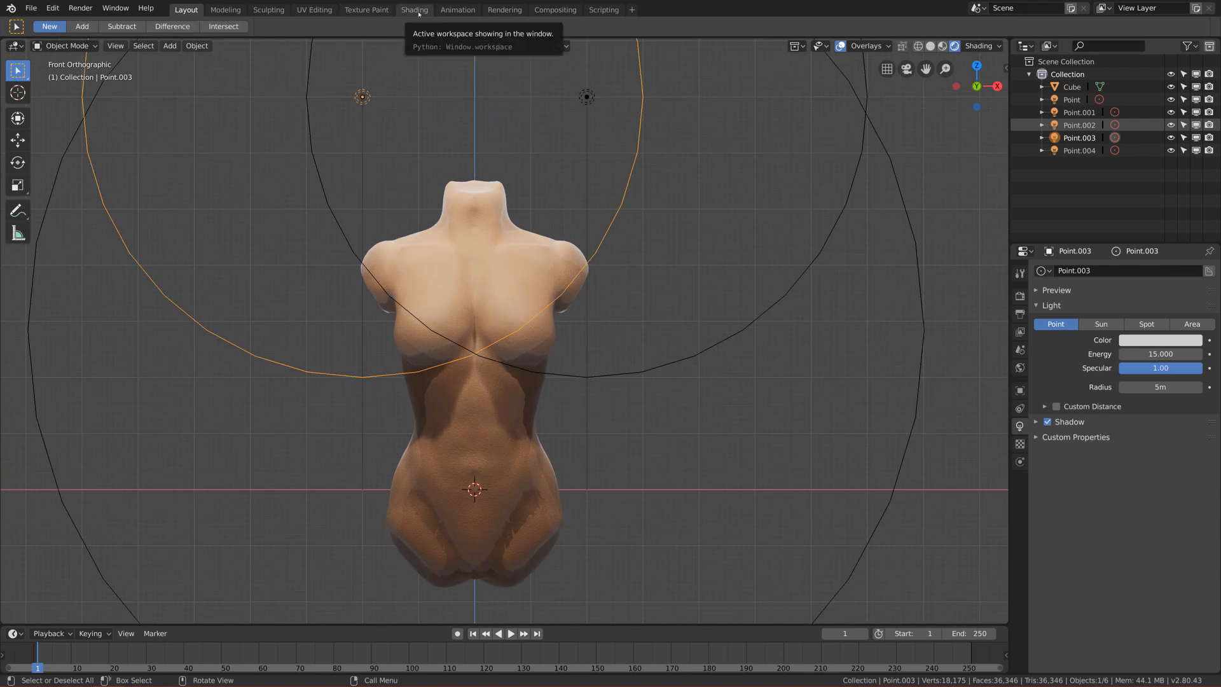
Switch to the Shading workspace and zoom out to view the whole Skin_Stylized node tree
left_click(415, 9)
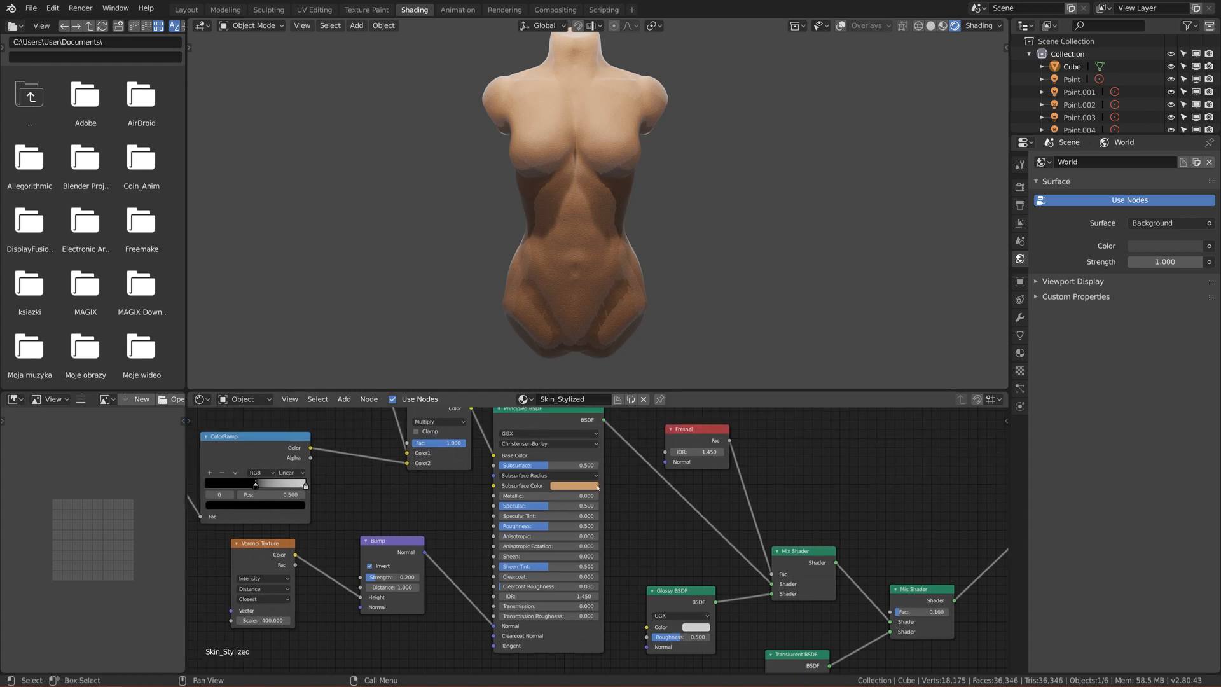
scroll("down", 3)
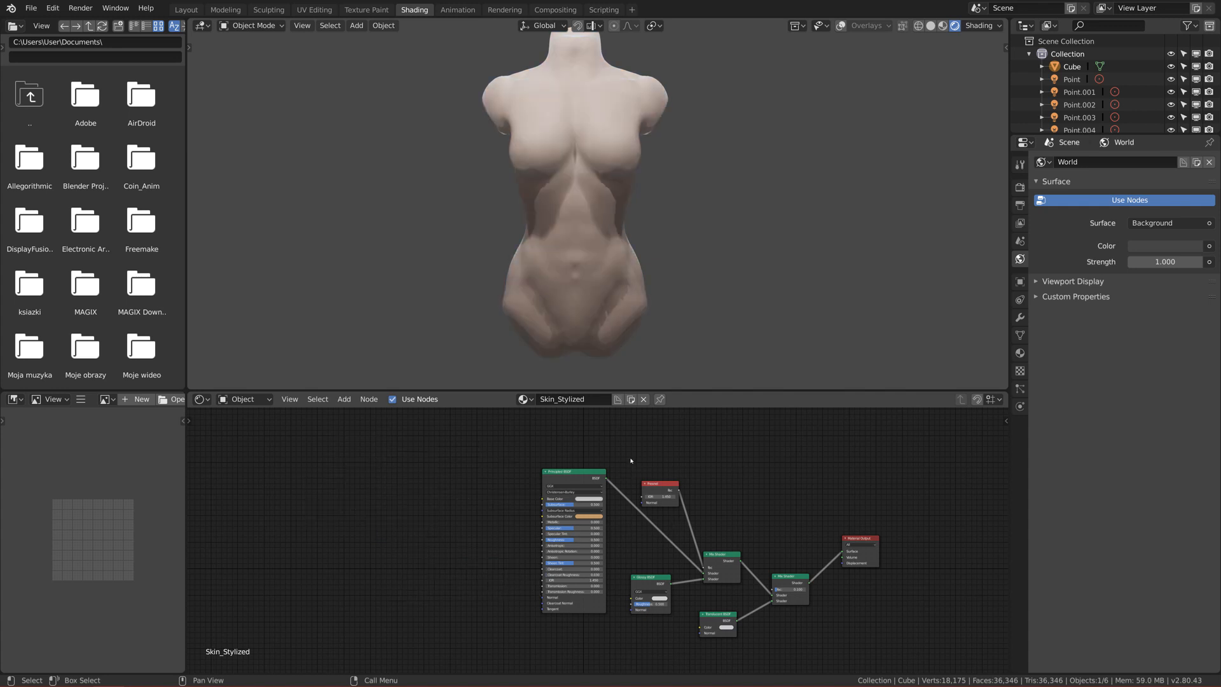
Delete the extra ramp, Voronoi and bump nodes, leaving Principled BSDF wired to Material Output
left_click_drag(630, 456, 885, 650)
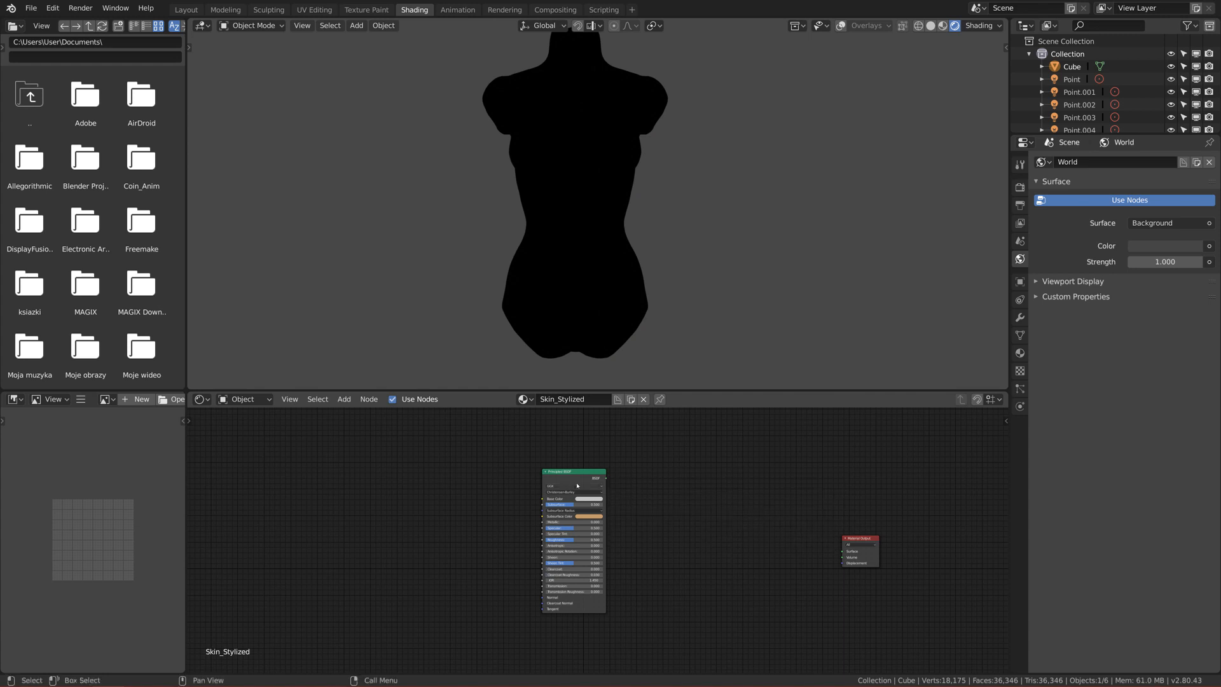
left_click_drag(603, 477, 840, 549)
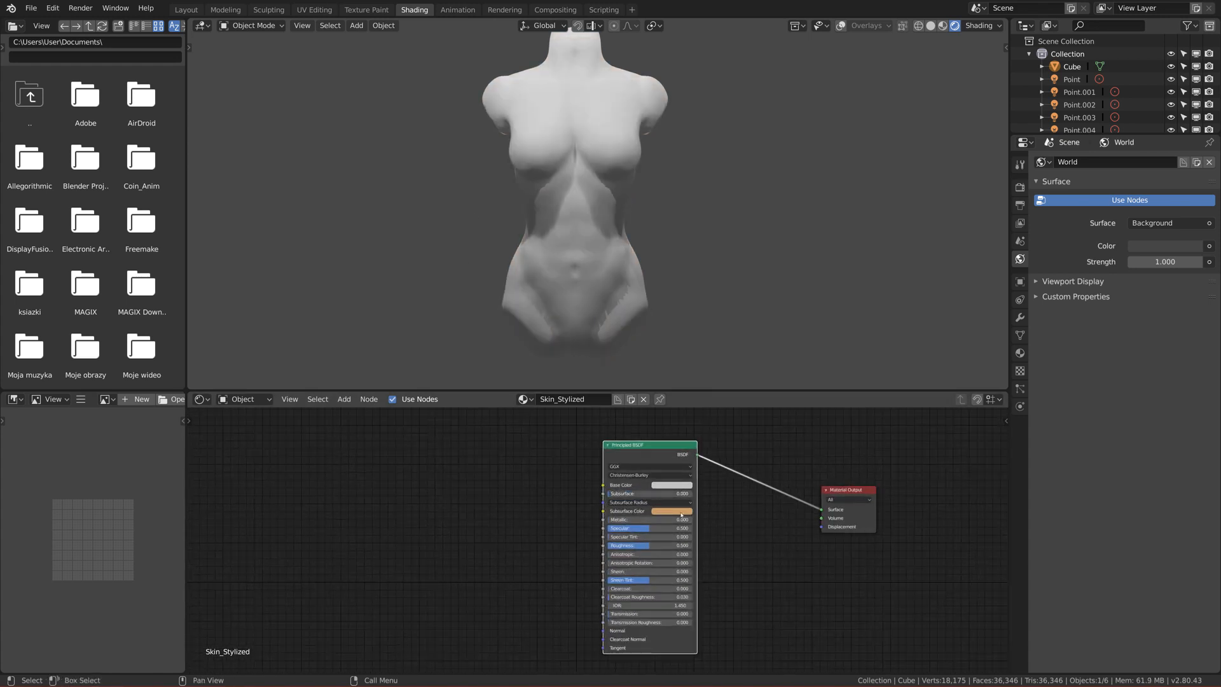
left_click(670, 484)
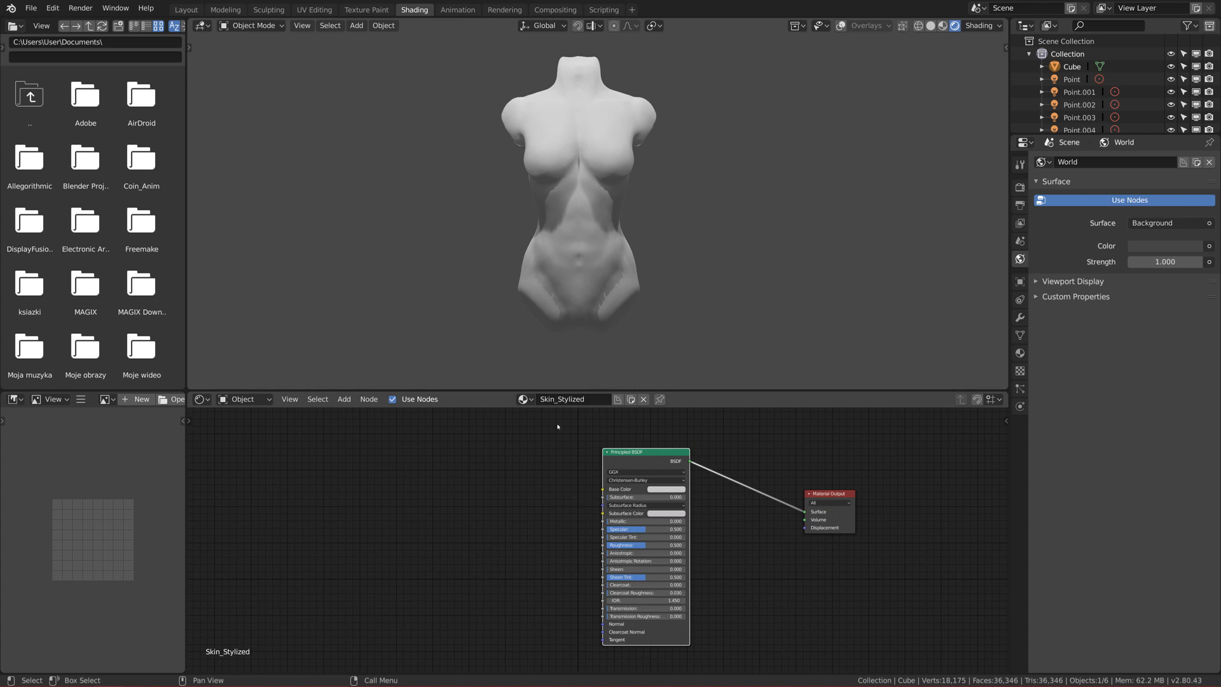
left_click_drag(558, 427, 886, 664)
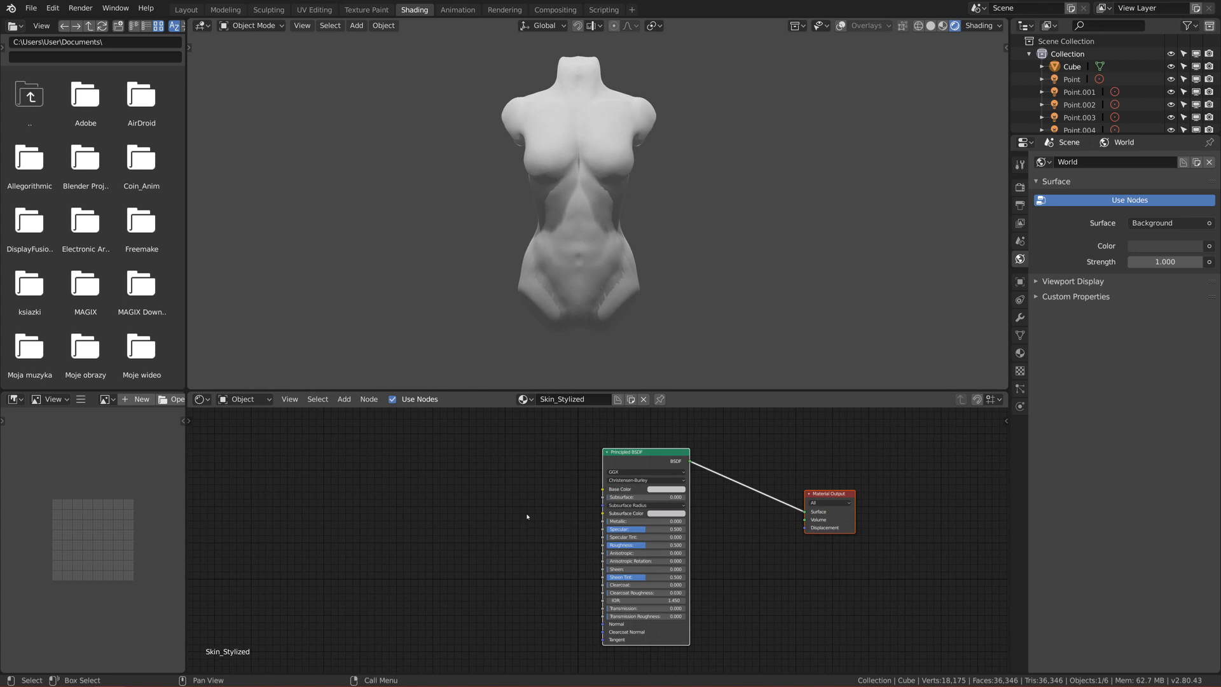
mouse_move(341, 521)
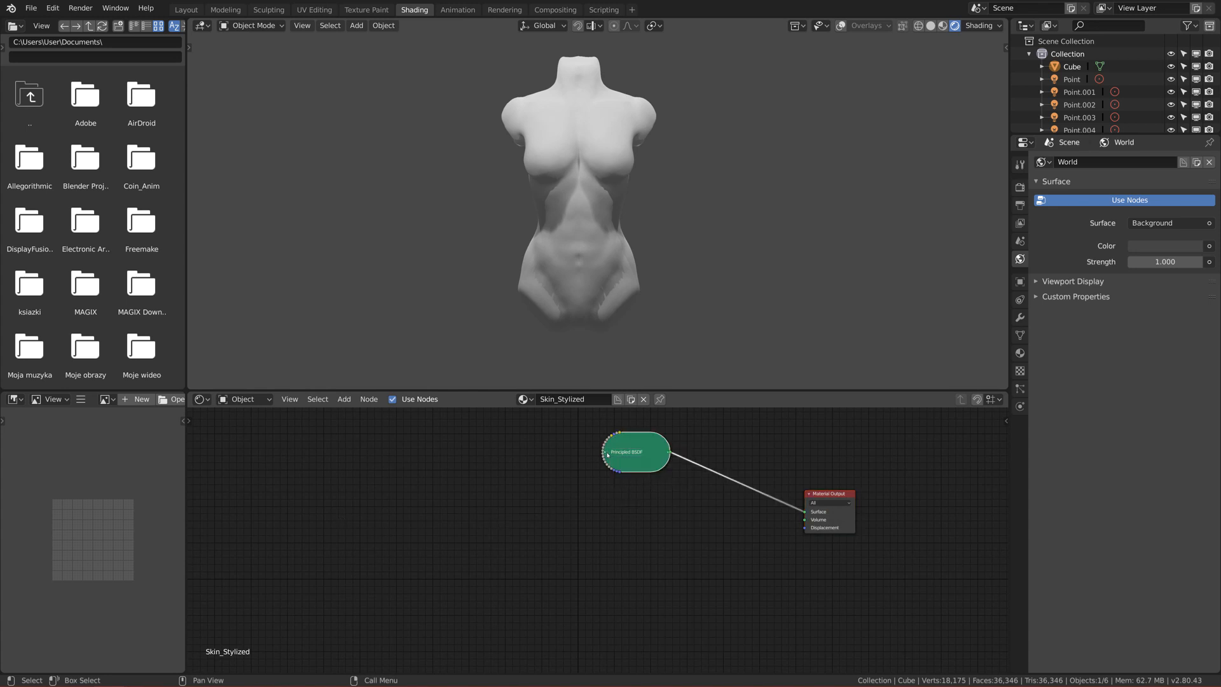
left_click(608, 452)
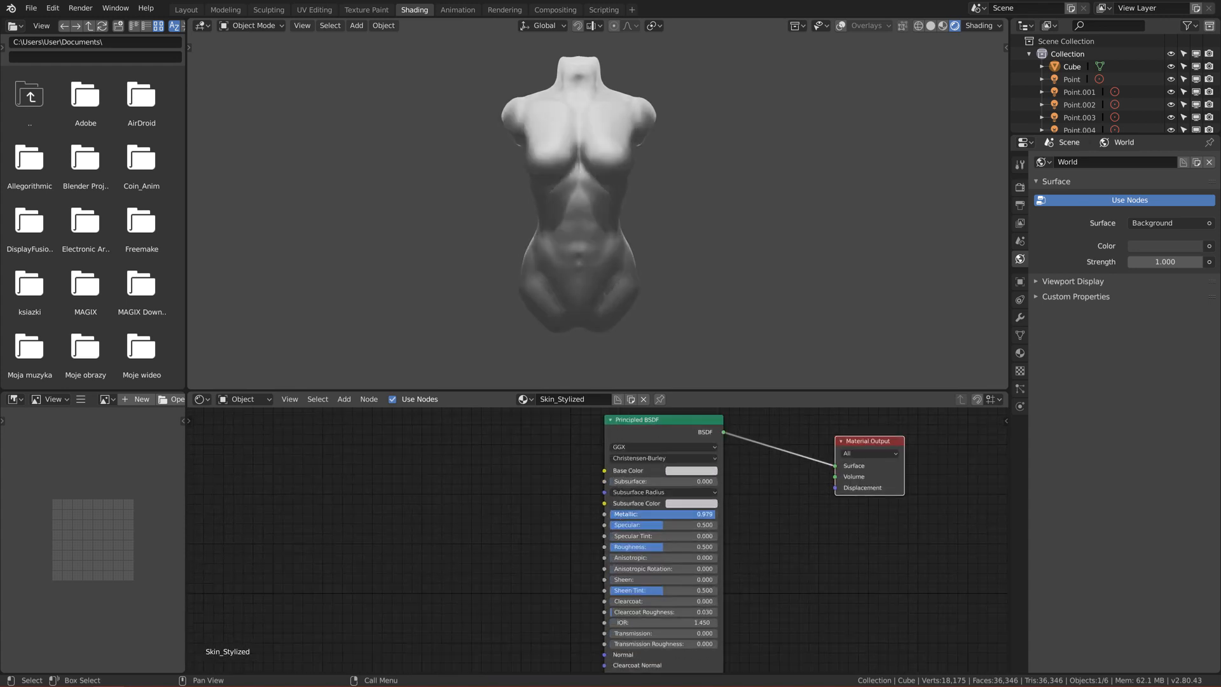
left_click_drag(685, 514, 666, 514)
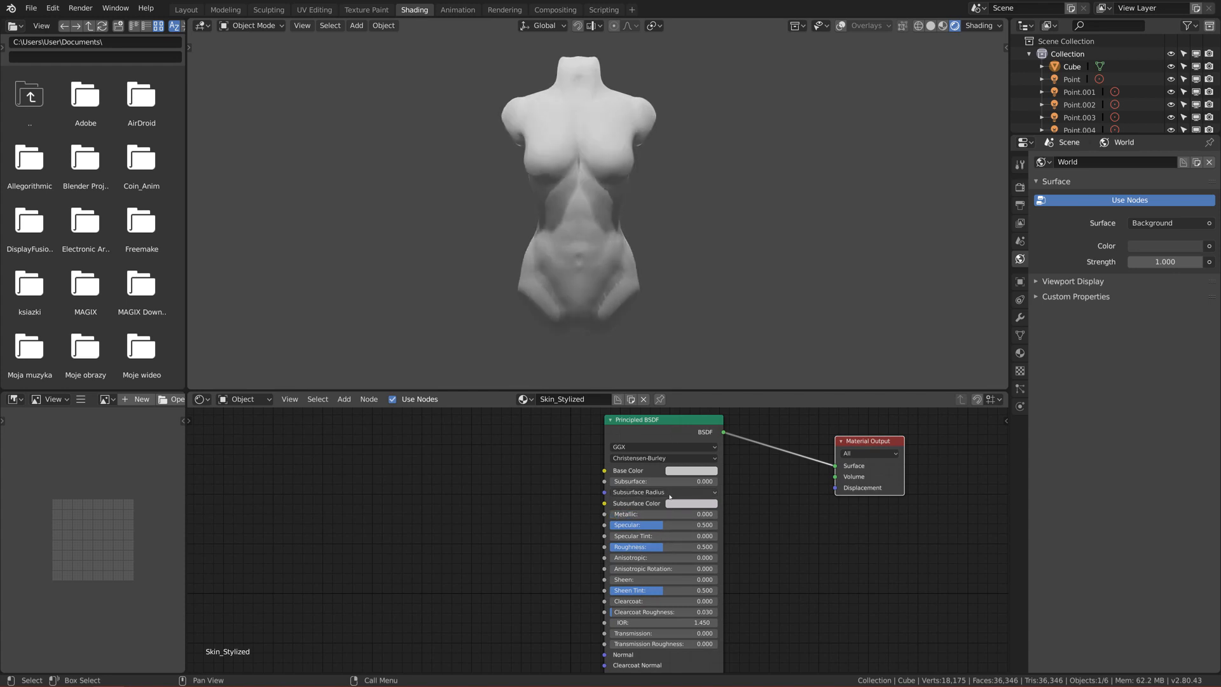
left_click(692, 471)
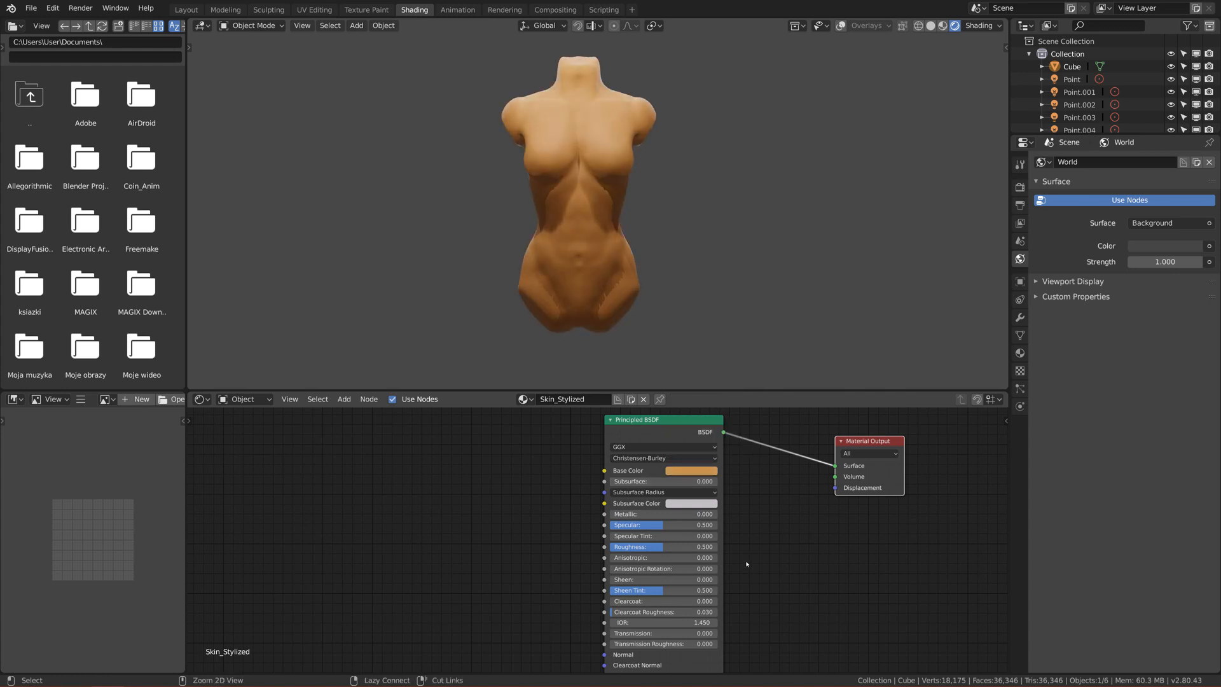
left_click(692, 471)
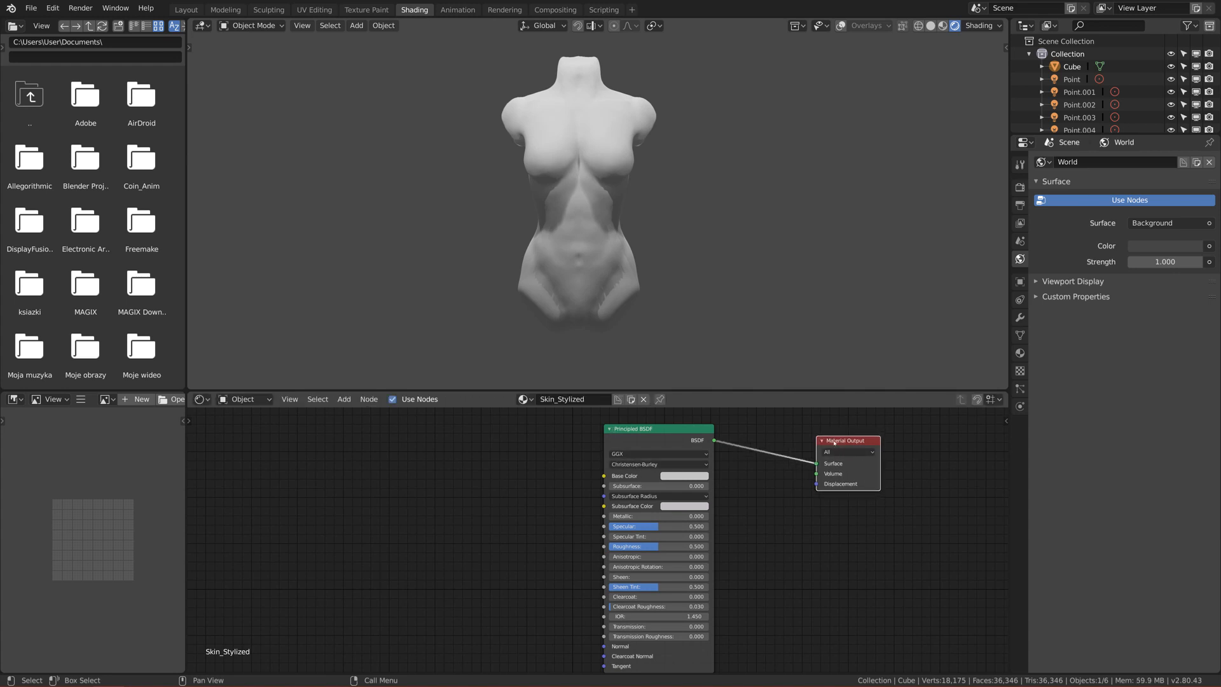
left_click(634, 428)
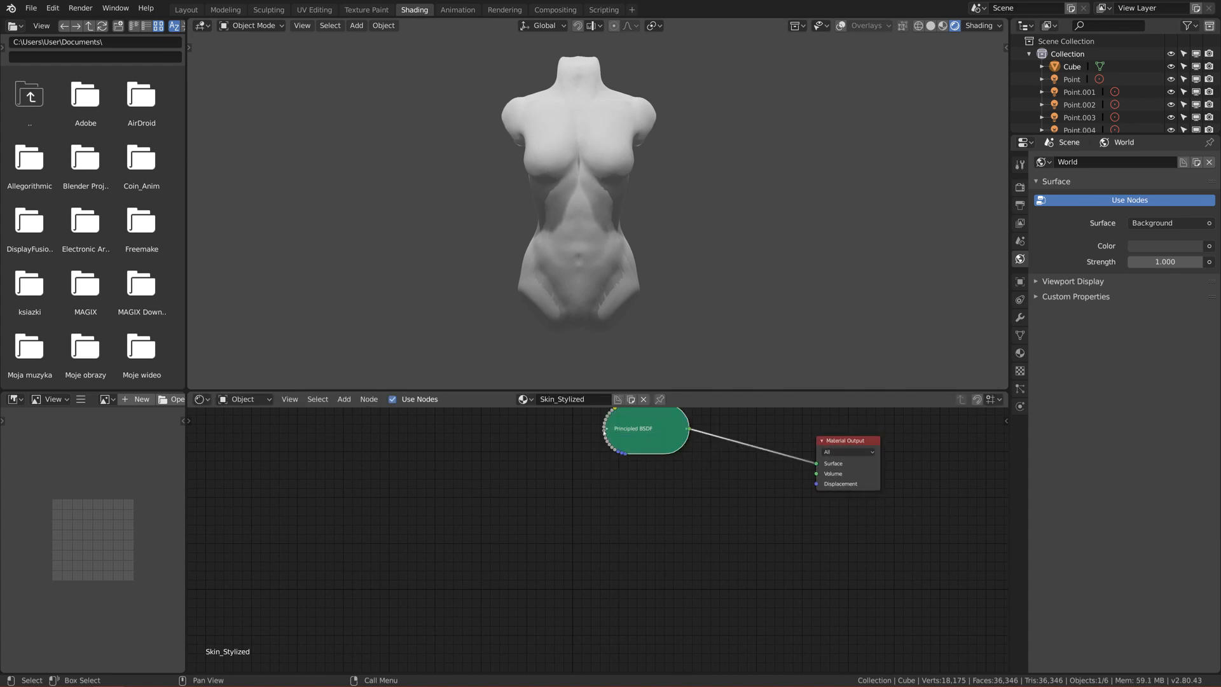
left_click(611, 428)
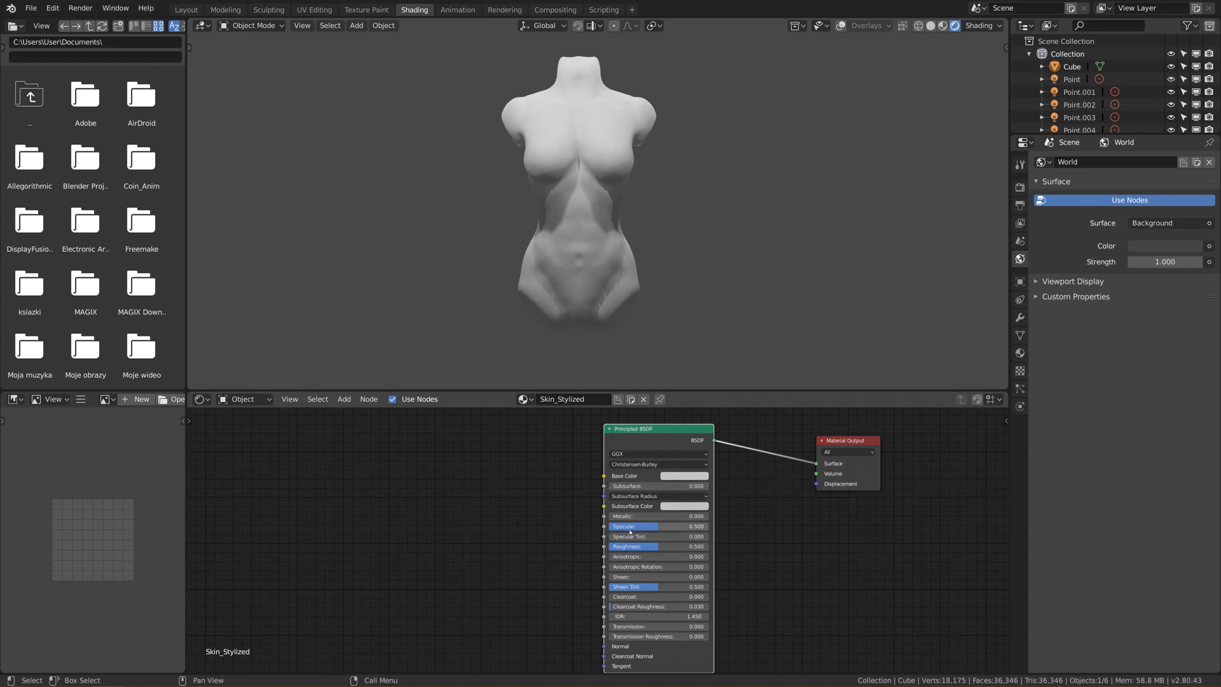
mouse_move(459, 514)
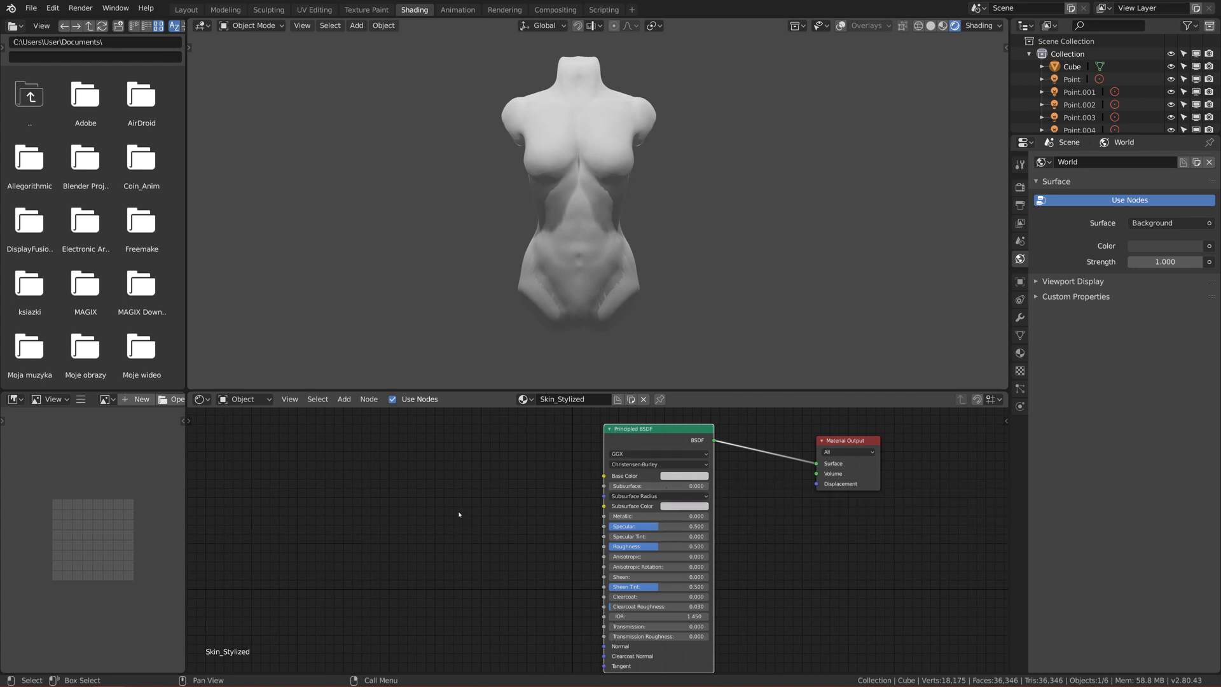
mouse_move(486, 513)
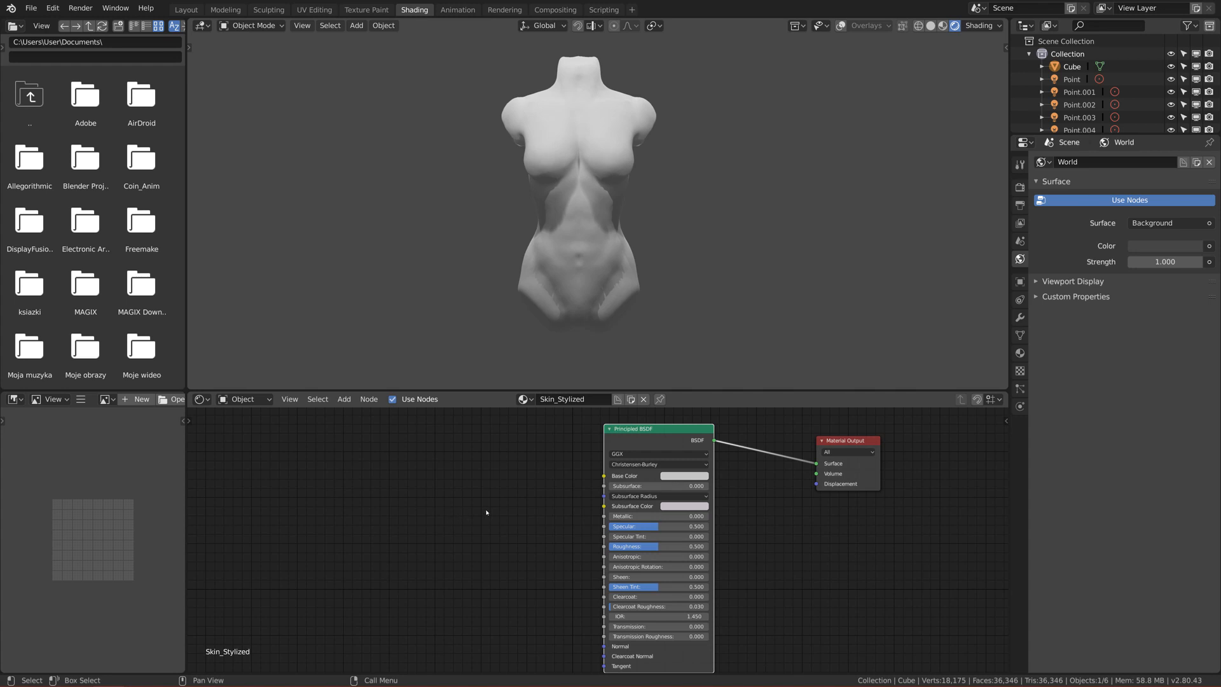
left_click(683, 476)
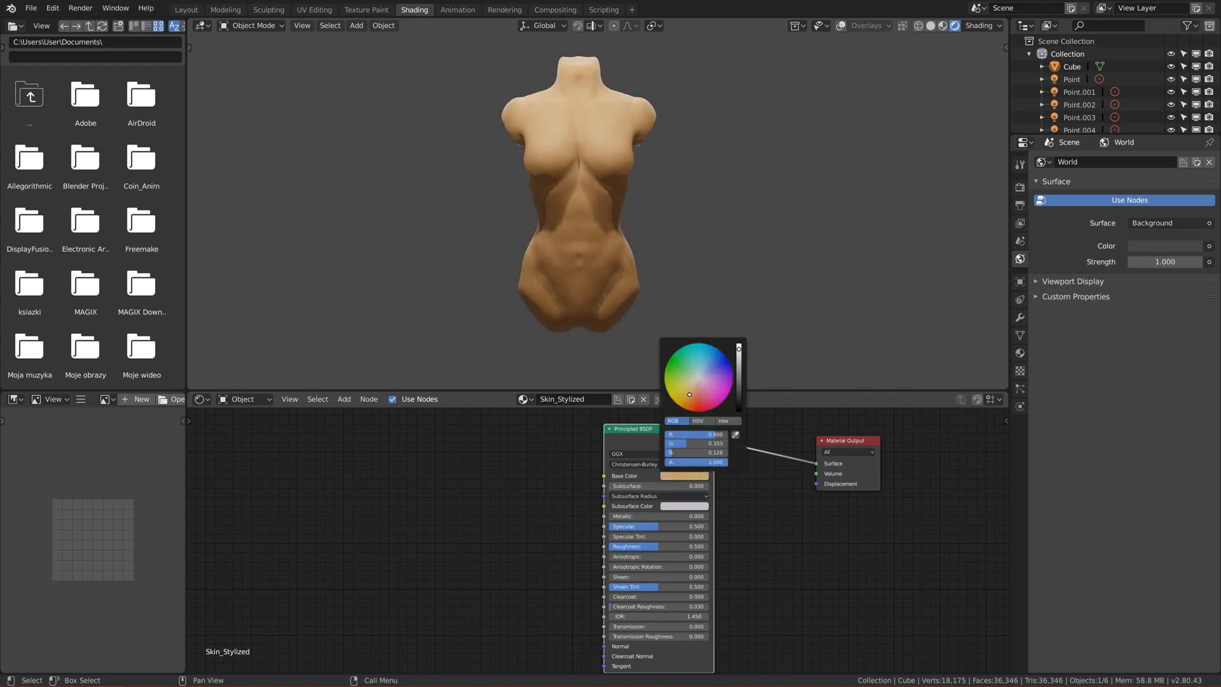
left_click(685, 398)
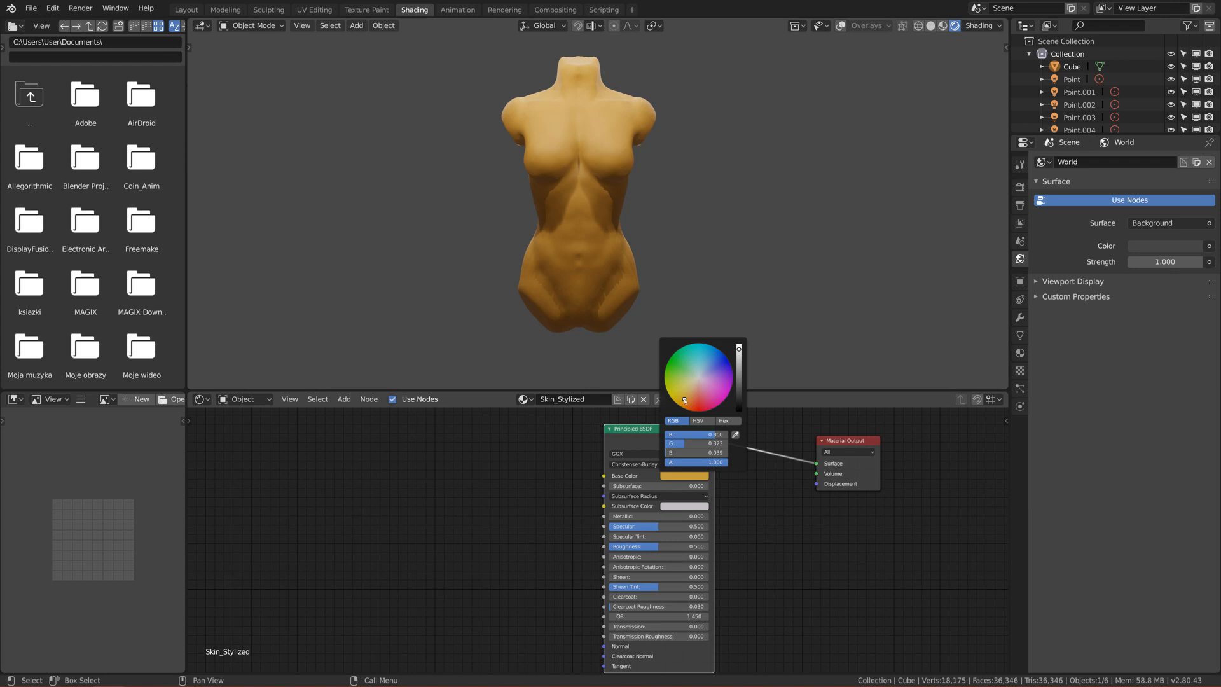
left_click(594, 459)
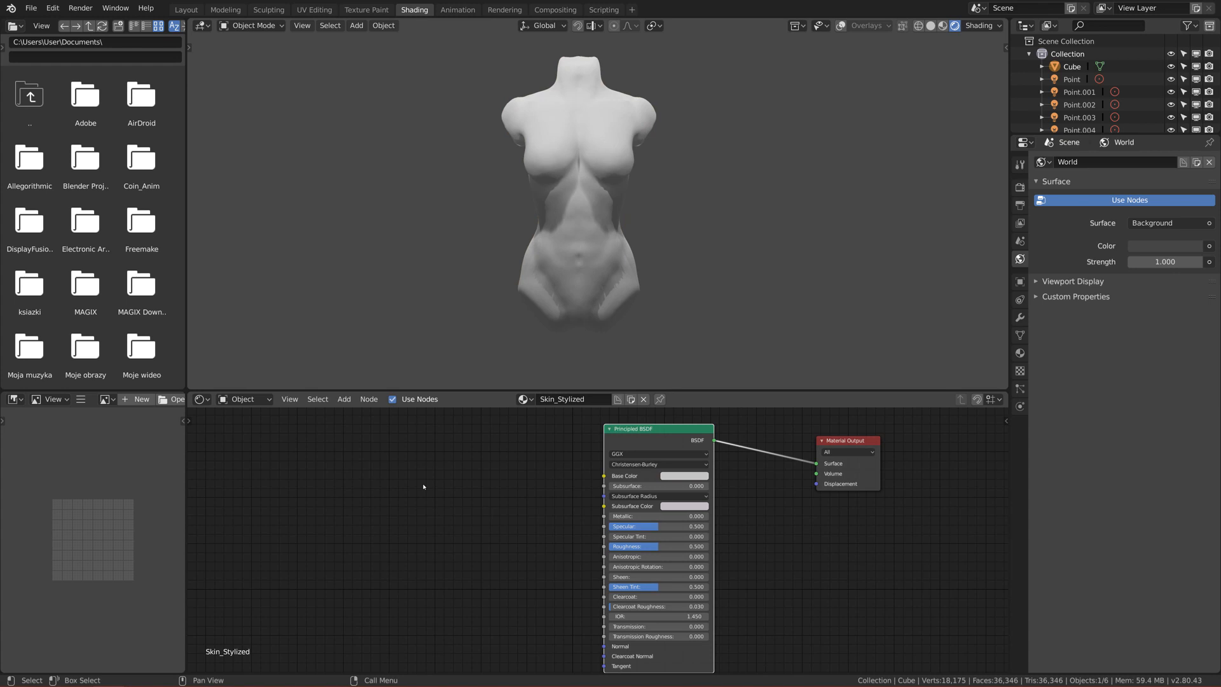
mouse_move(439, 491)
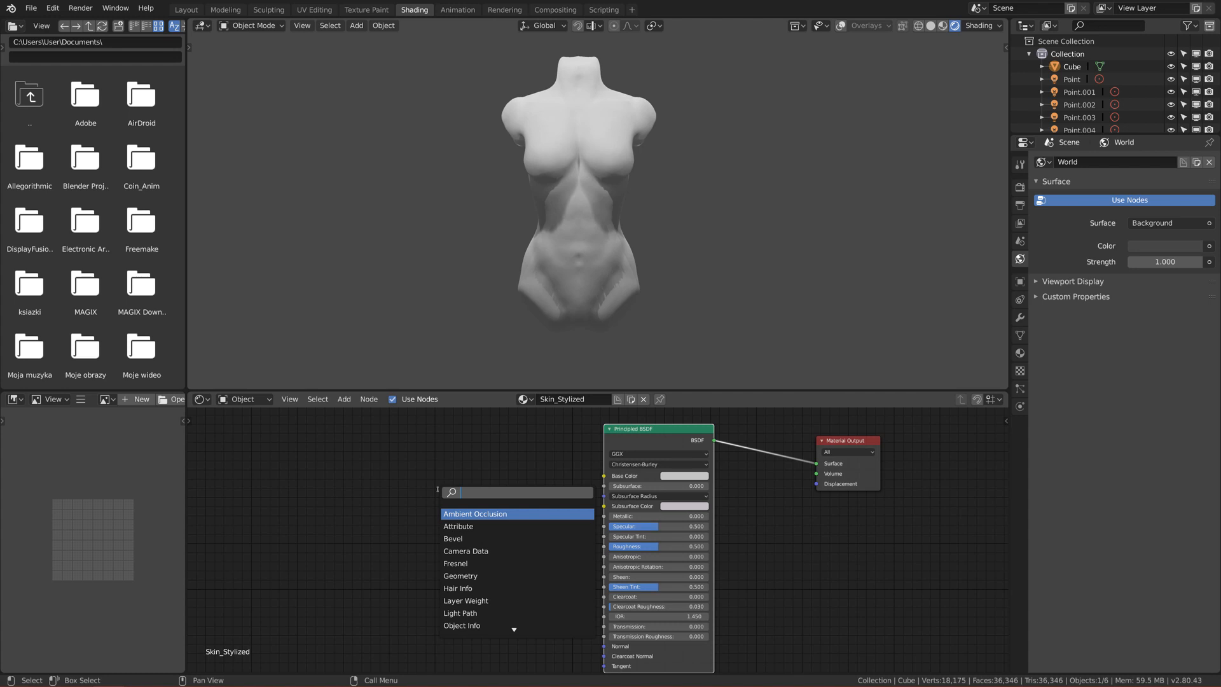
Add a Diffuse BSDF left of the Principled BSDF and feed it into Base Color
type("dif")
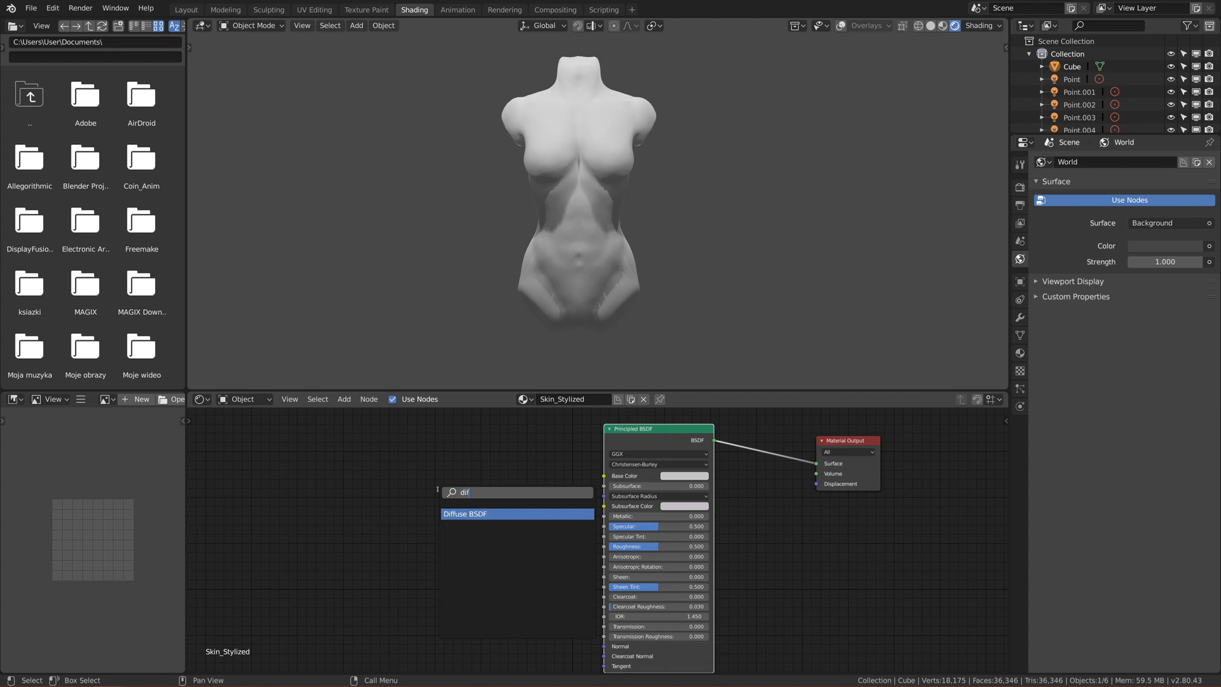
left_click(465, 512)
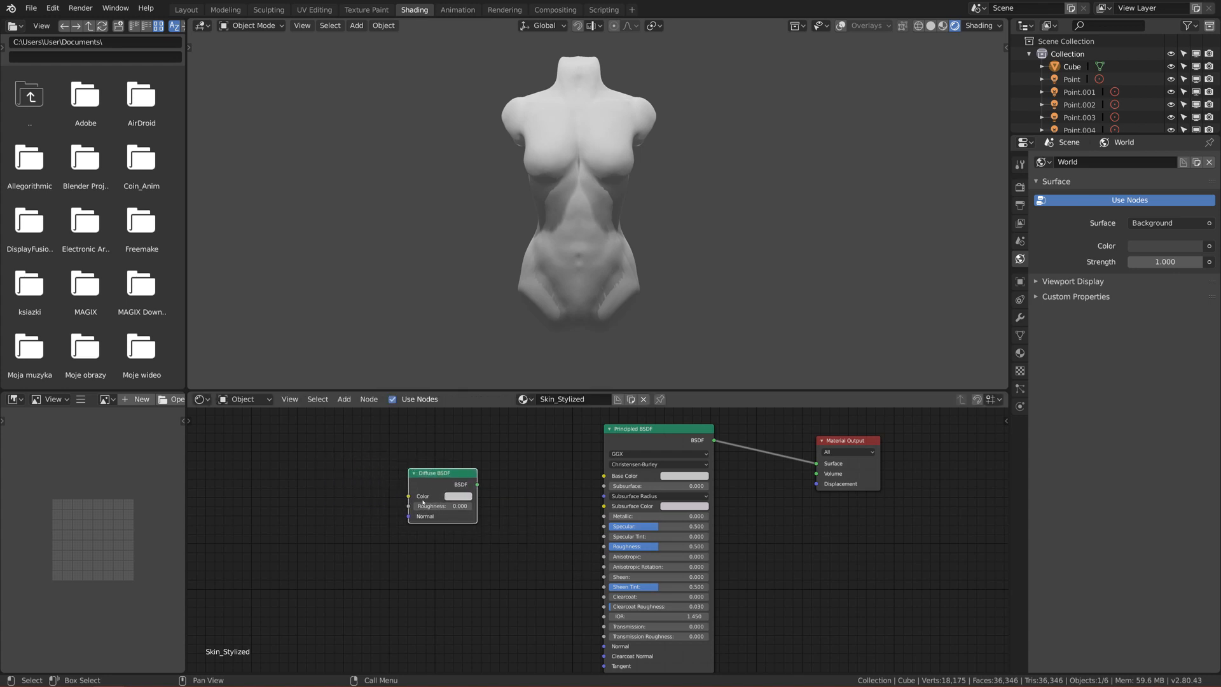
mouse_move(480, 488)
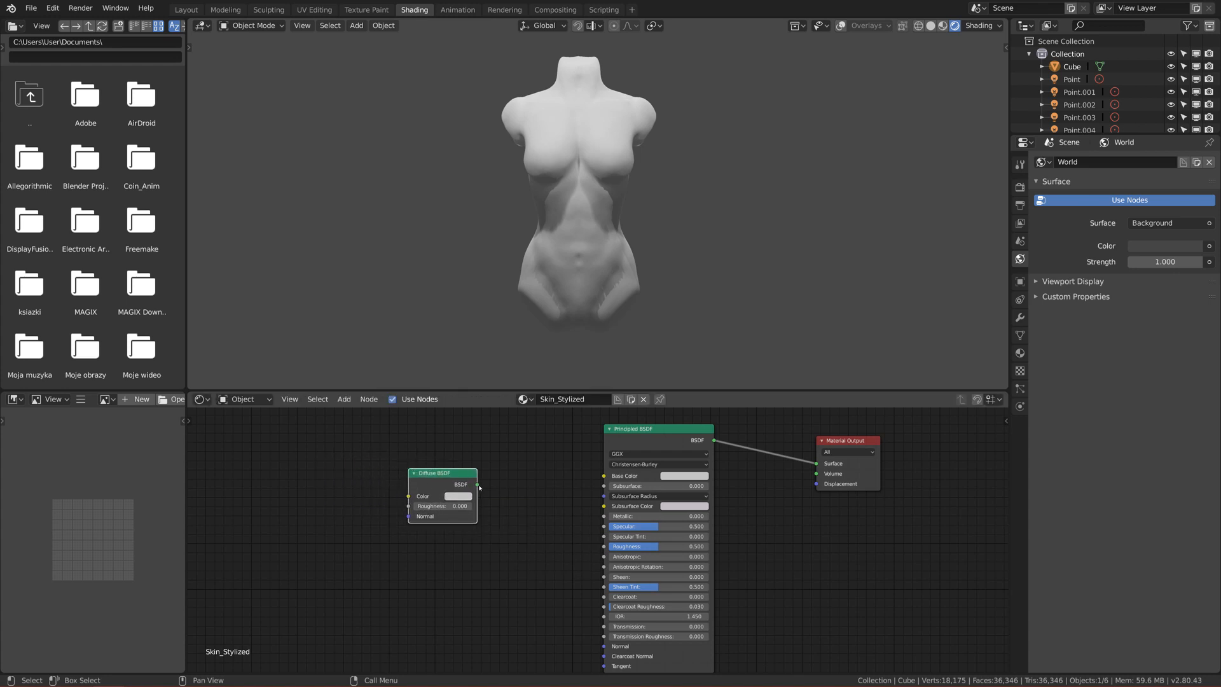
left_click_drag(442, 473, 352, 462)
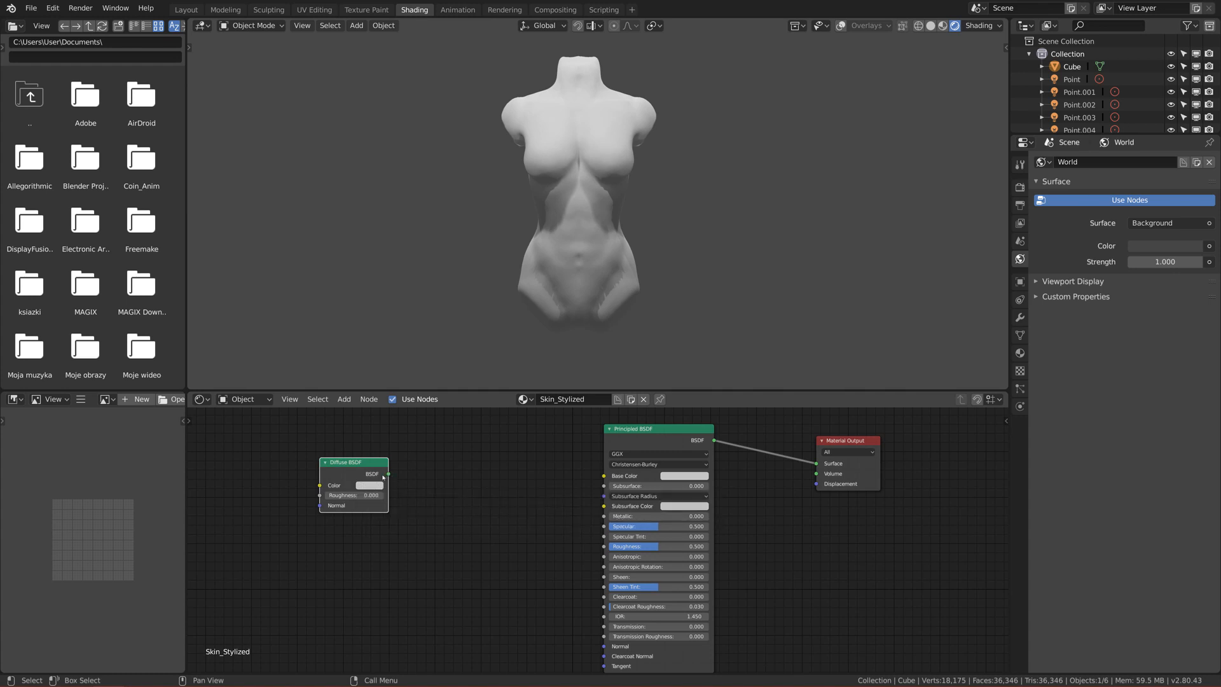
left_click_drag(387, 473, 602, 476)
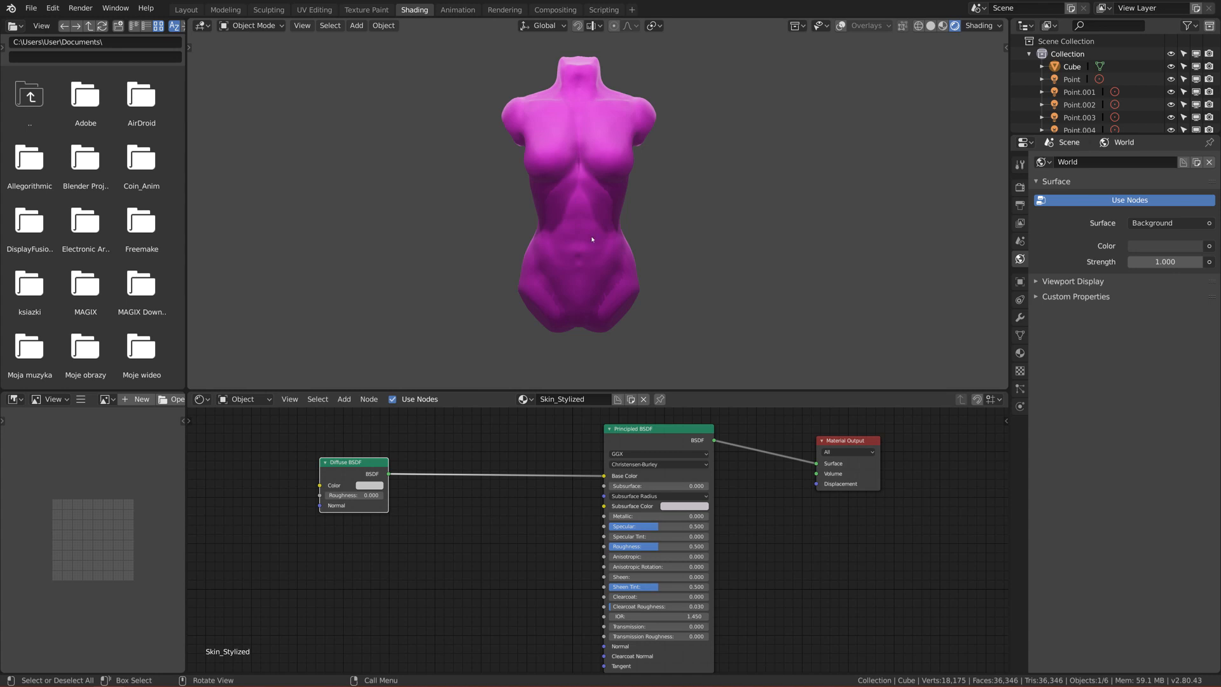
mouse_move(589, 227)
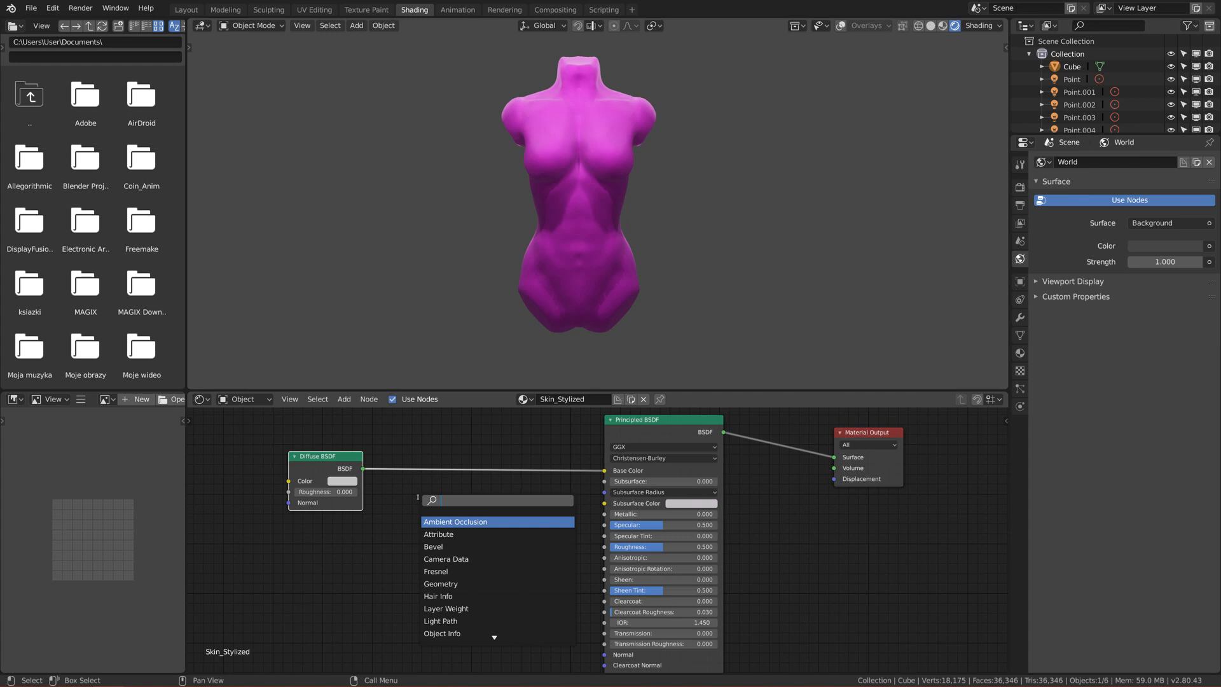
Insert a Shader to RGB node between the Diffuse BSDF and the Principled Base Color
type("rgb")
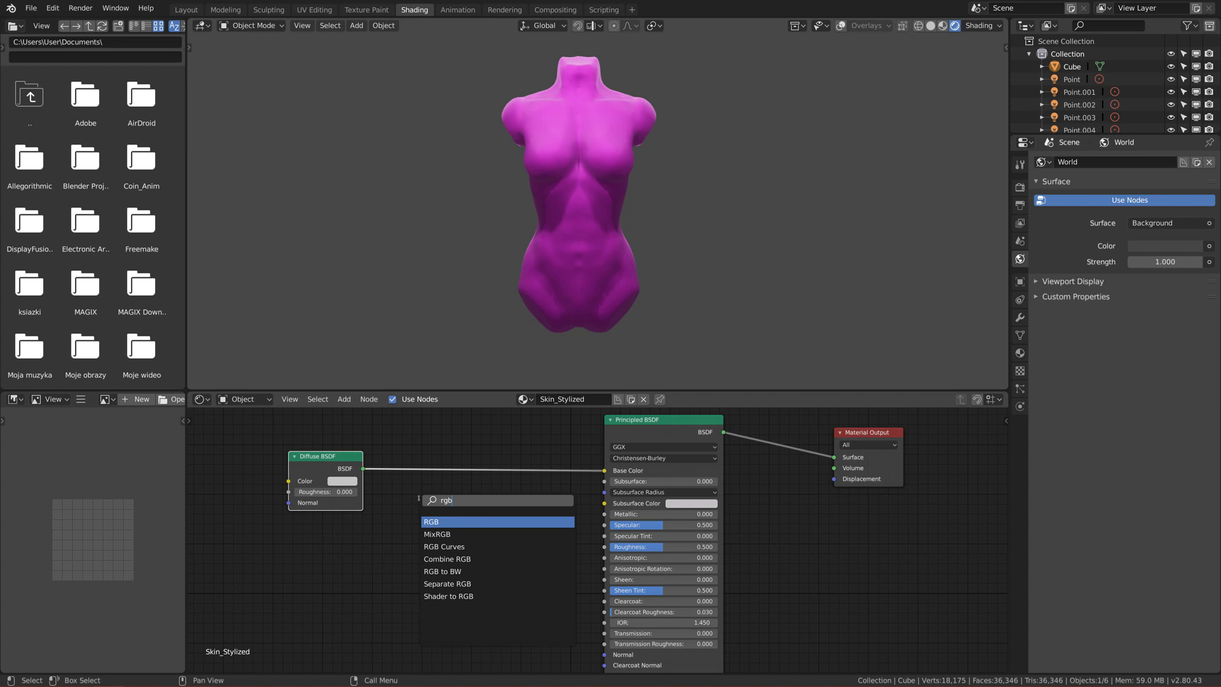
mouse_move(498, 534)
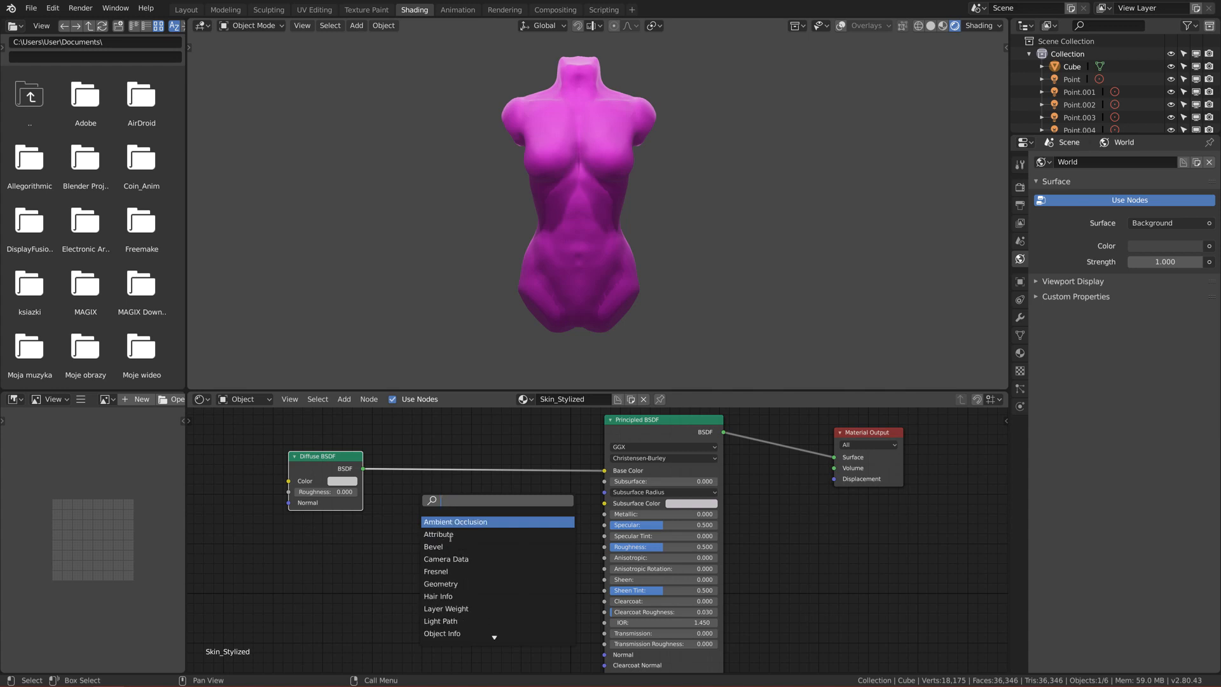
type("shader")
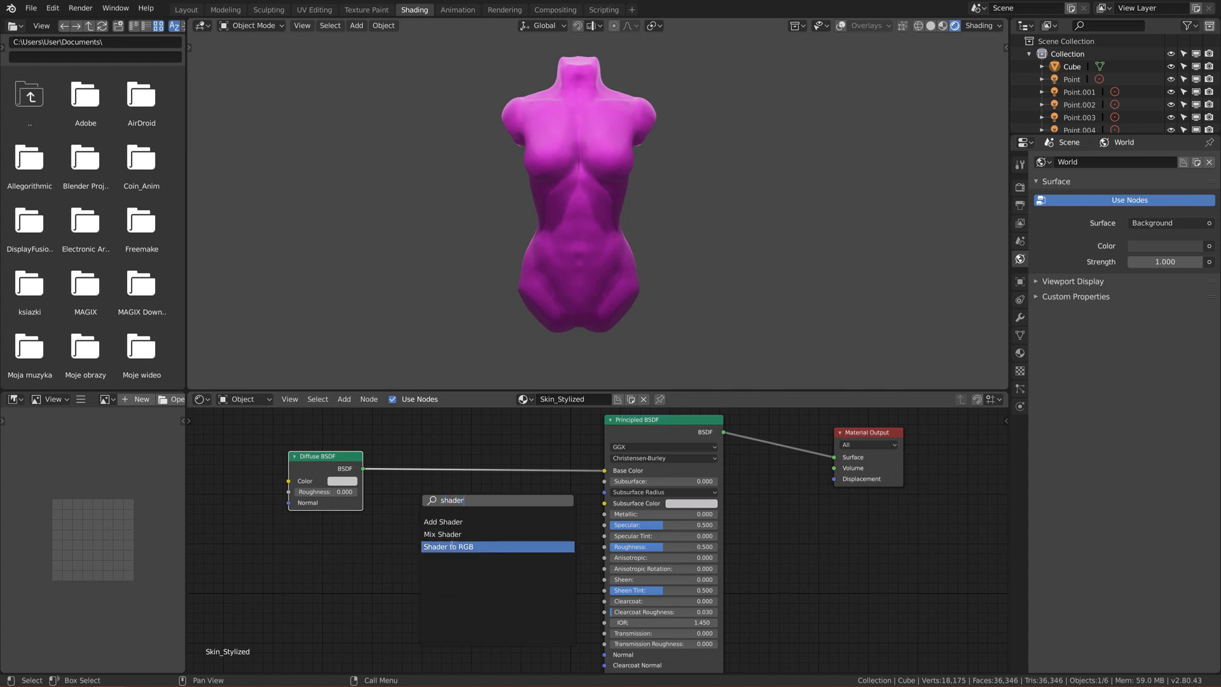
left_click(468, 546)
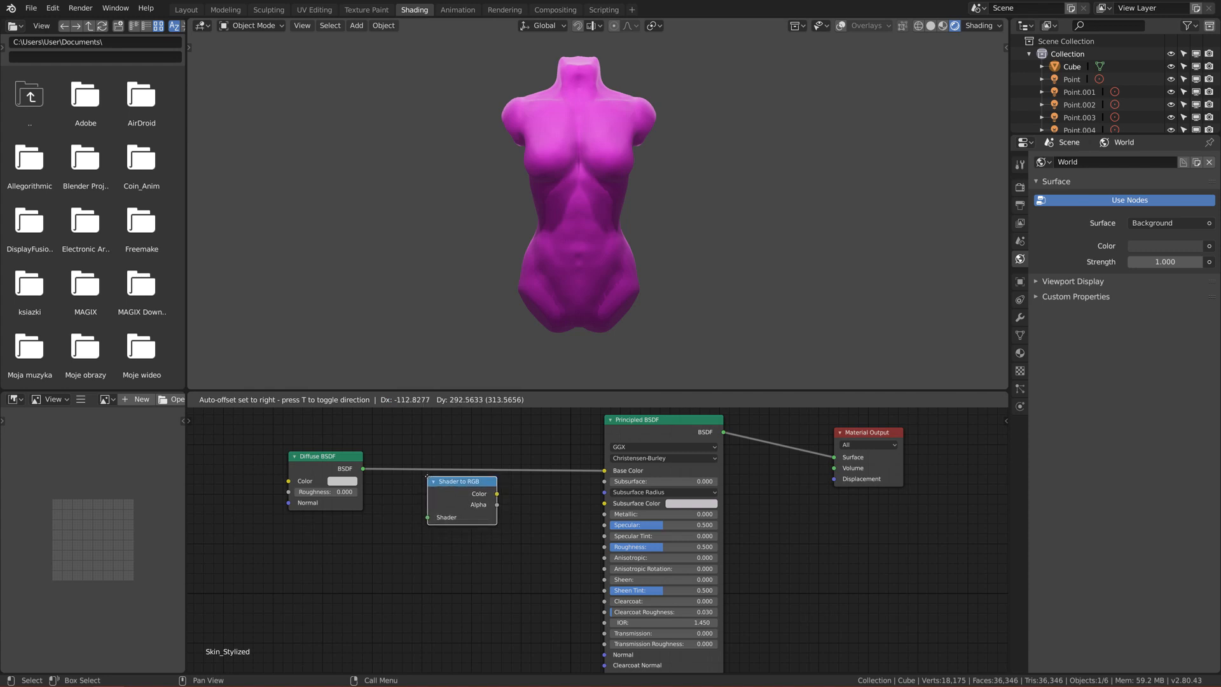
left_click(461, 499)
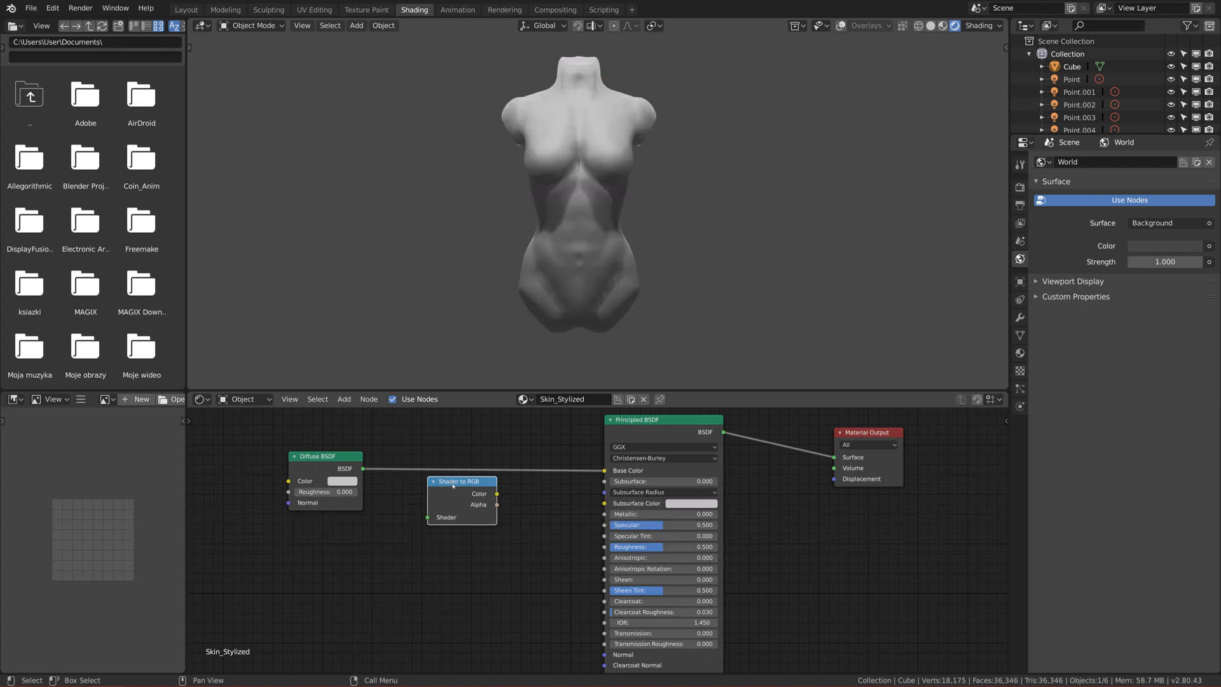
left_click_drag(461, 481, 472, 453)
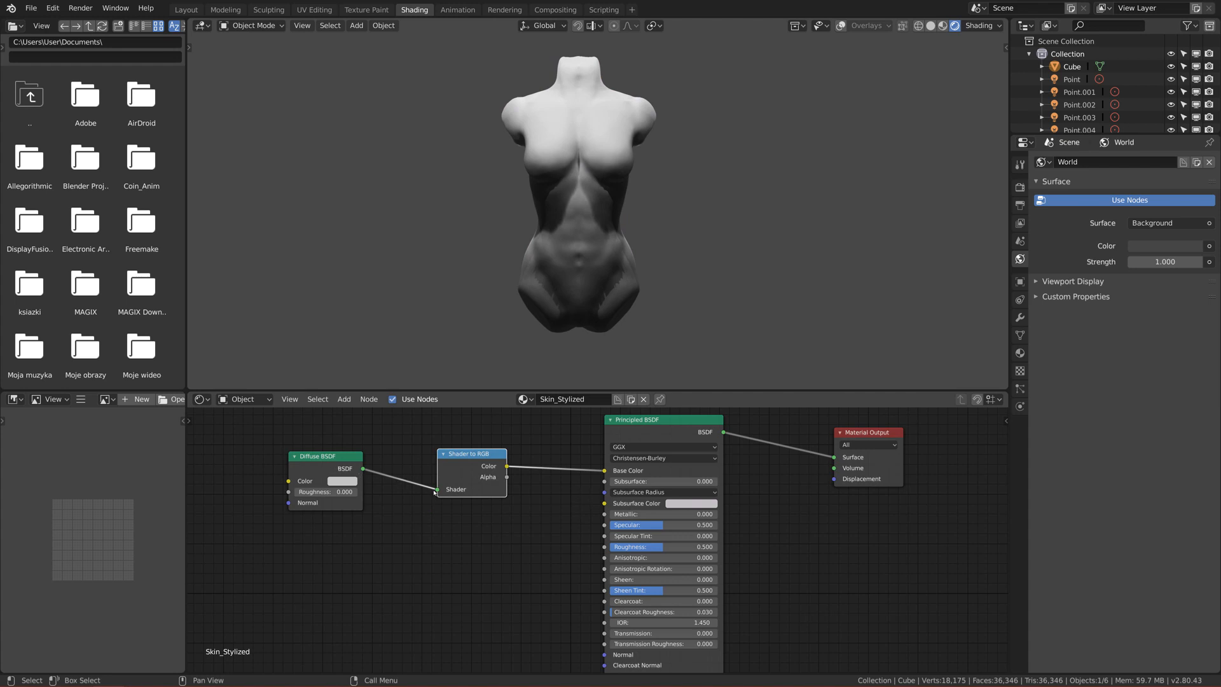
mouse_move(411, 491)
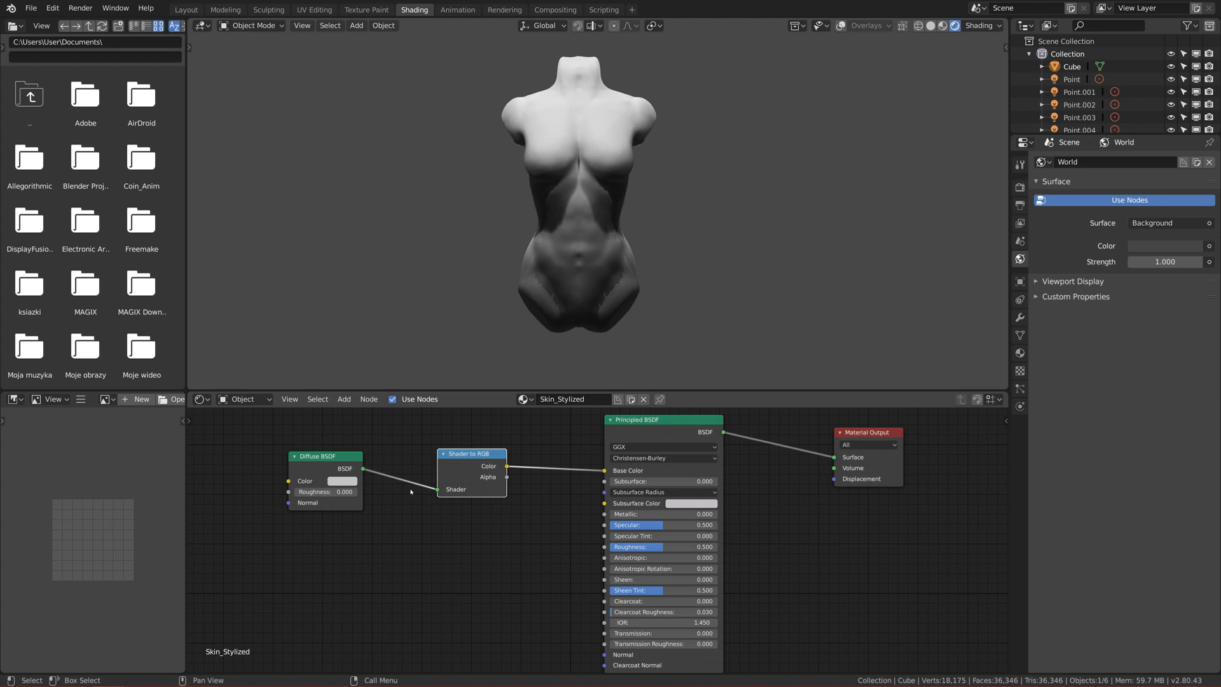
mouse_move(168, 506)
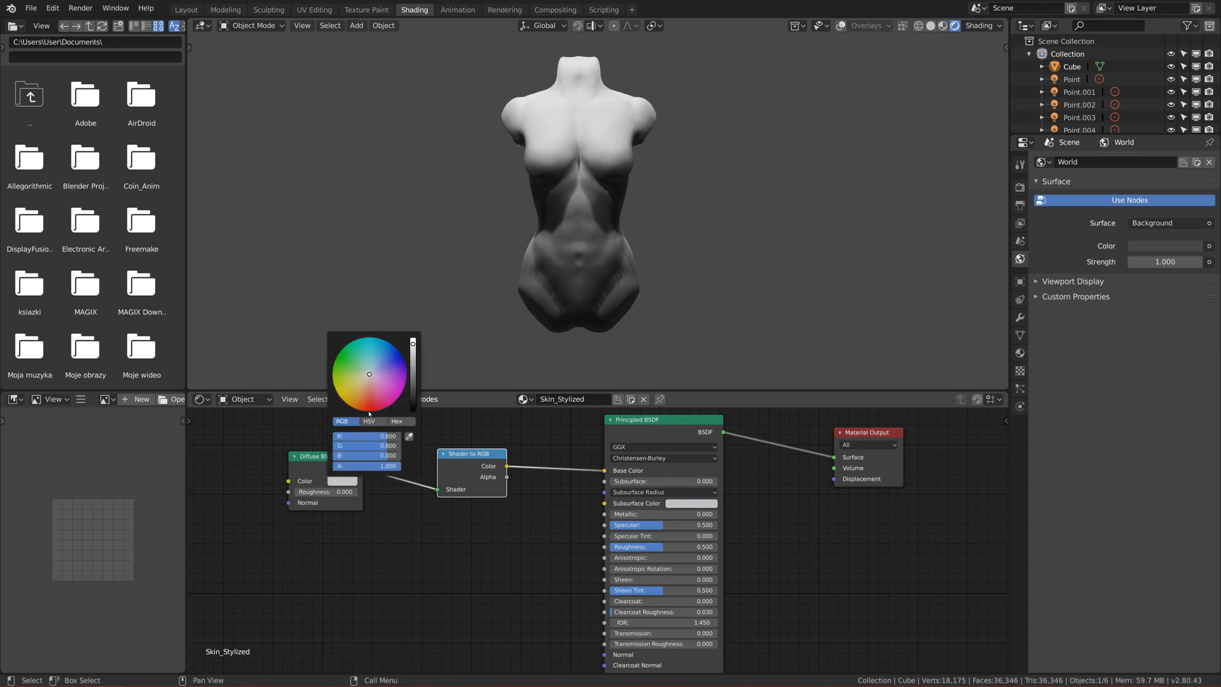
Set the Diffuse BSDF colour to a slightly darkened warm orange and shift the nodes left
left_click(360, 389)
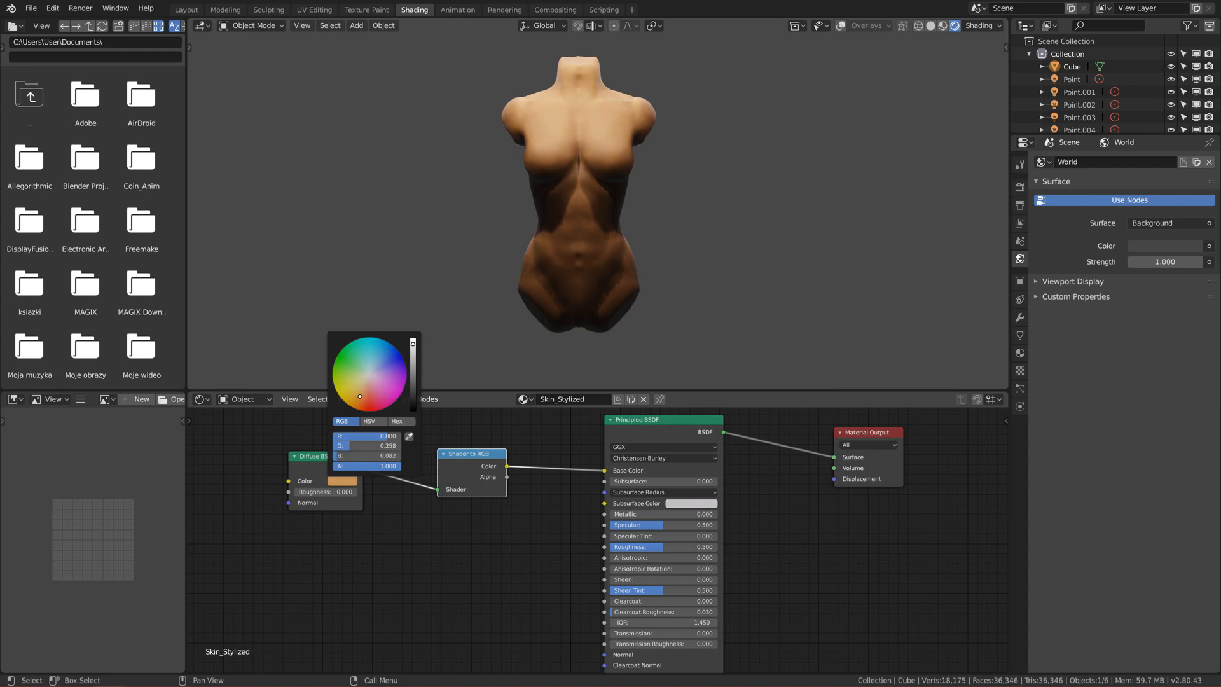
left_click(360, 397)
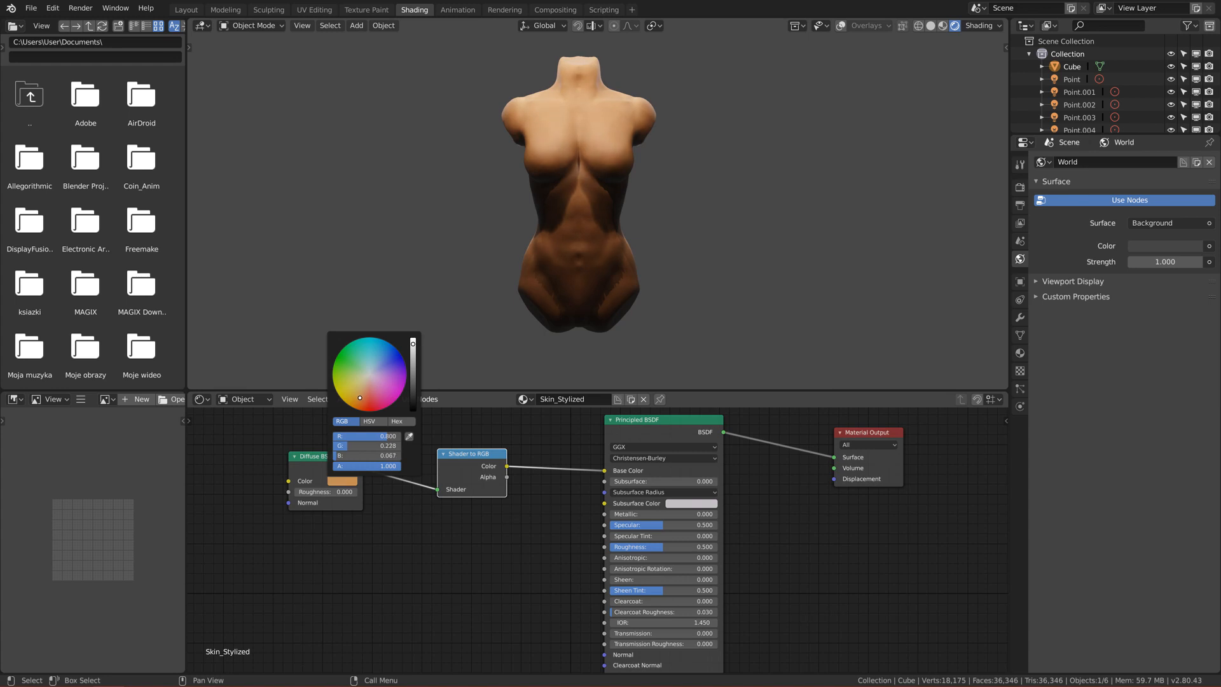
left_click(341, 481)
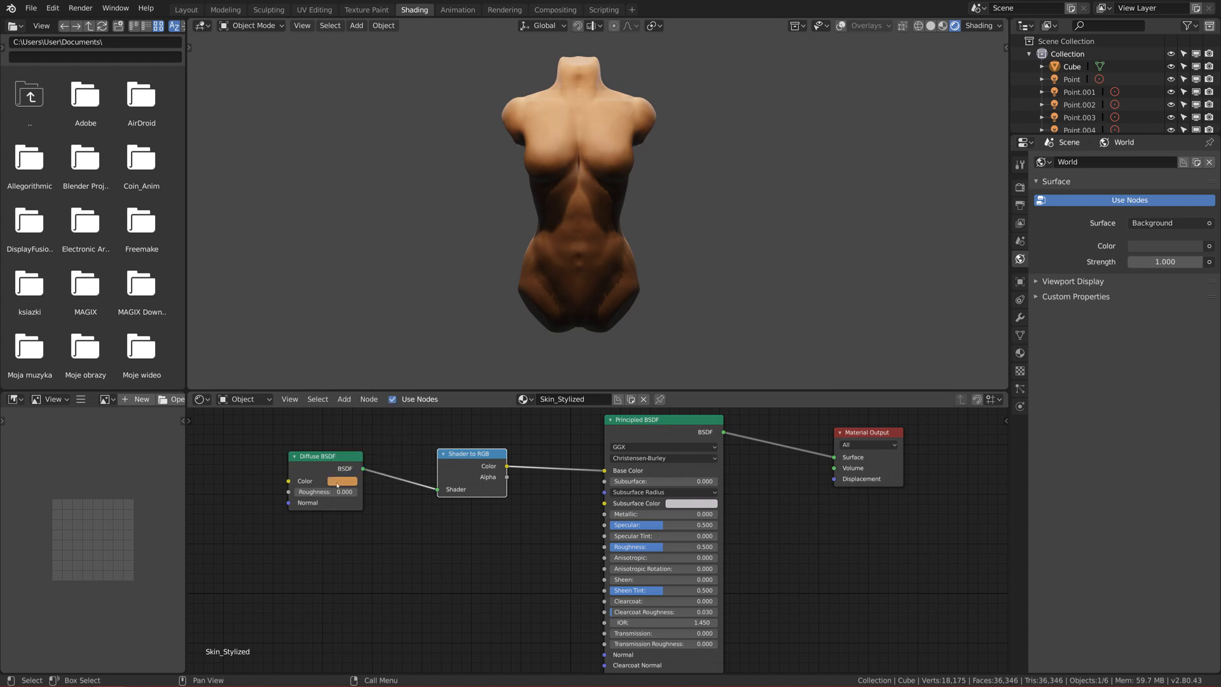
left_click(341, 481)
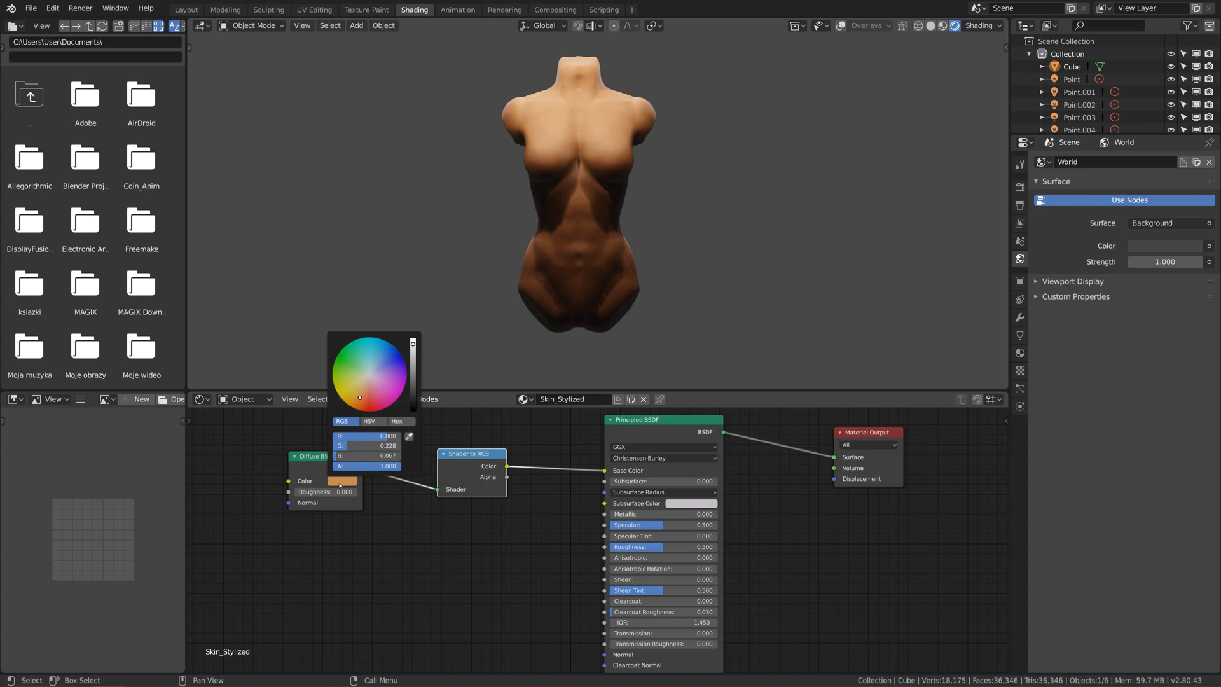
left_click(337, 523)
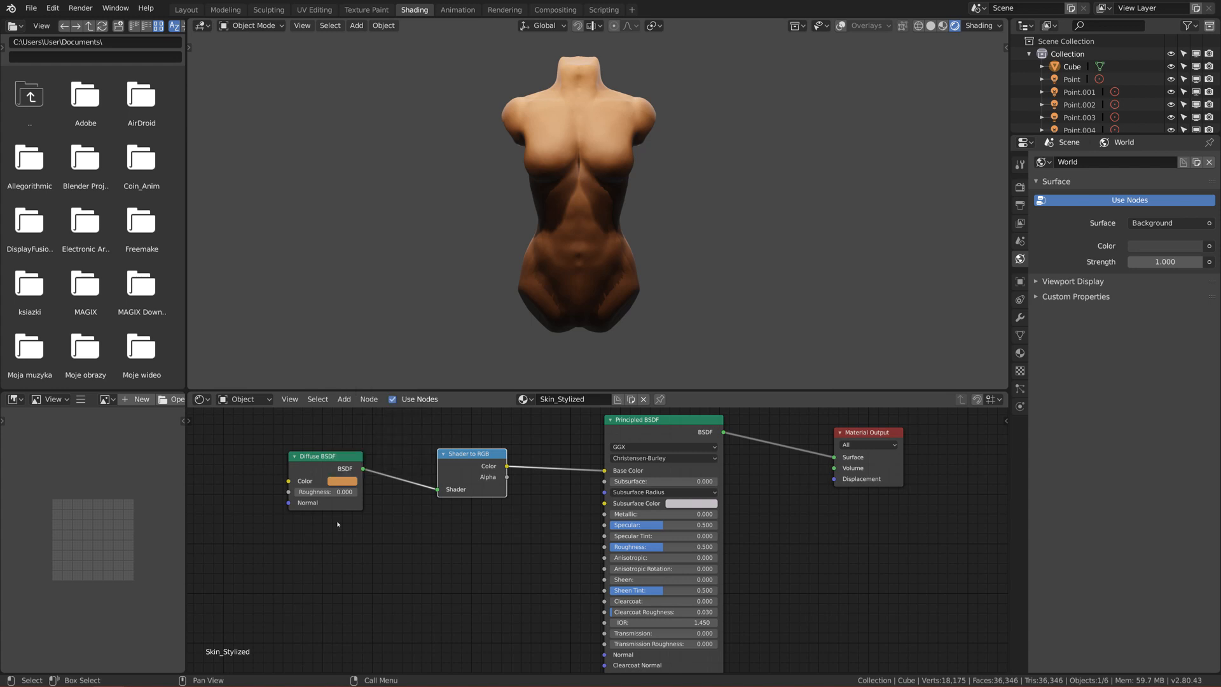
left_click_drag(324, 456, 286, 456)
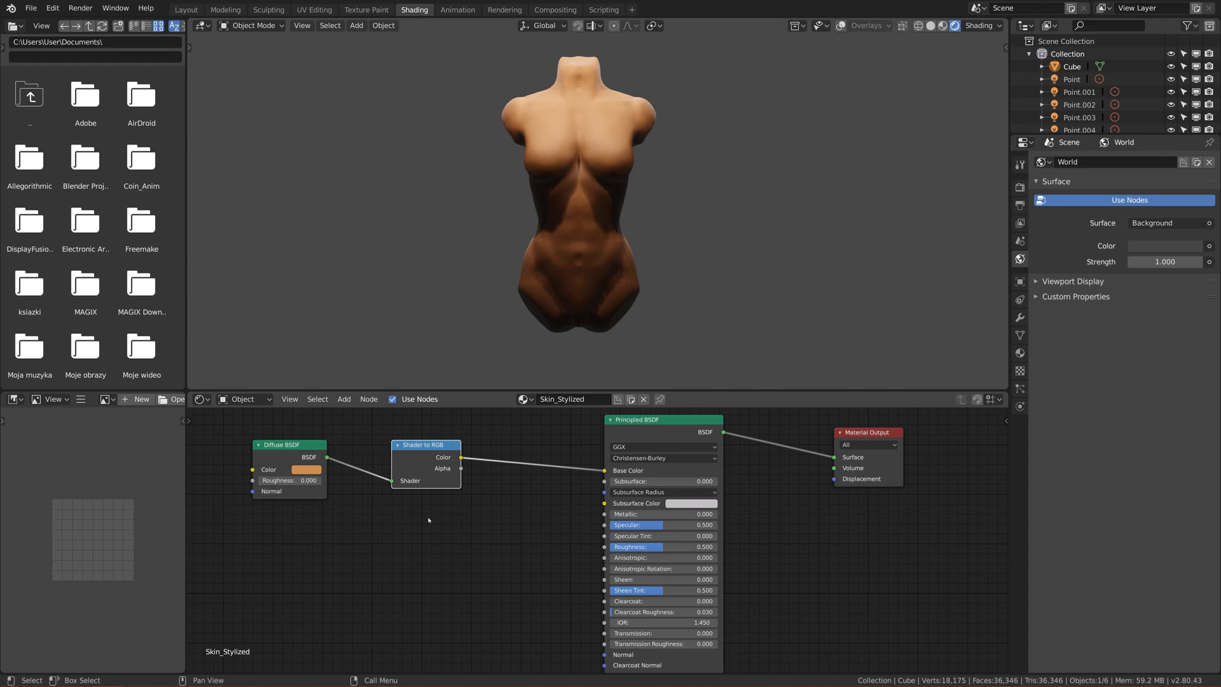
mouse_move(575, 268)
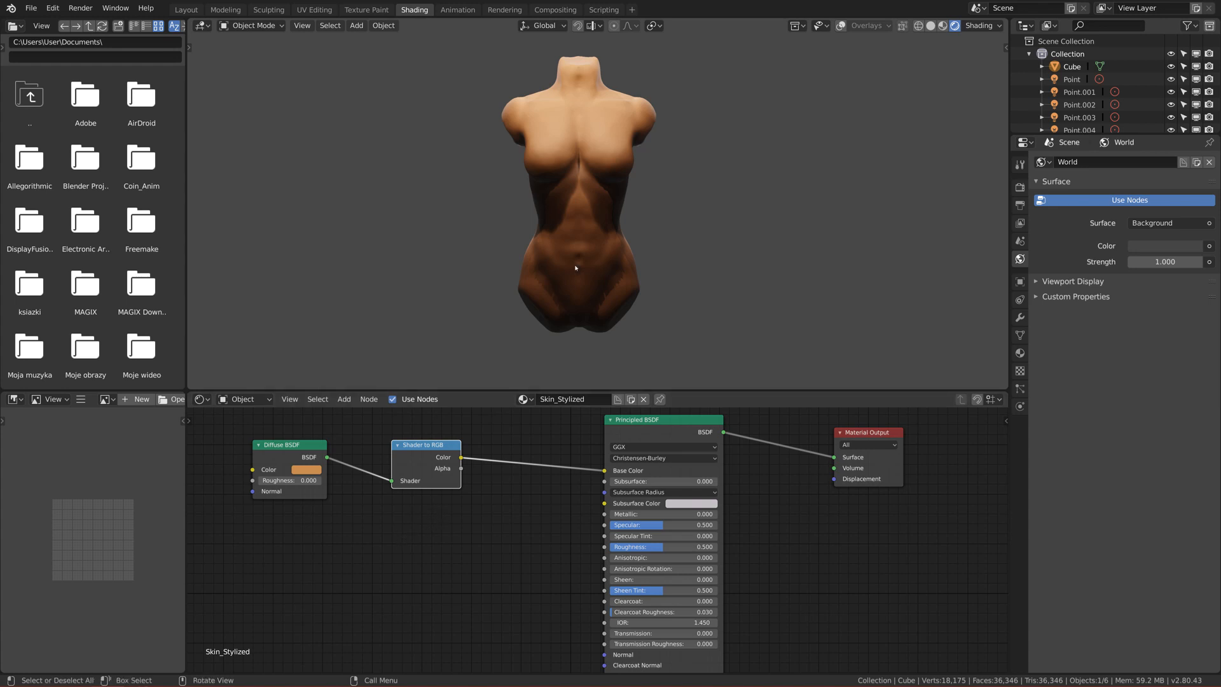
mouse_move(571, 165)
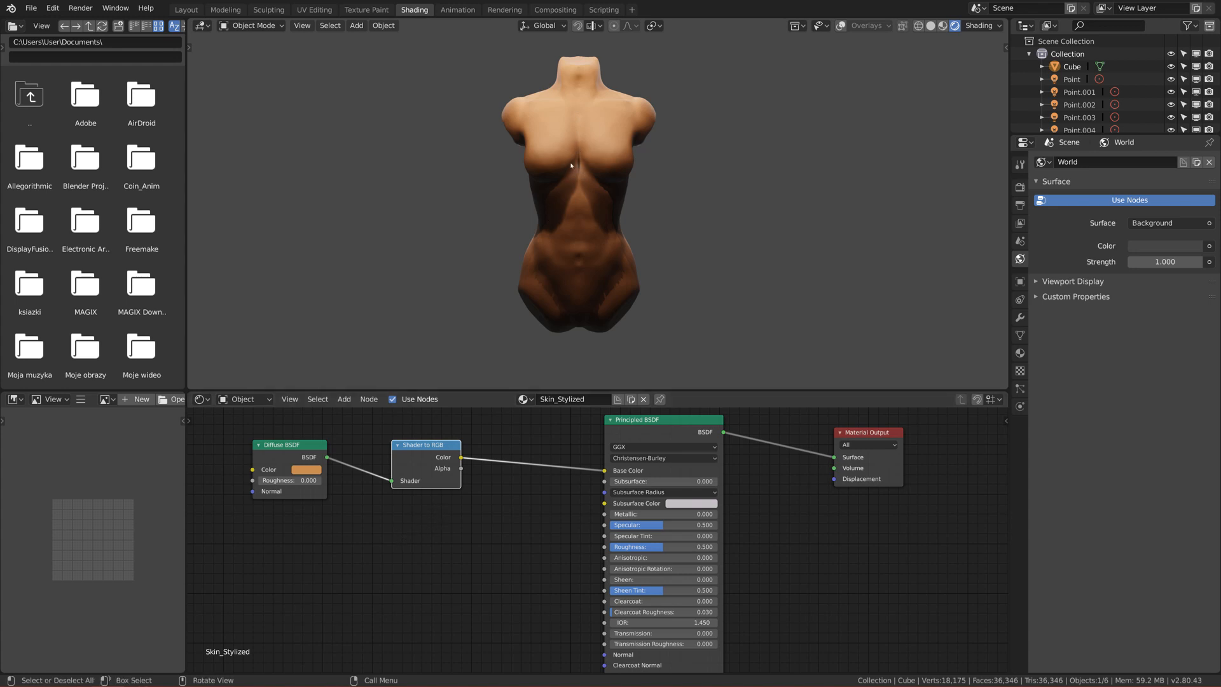
mouse_move(571, 162)
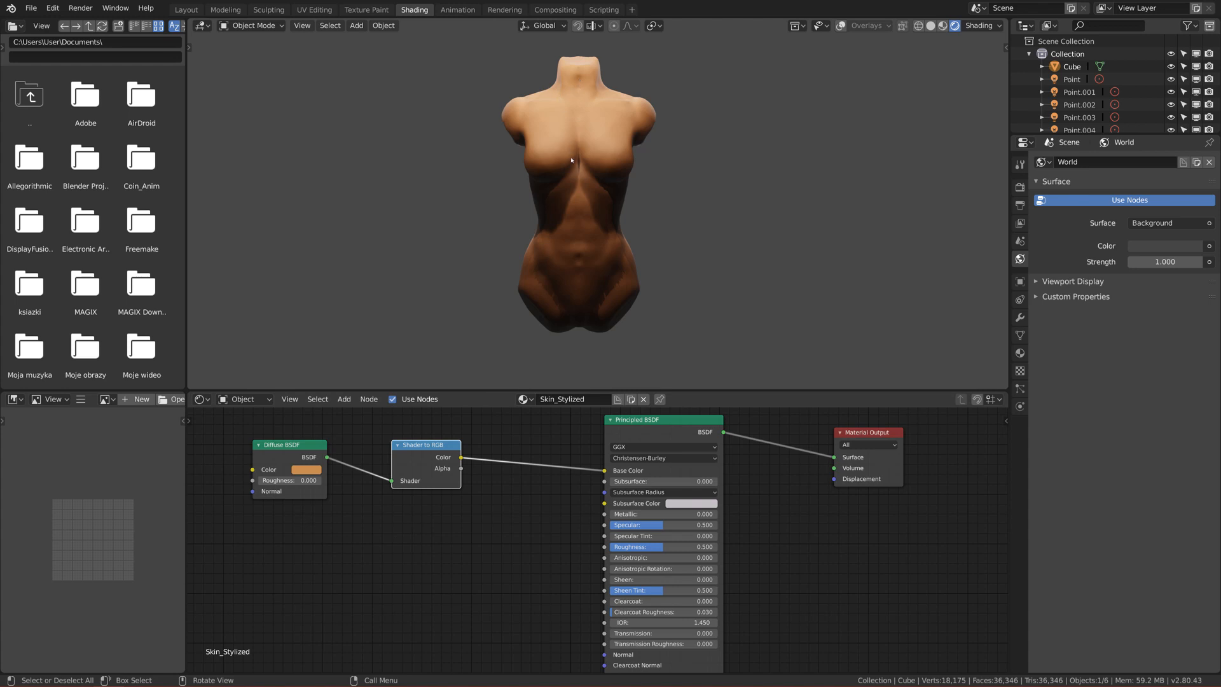
mouse_move(591, 140)
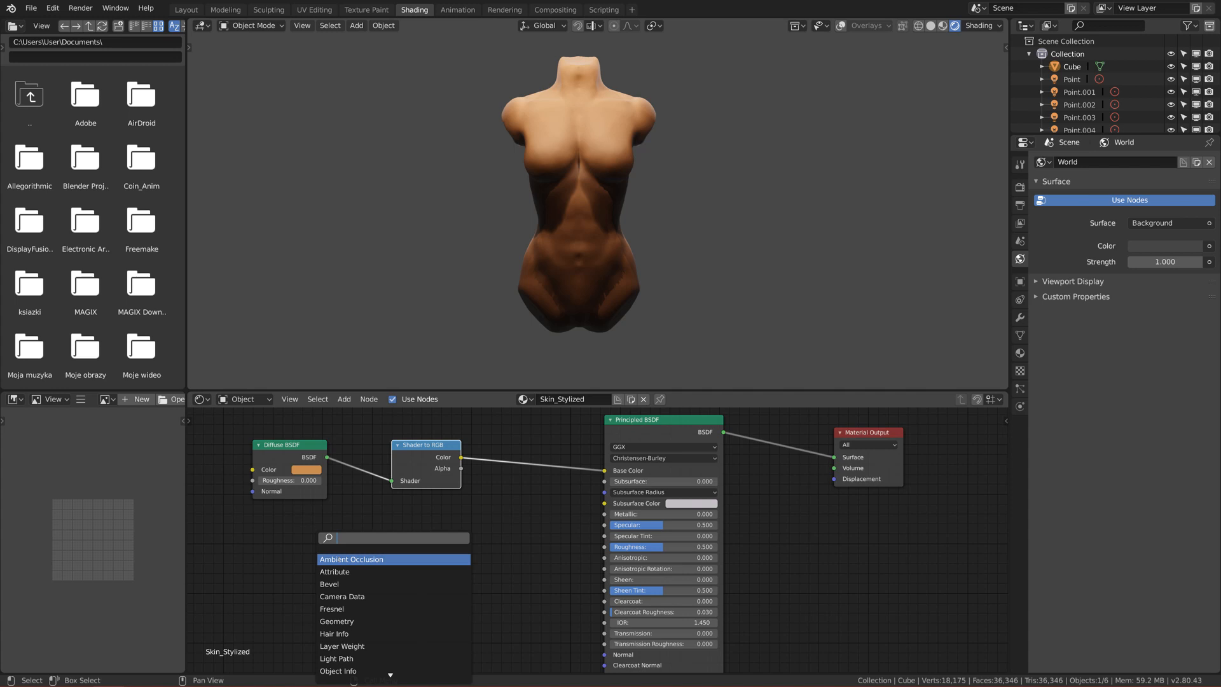
Add Ambient Occlusion and Mix nodes, with Shader to RGB feeding the Mix into Base Color
left_click(351, 560)
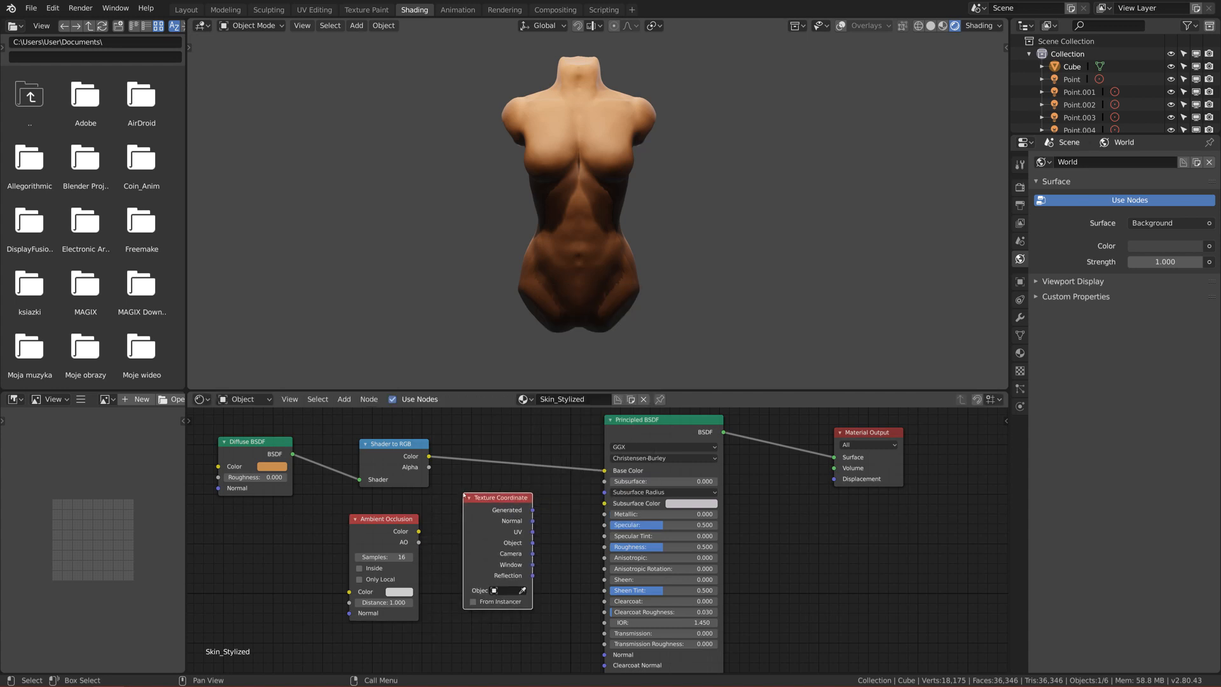
left_click(439, 491)
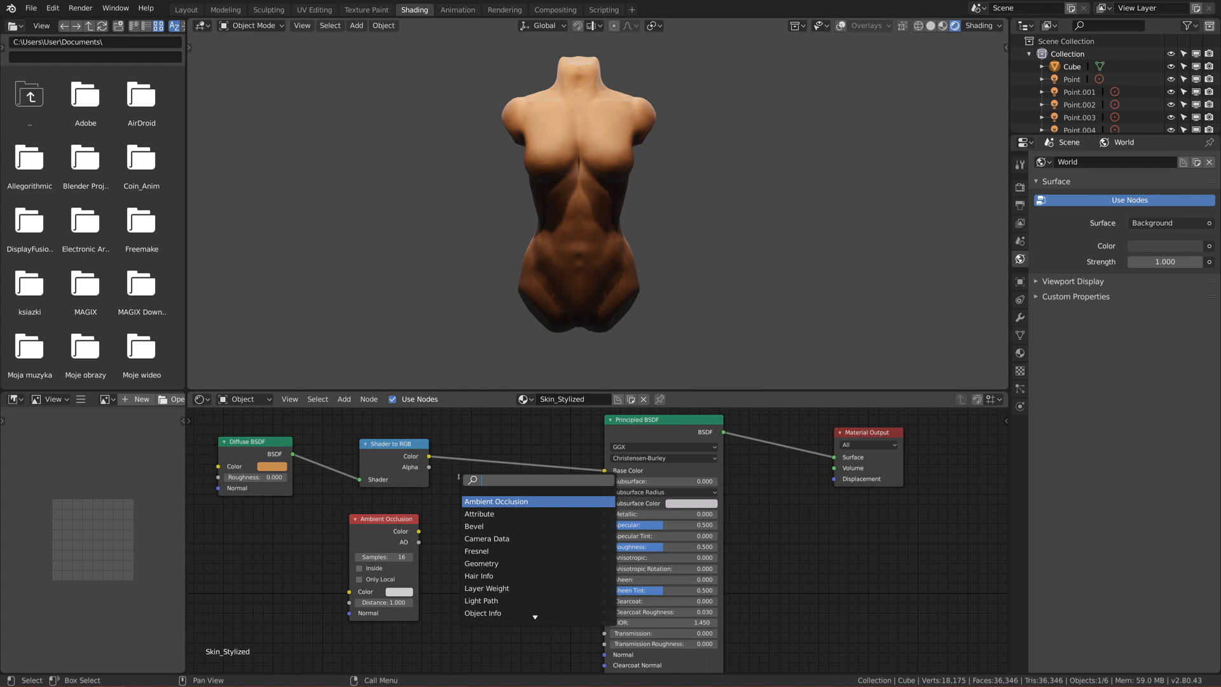
type("mi")
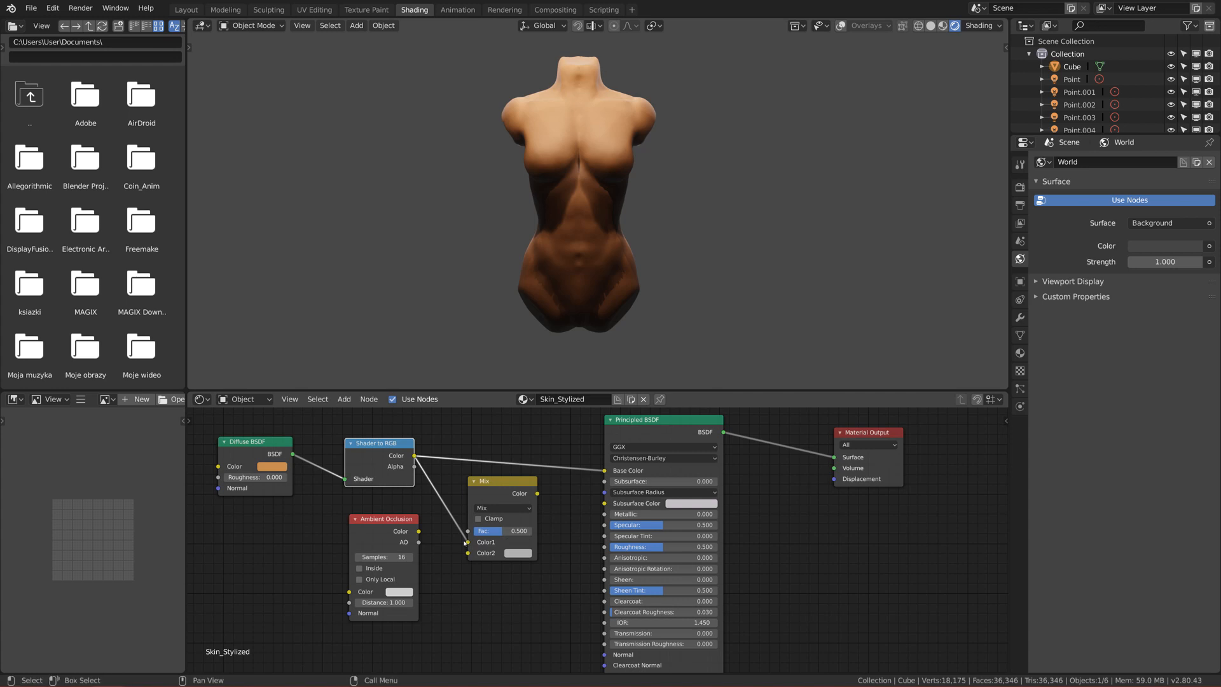
left_click_drag(485, 481, 476, 458)
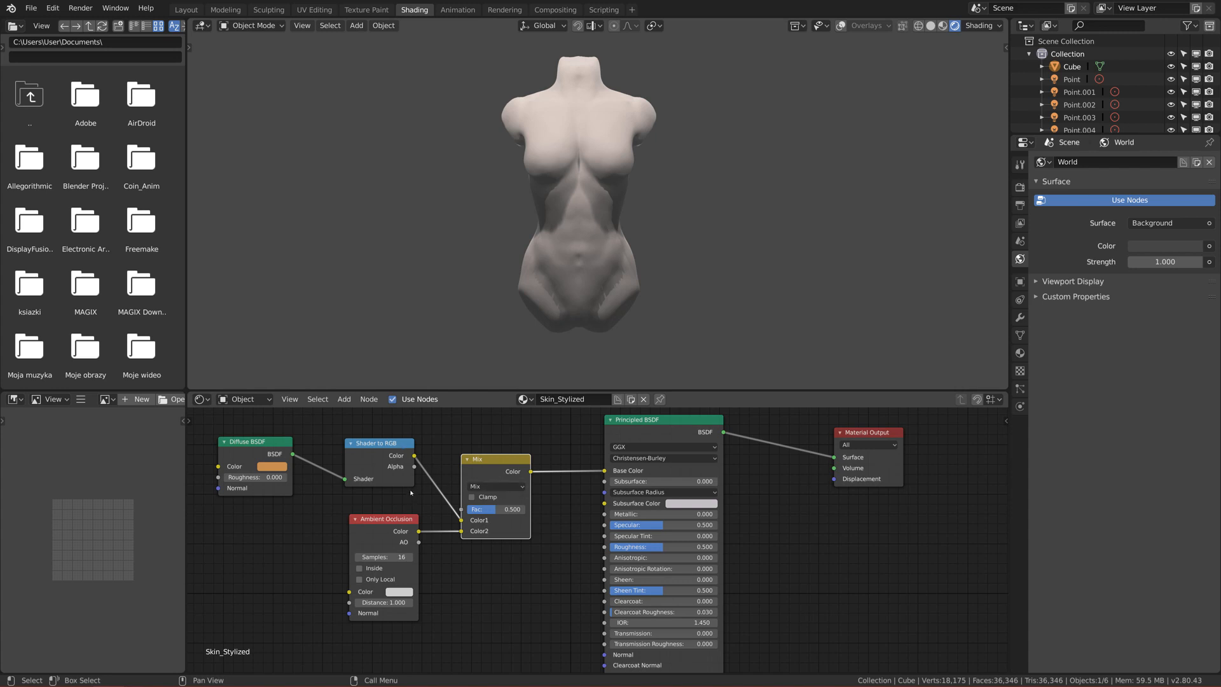
mouse_move(374, 531)
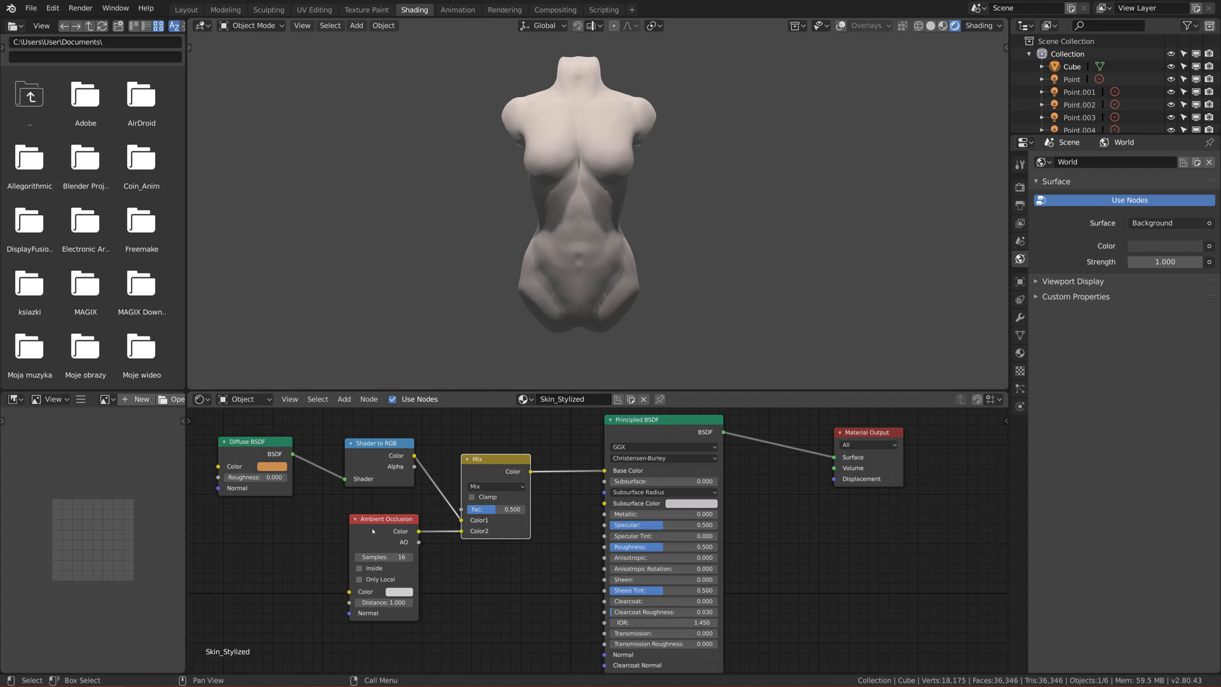
mouse_move(375, 528)
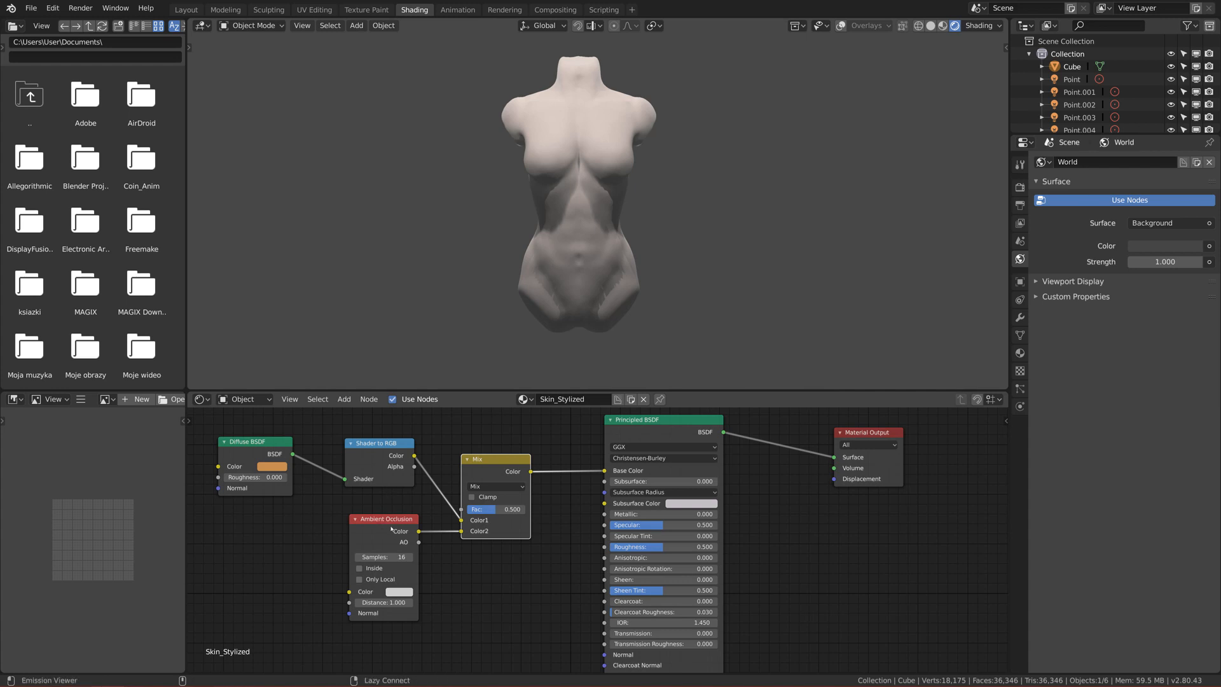
mouse_move(369, 448)
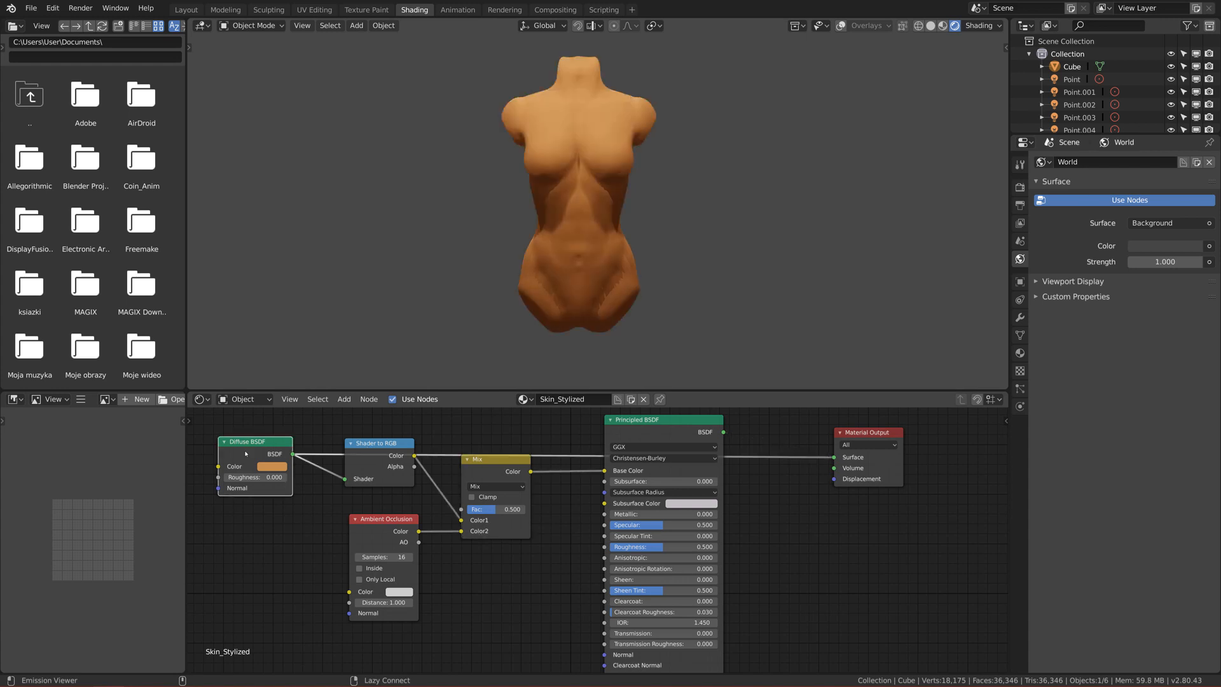
mouse_move(246, 453)
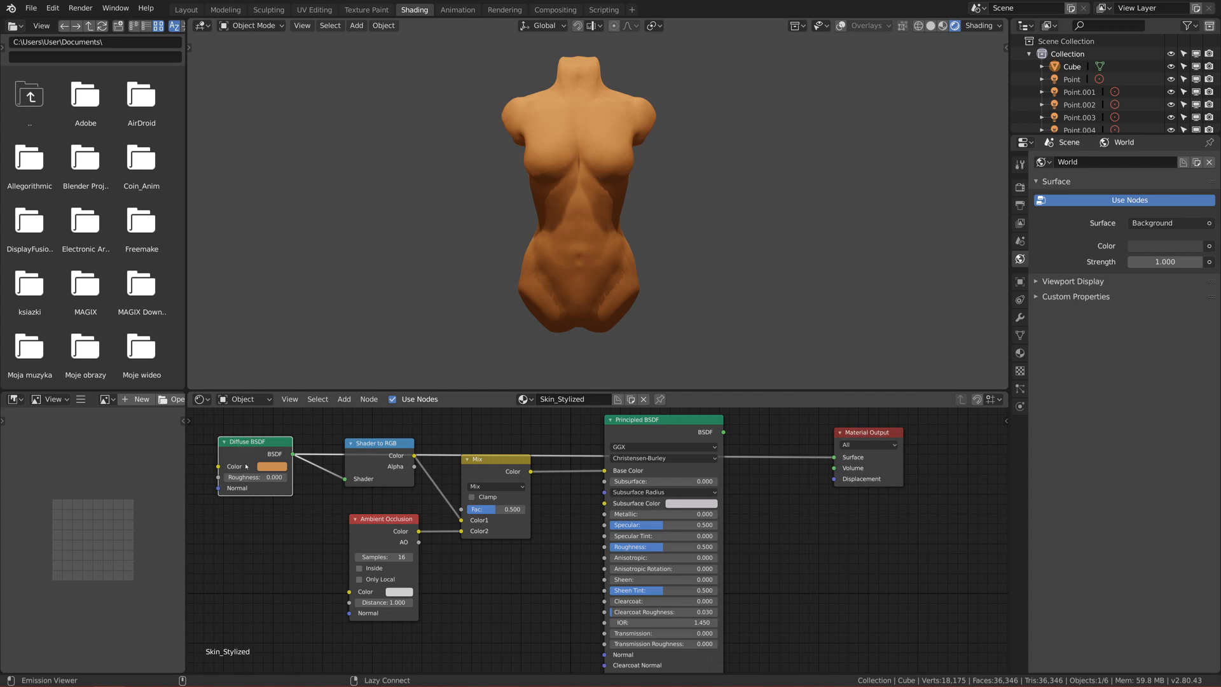
mouse_move(245, 466)
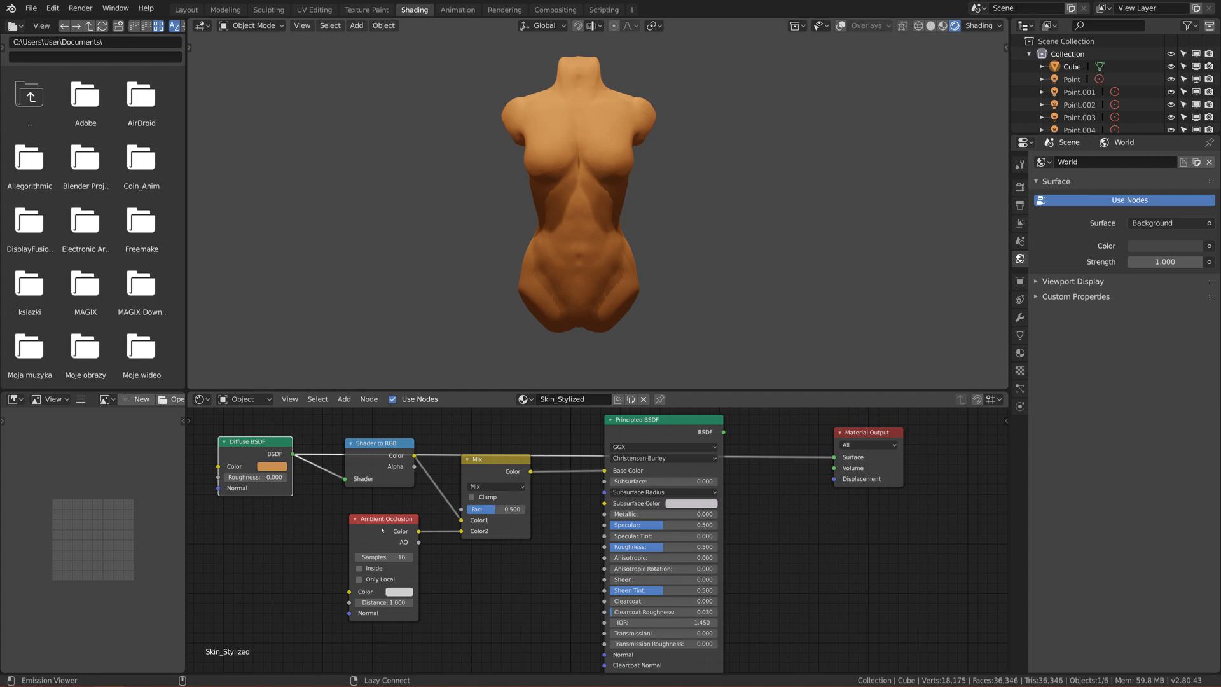
mouse_move(379, 529)
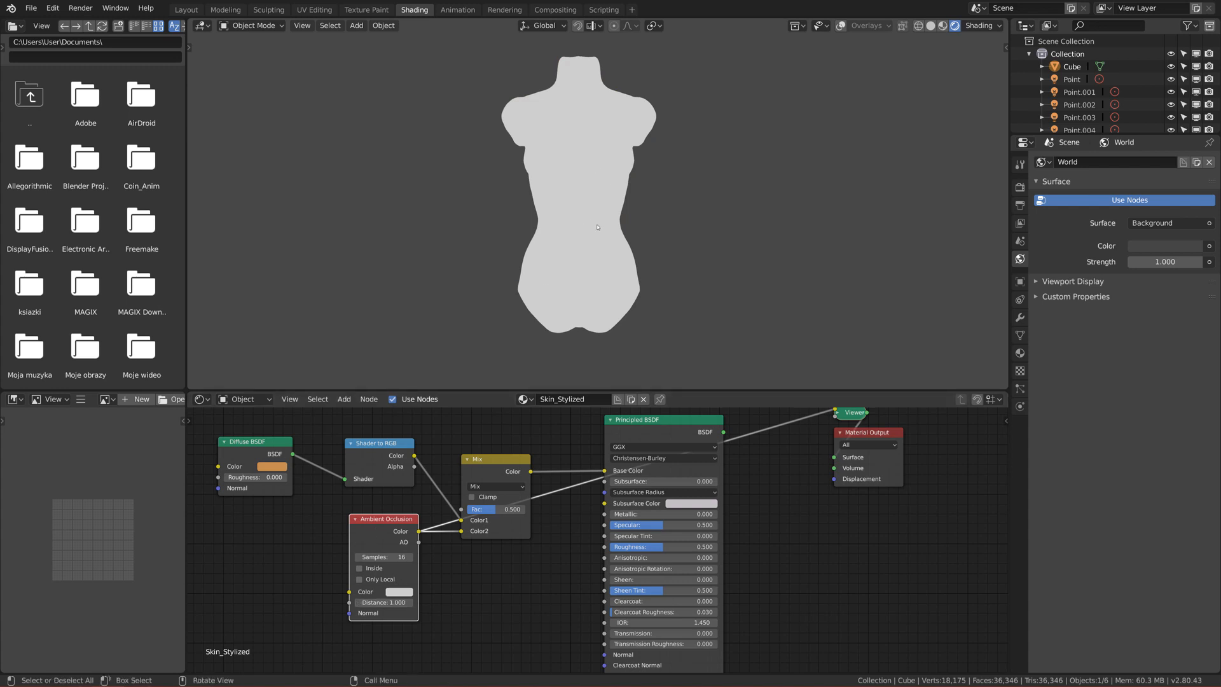
mouse_move(494, 171)
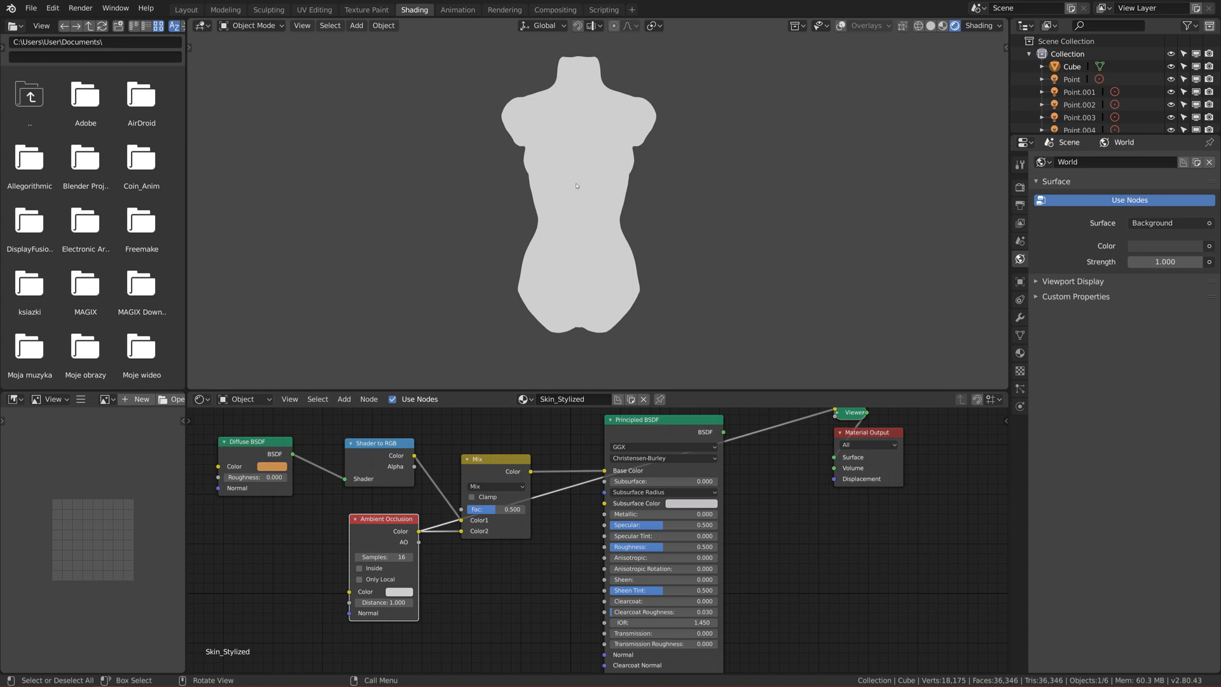
mouse_move(562, 97)
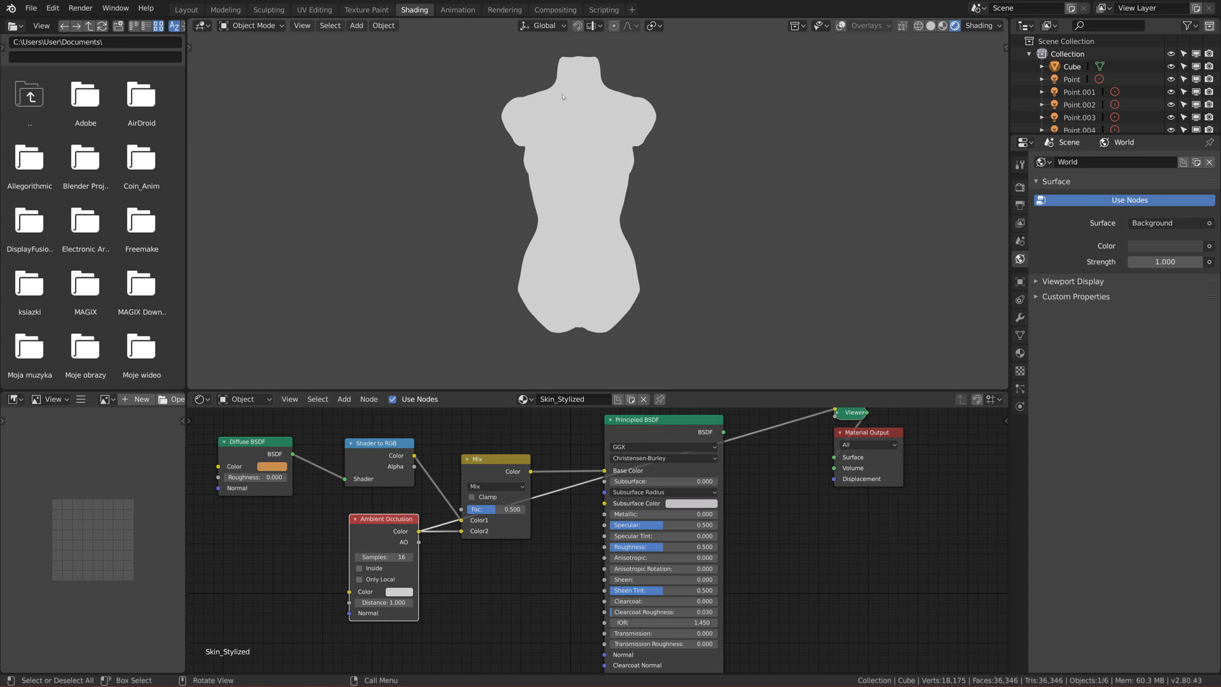
mouse_move(547, 234)
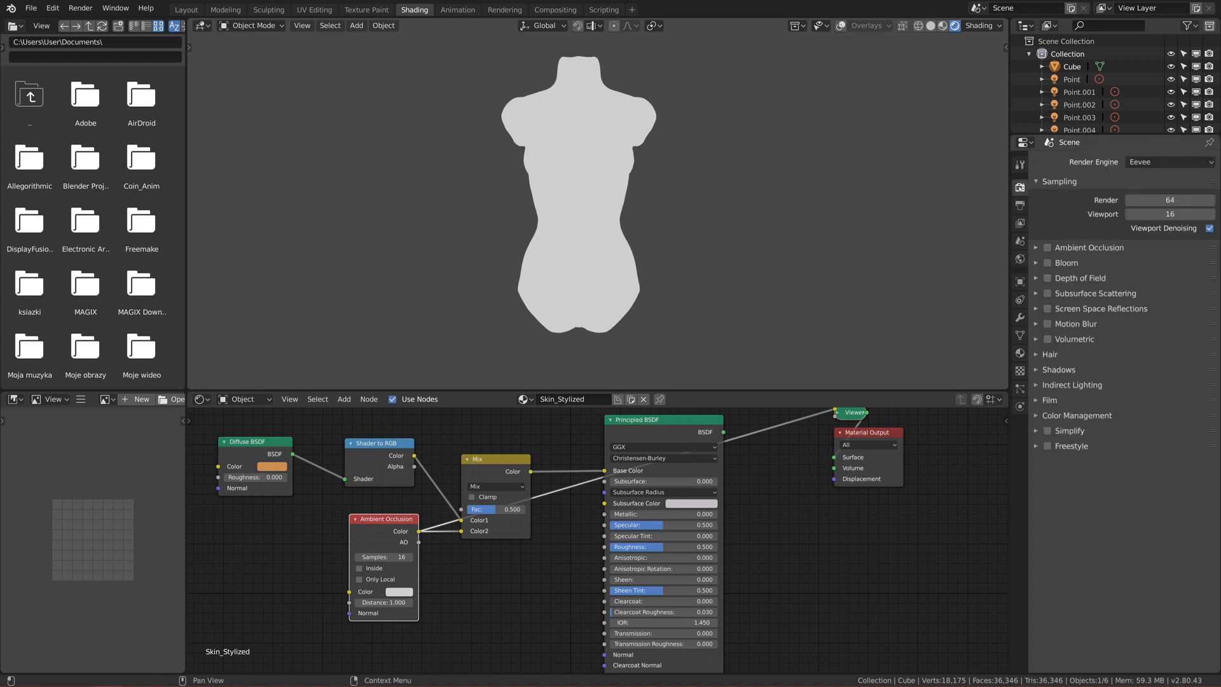
Enable Ambient Occlusion in the Eevee render properties
left_click(1048, 248)
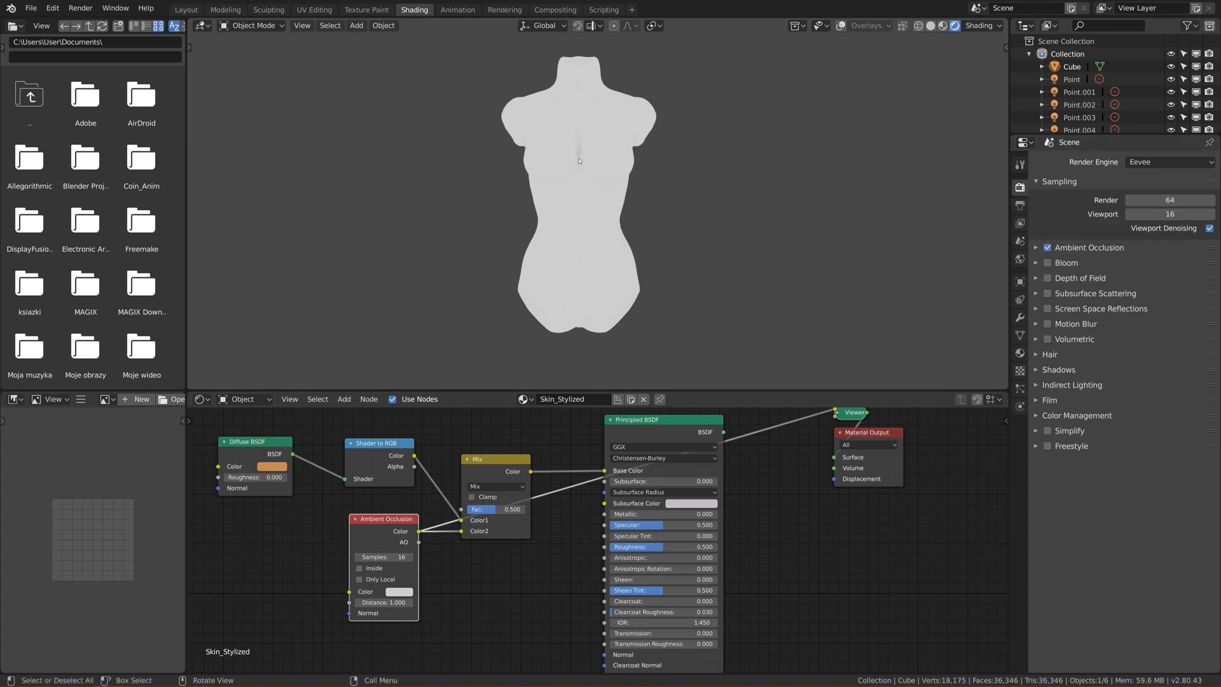
mouse_move(565, 213)
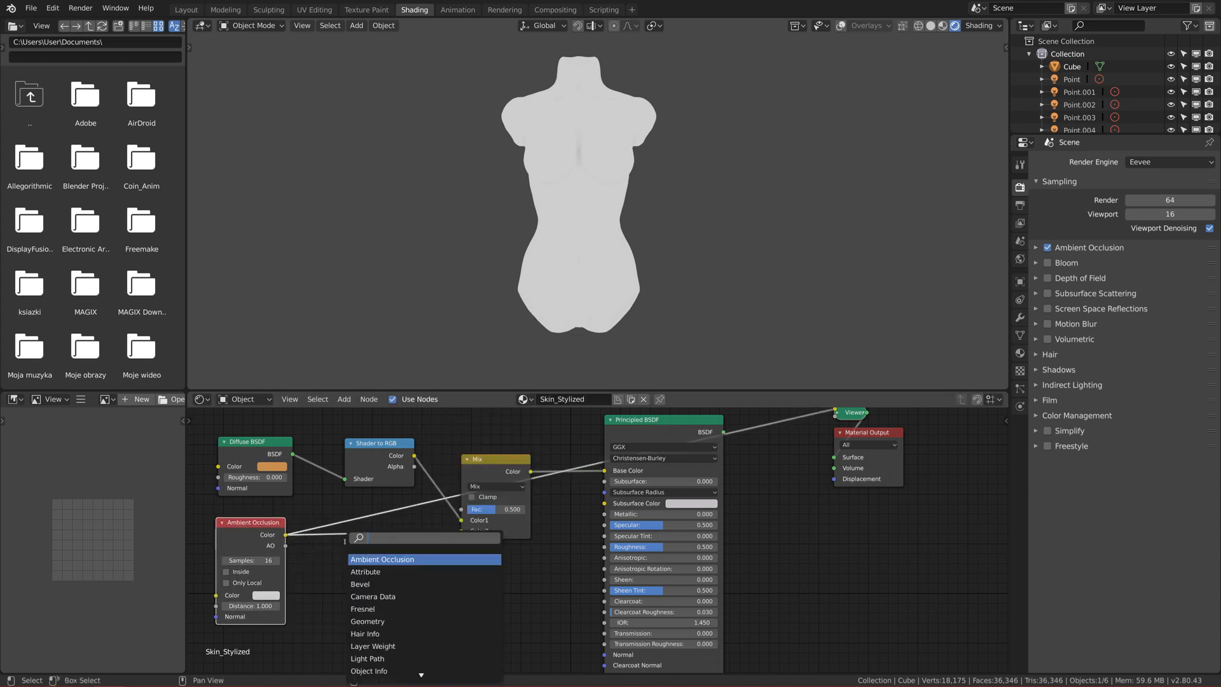
Insert a ColorRamp after Ambient Occlusion with black stop near 0.07 and white stop pulled in tight
type("color")
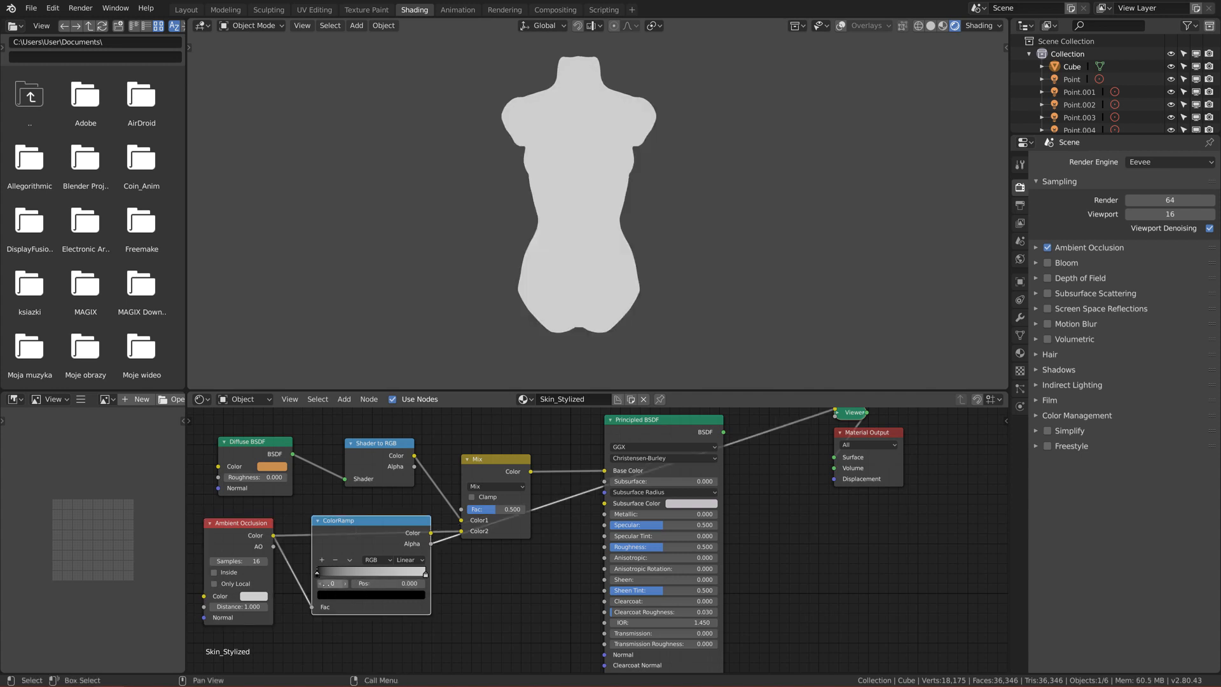
left_click(331, 583)
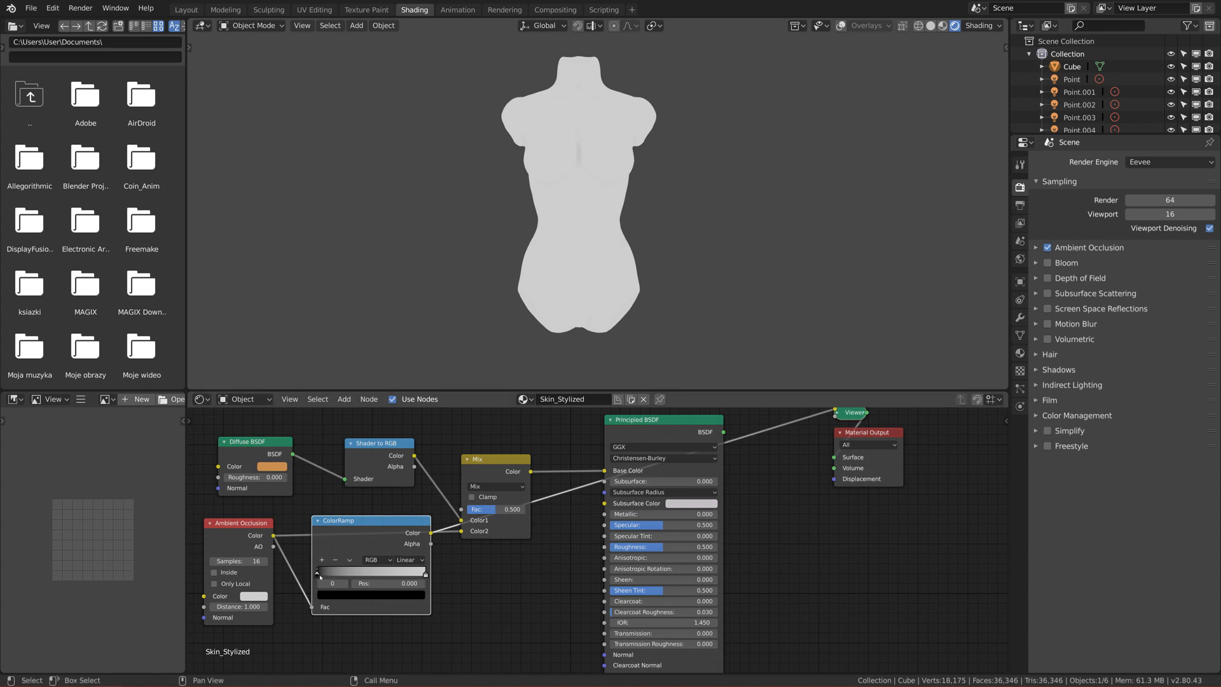
left_click_drag(317, 573, 326, 572)
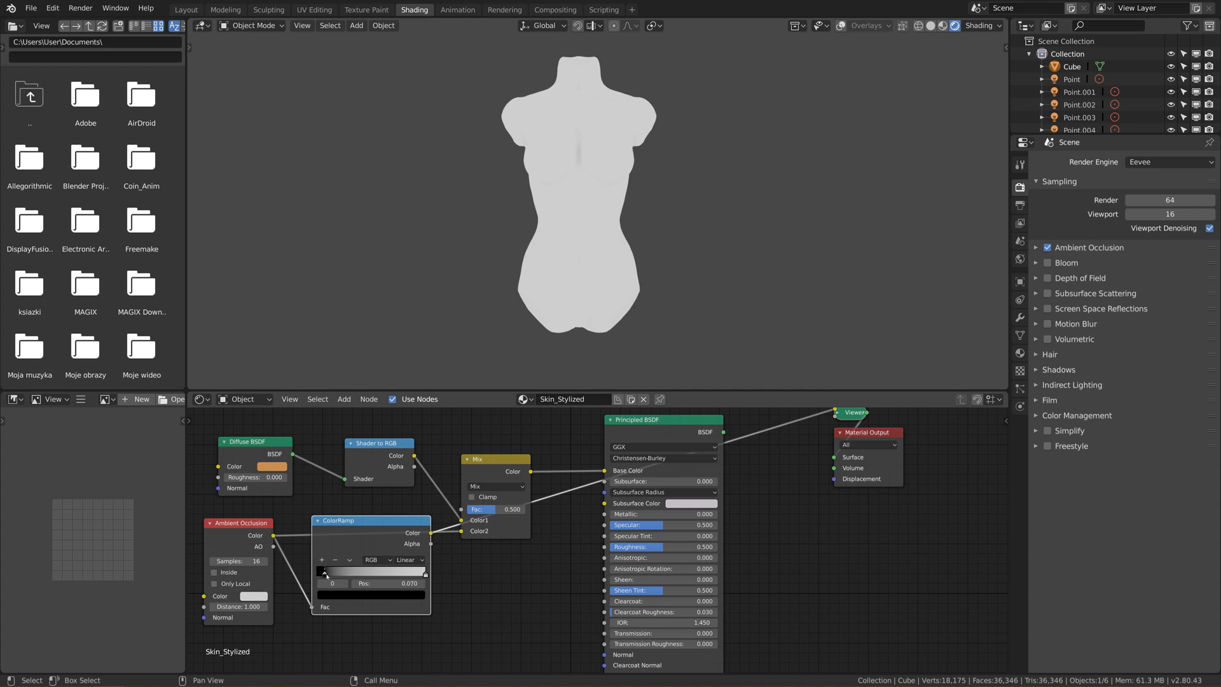
left_click_drag(324, 573, 373, 572)
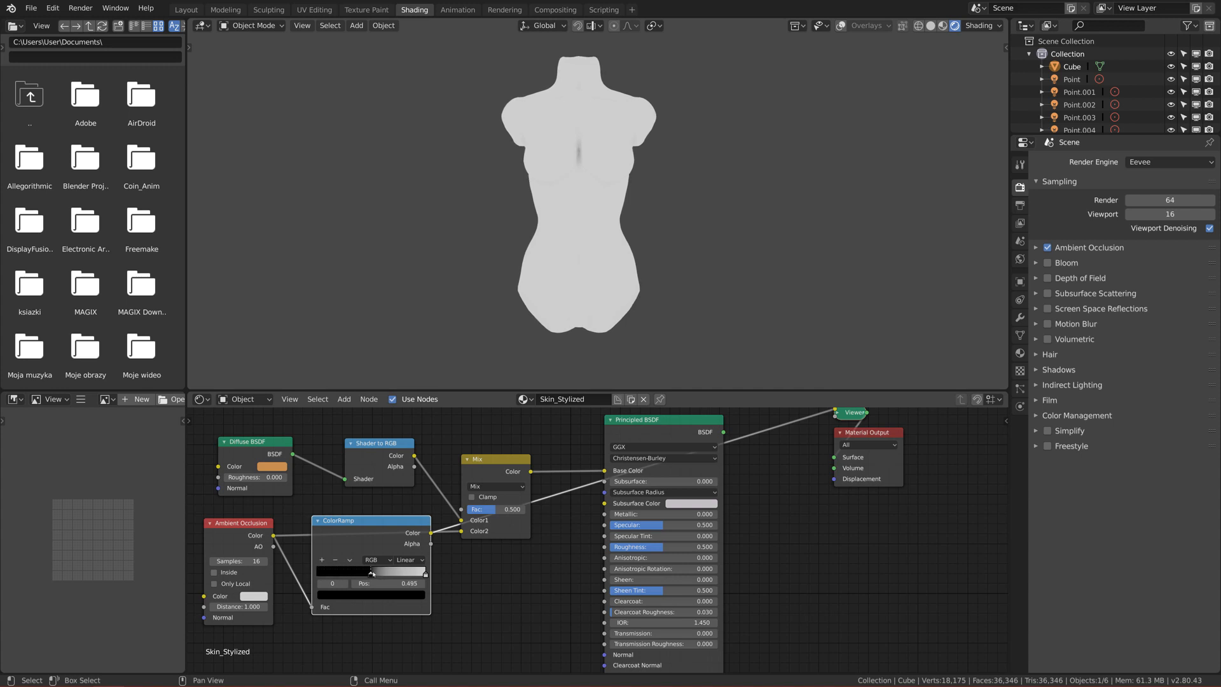
left_click_drag(370, 572, 404, 572)
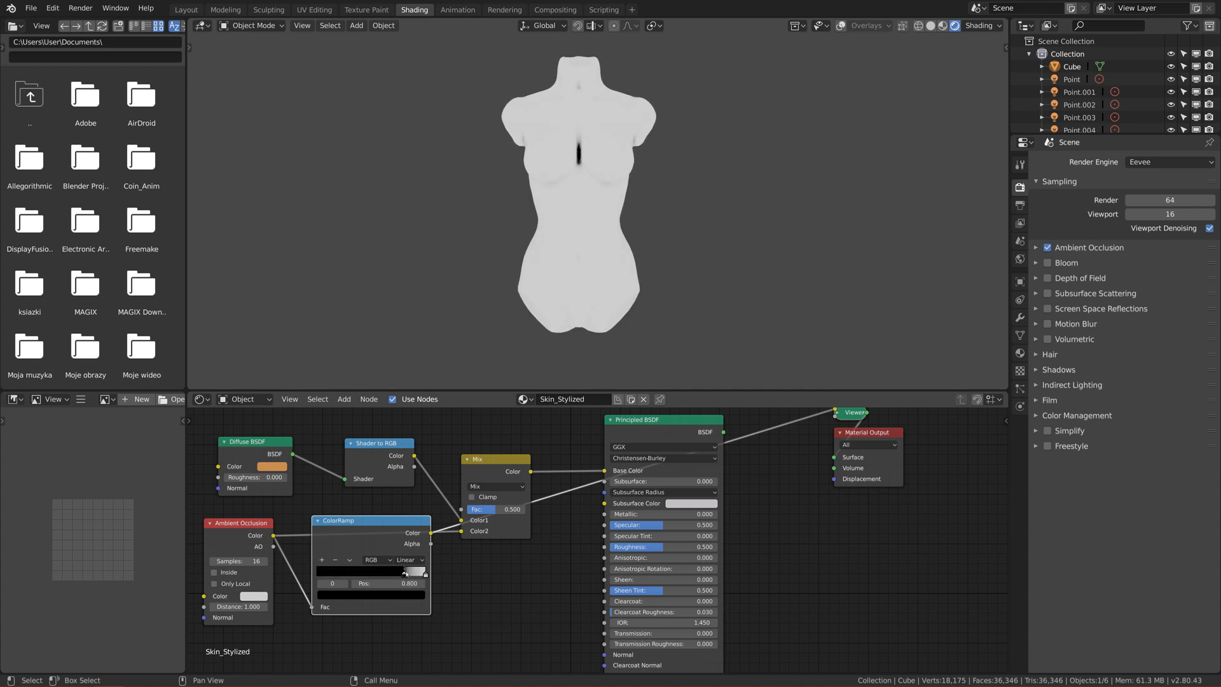
left_click_drag(404, 583, 411, 583)
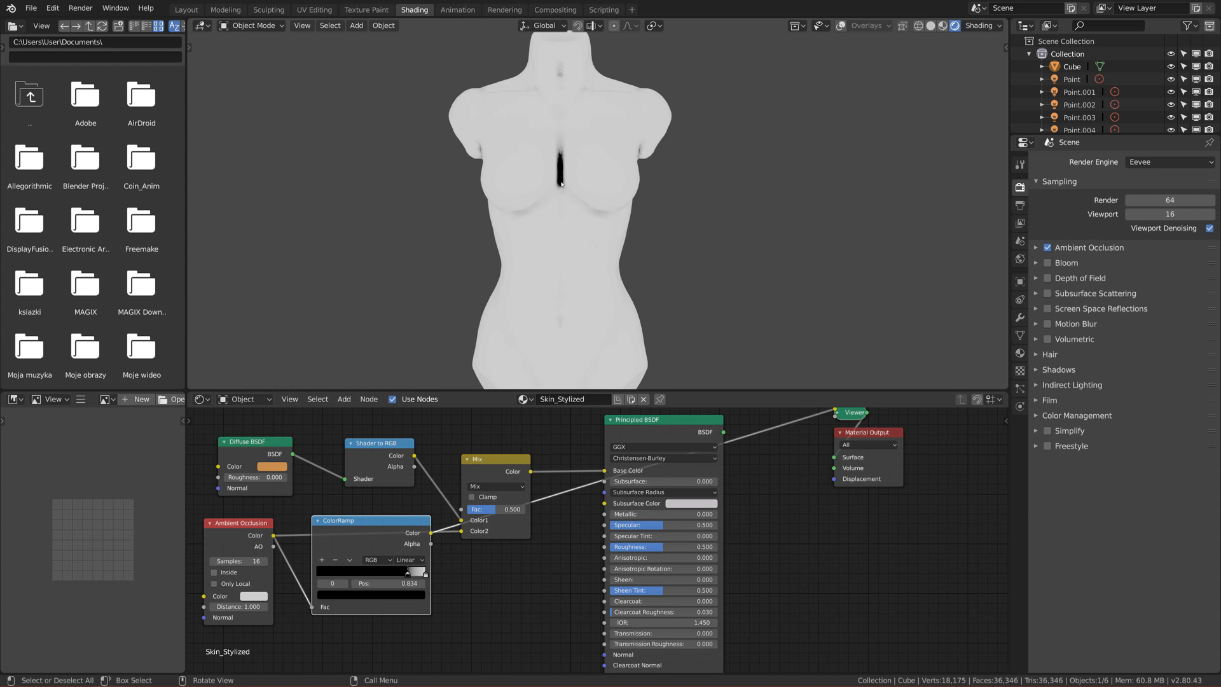
mouse_move(559, 165)
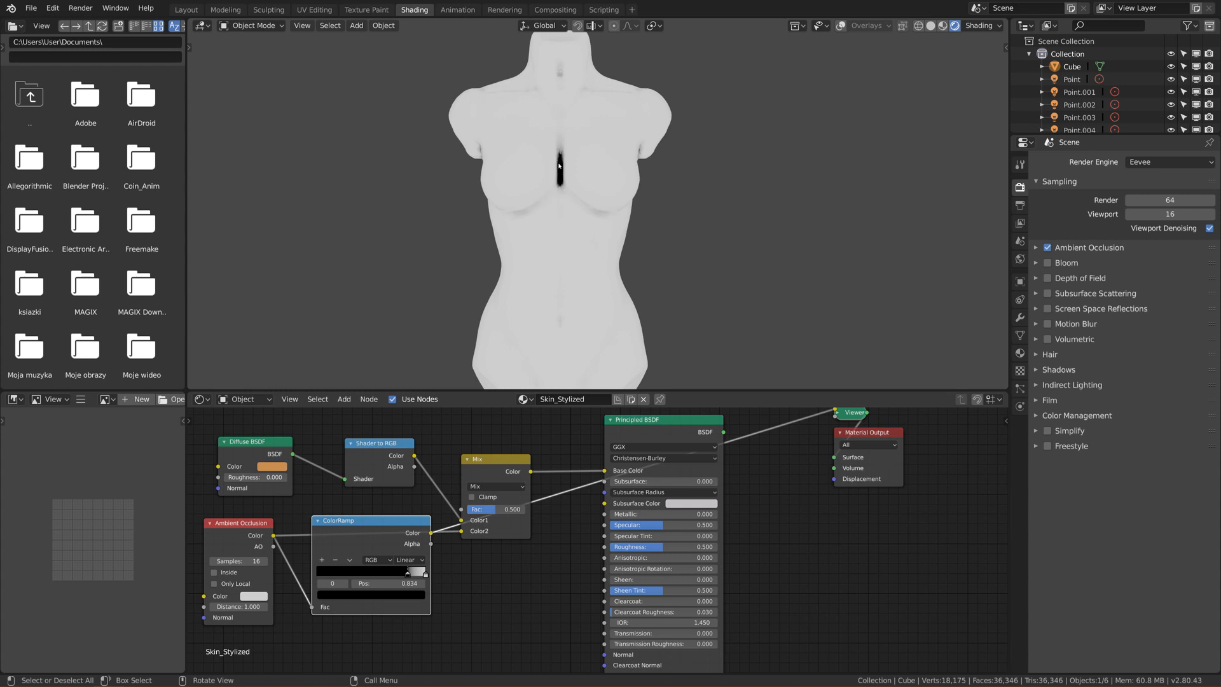
mouse_move(560, 168)
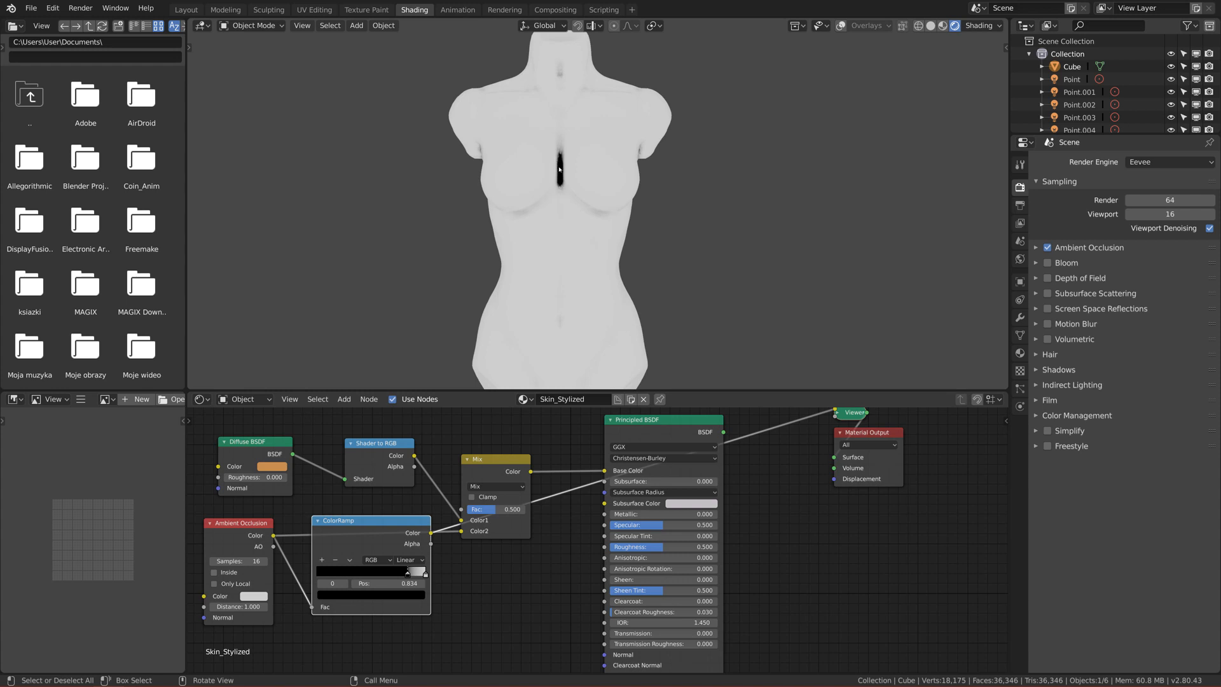
mouse_move(560, 182)
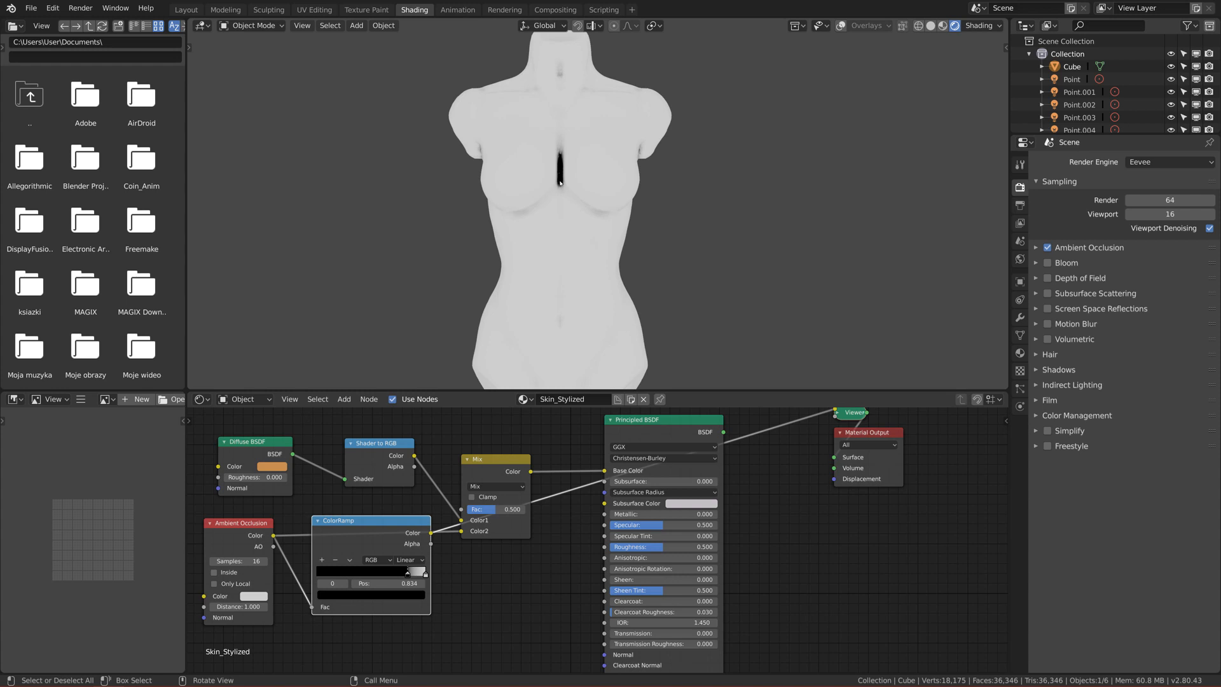
mouse_move(560, 186)
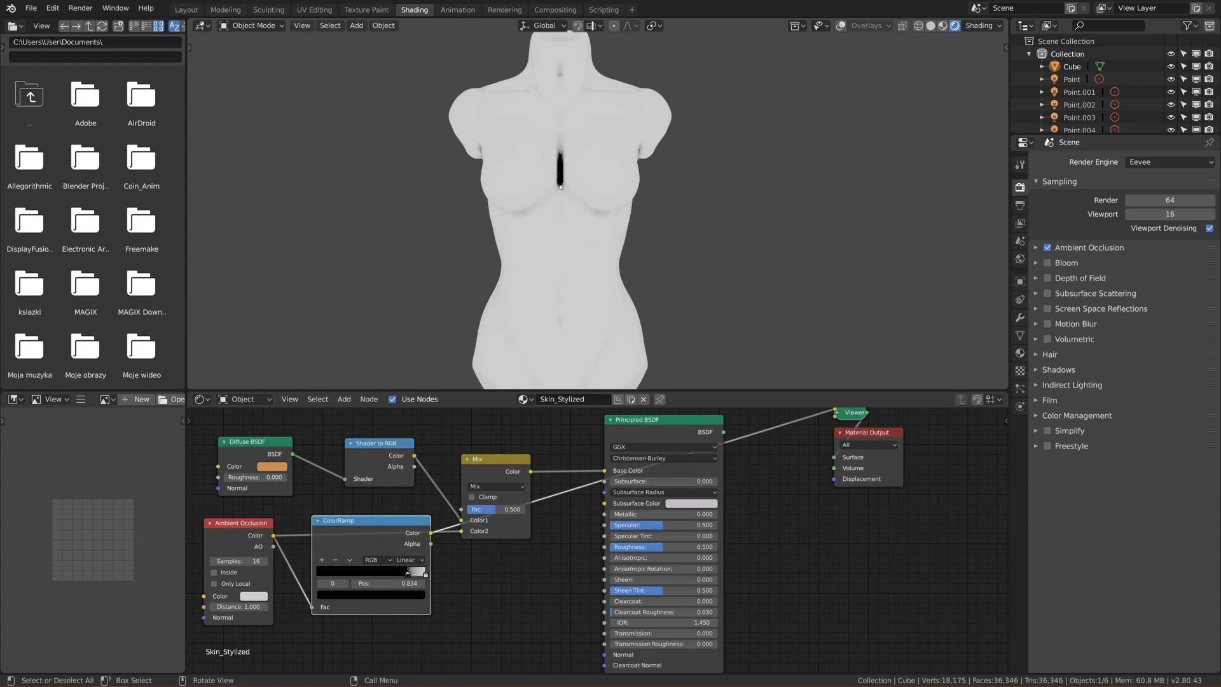
mouse_move(570, 272)
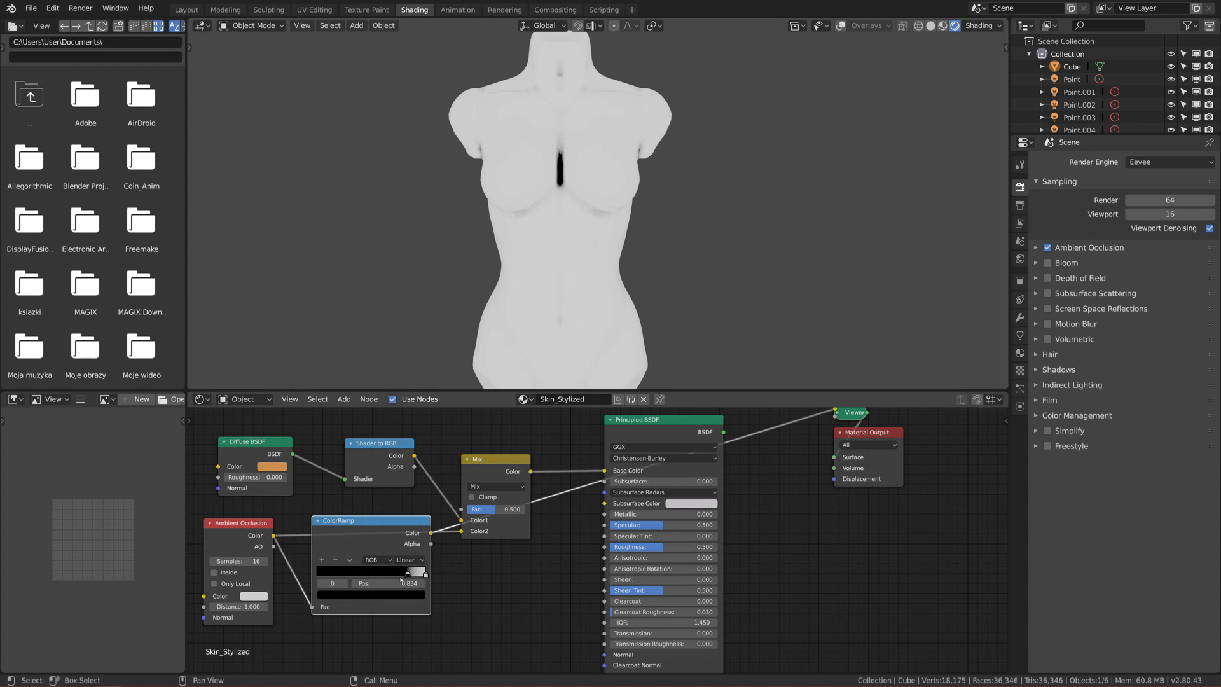
left_click_drag(406, 571, 393, 572)
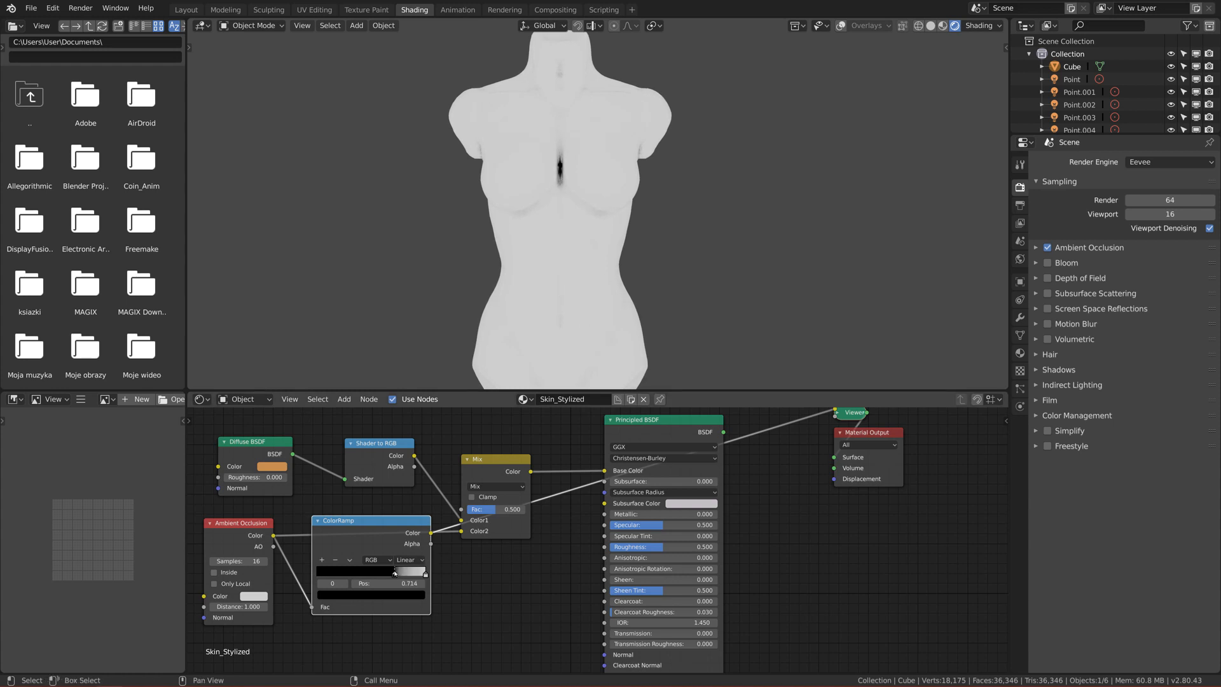
left_click_drag(394, 571, 386, 571)
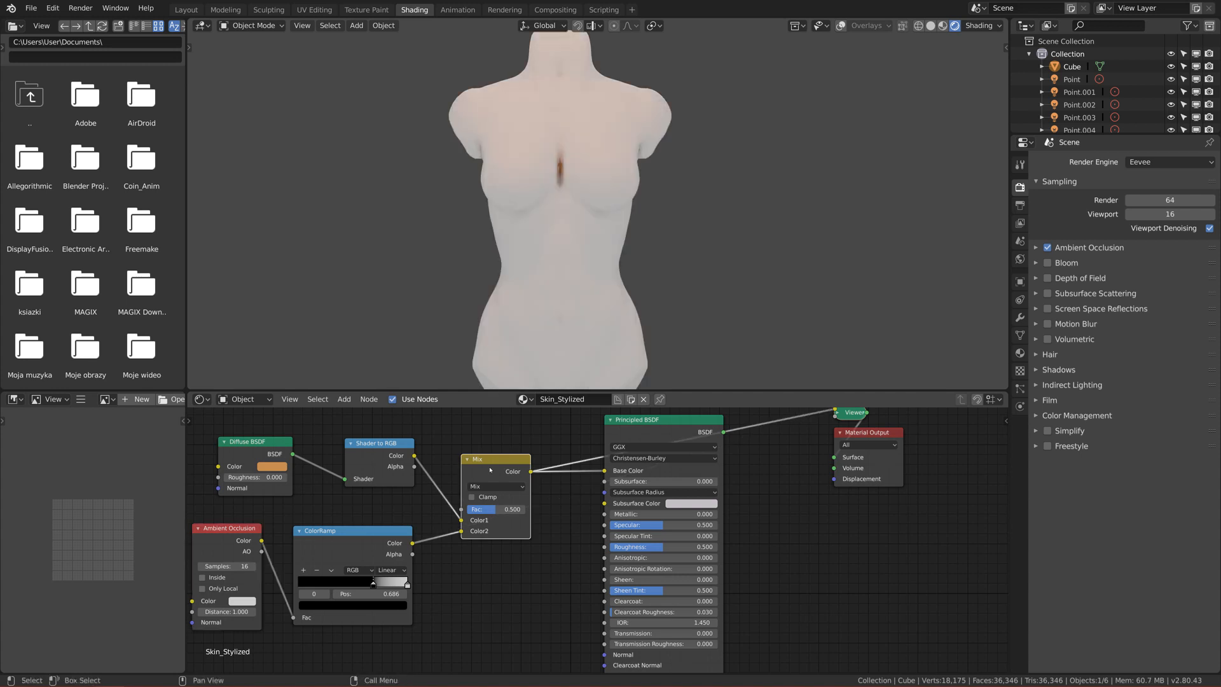
mouse_move(297, 538)
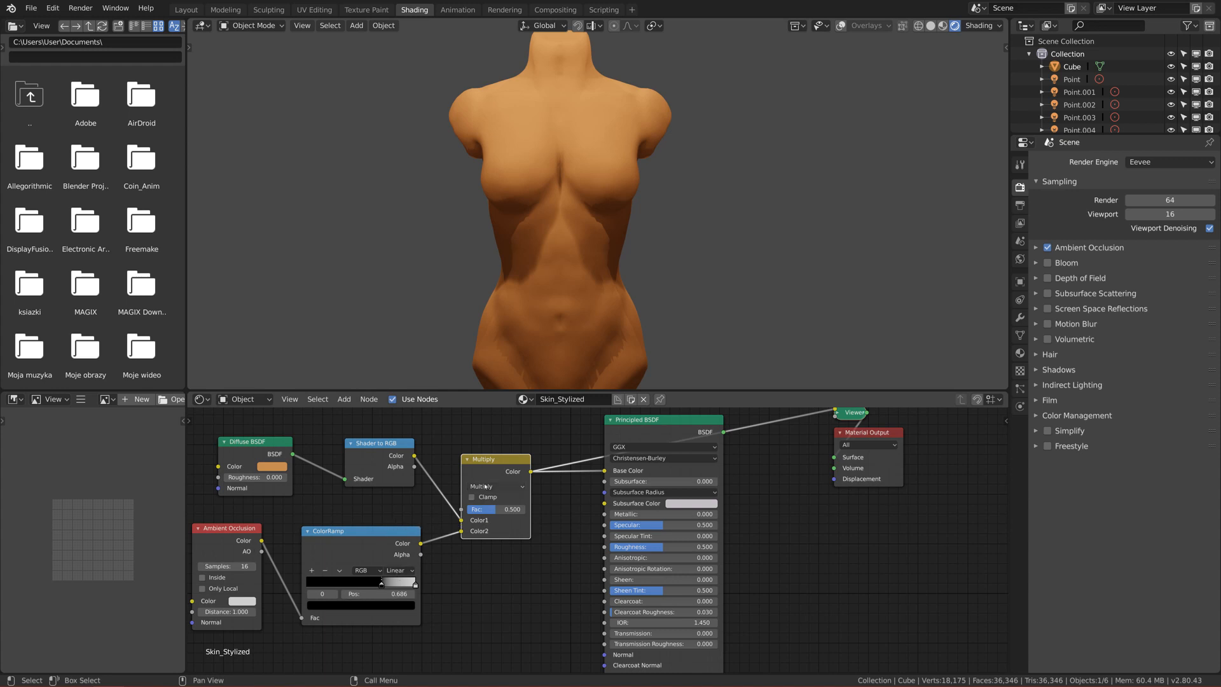
mouse_move(484, 486)
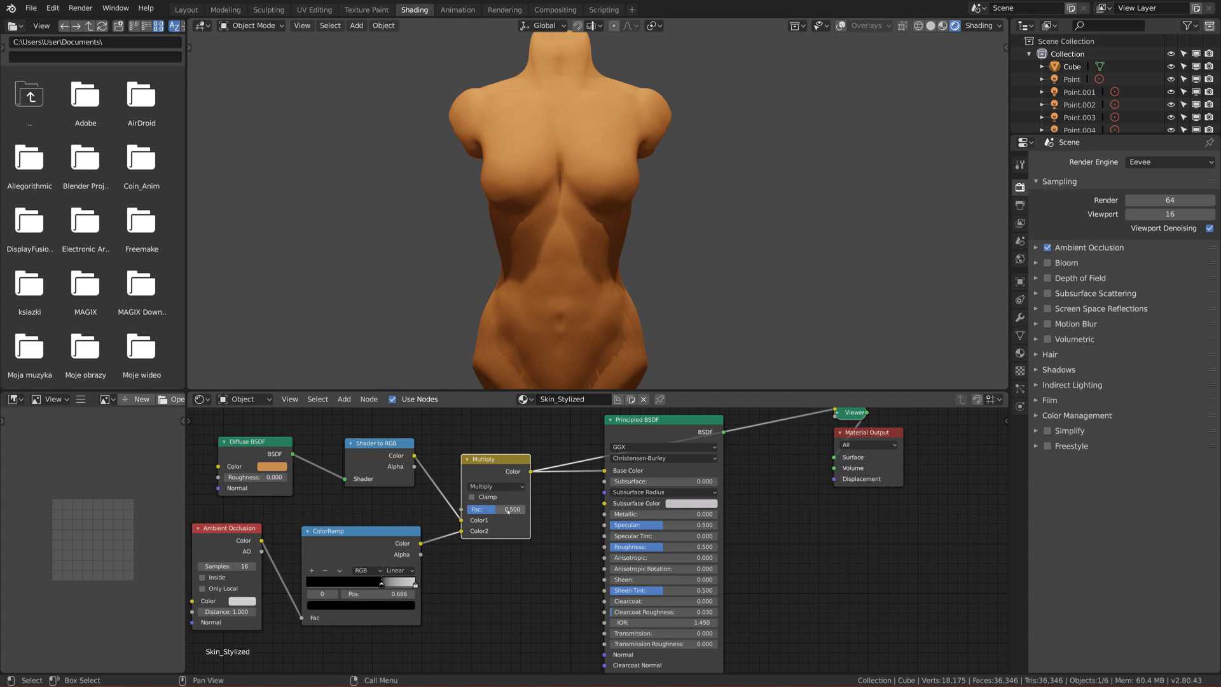
Tune the Multiply mix factor so the ramped occlusion darkens the orange diffuse shading
left_click_drag(483, 509, 546, 509)
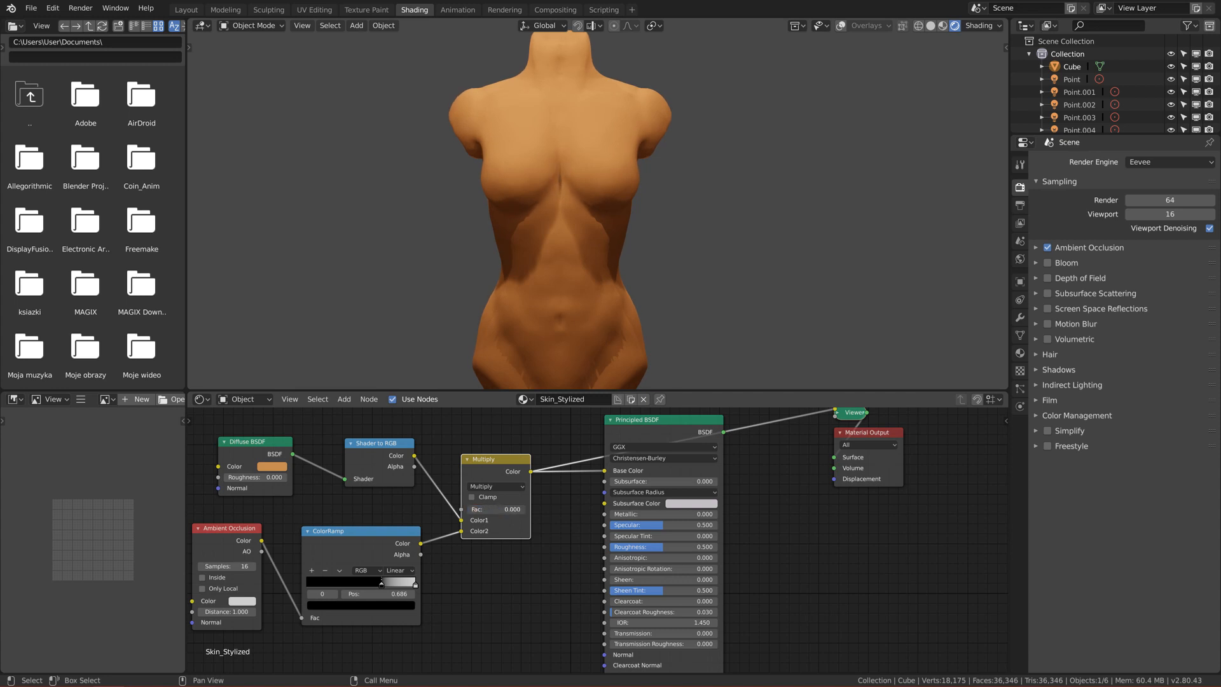
left_click_drag(512, 509, 479, 508)
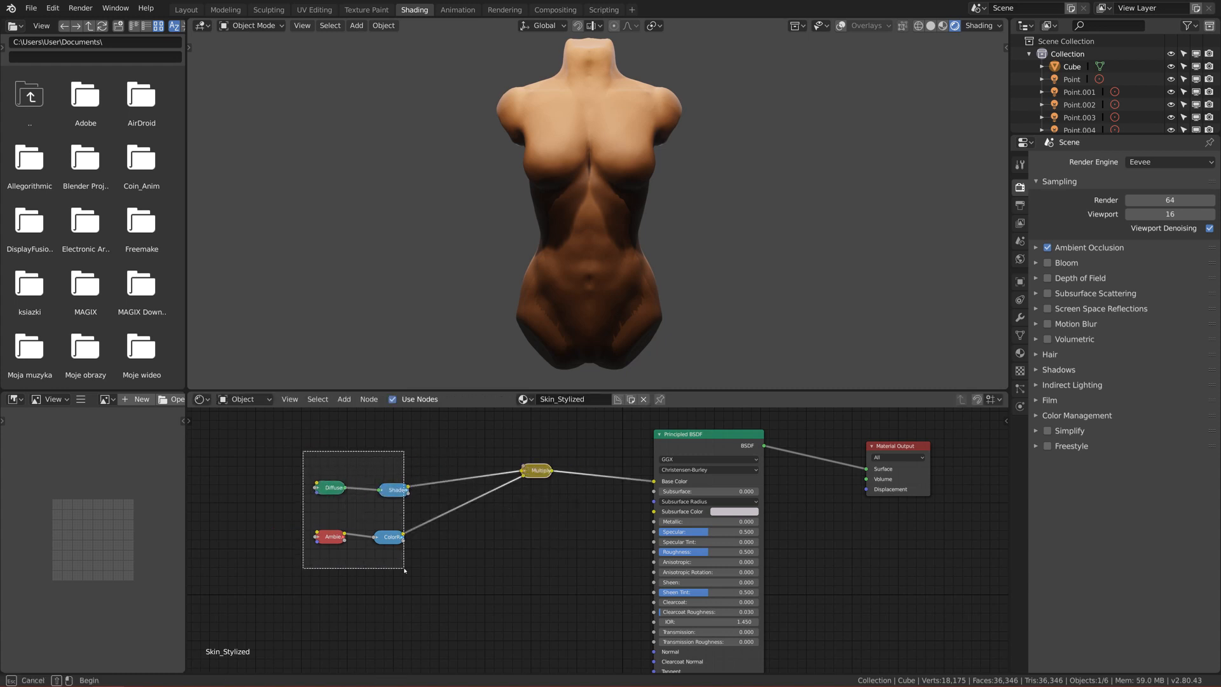
Select the collapsed diffuse, Shader to RGB, occlusion and ramp nodes to regroup them by the Multiply node
left_click_drag(334, 487, 370, 452)
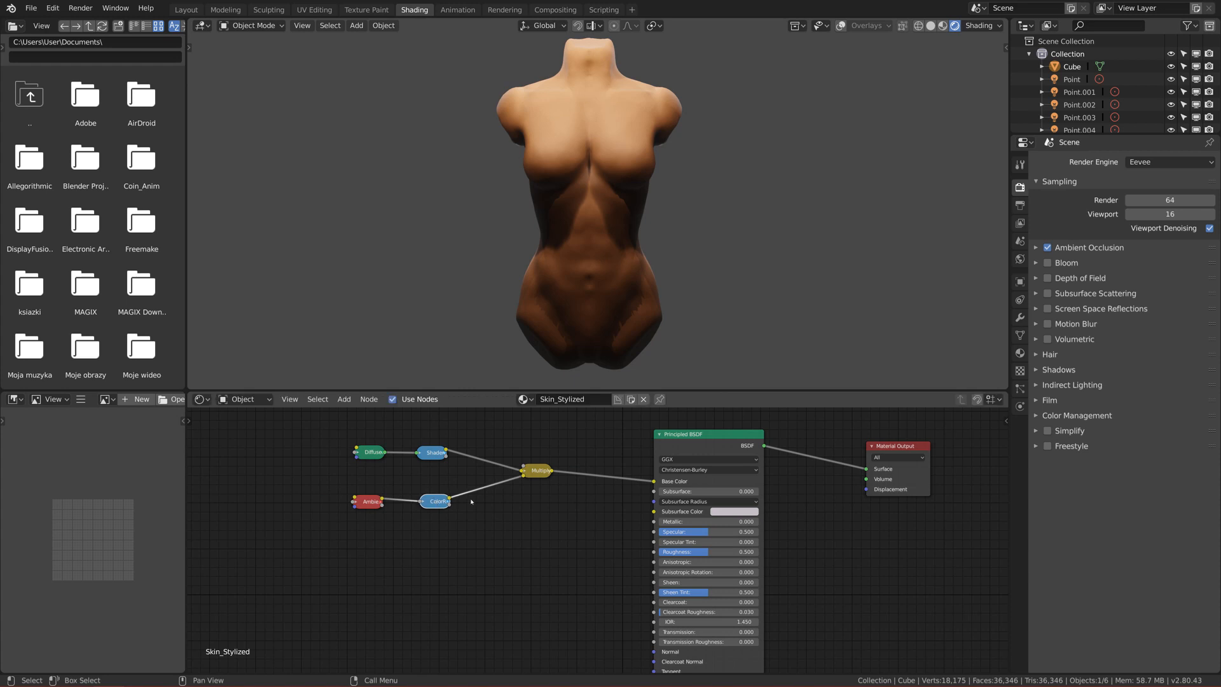
mouse_move(598, 345)
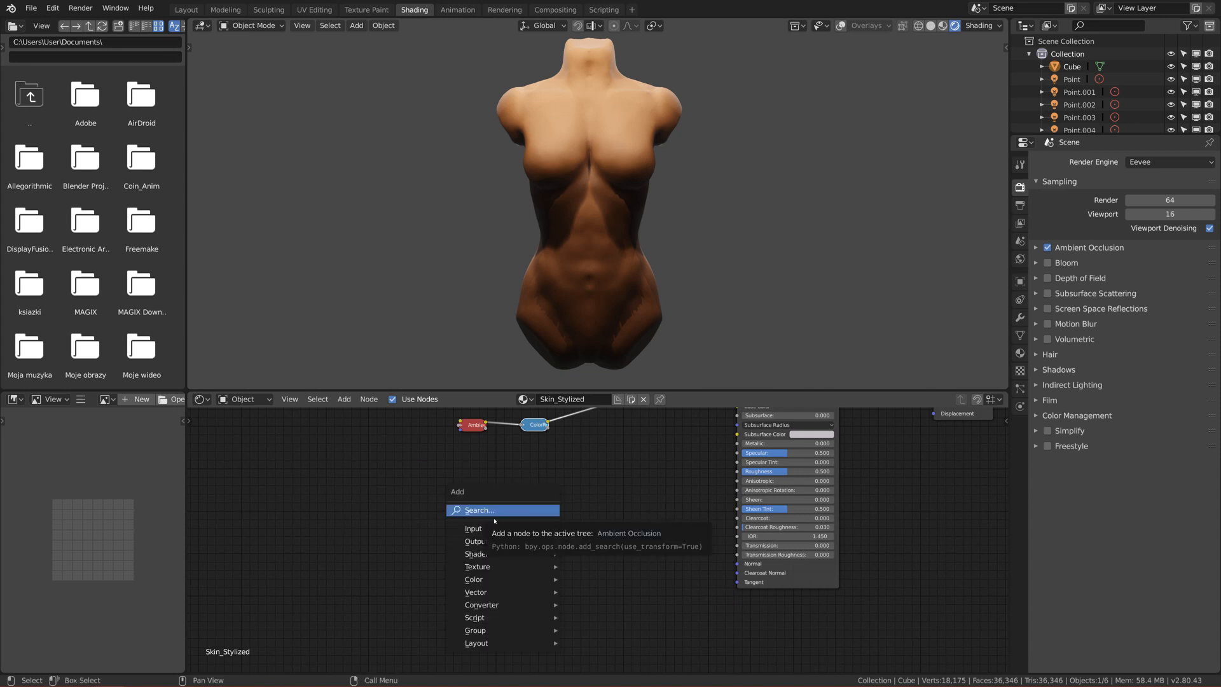
Add a Voronoi Texture node and preview its gray cell pattern on the torso
left_click(480, 604)
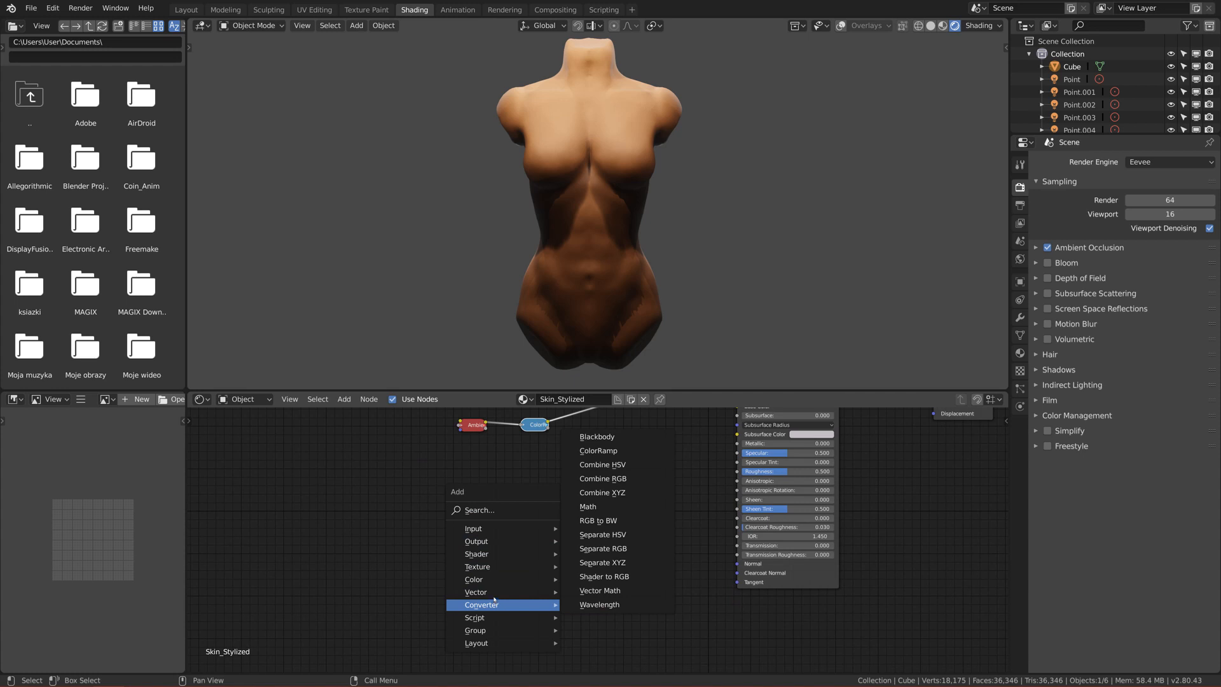
mouse_move(477, 566)
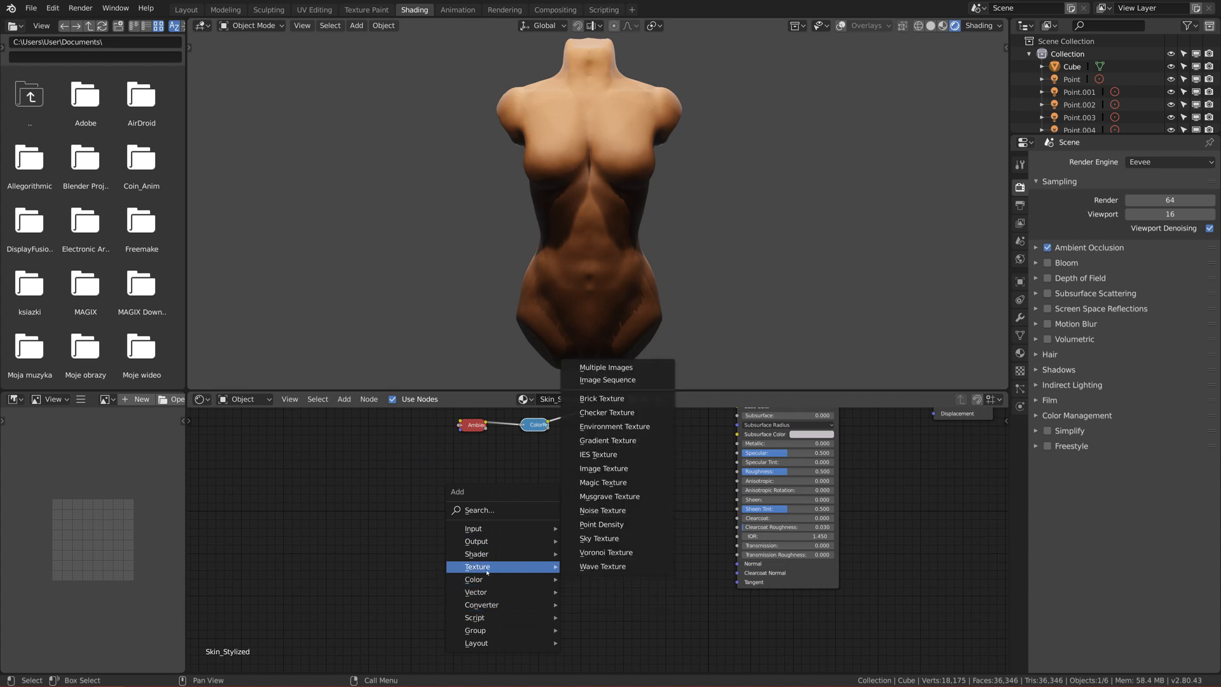
mouse_move(607, 552)
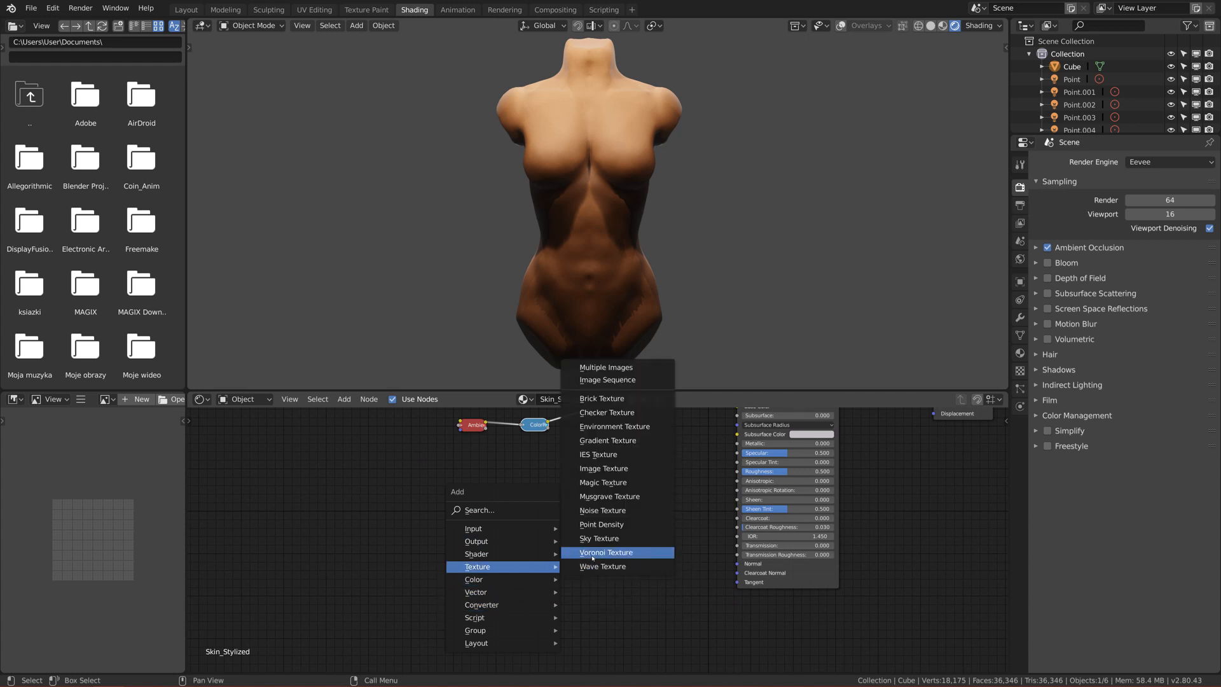
left_click(605, 552)
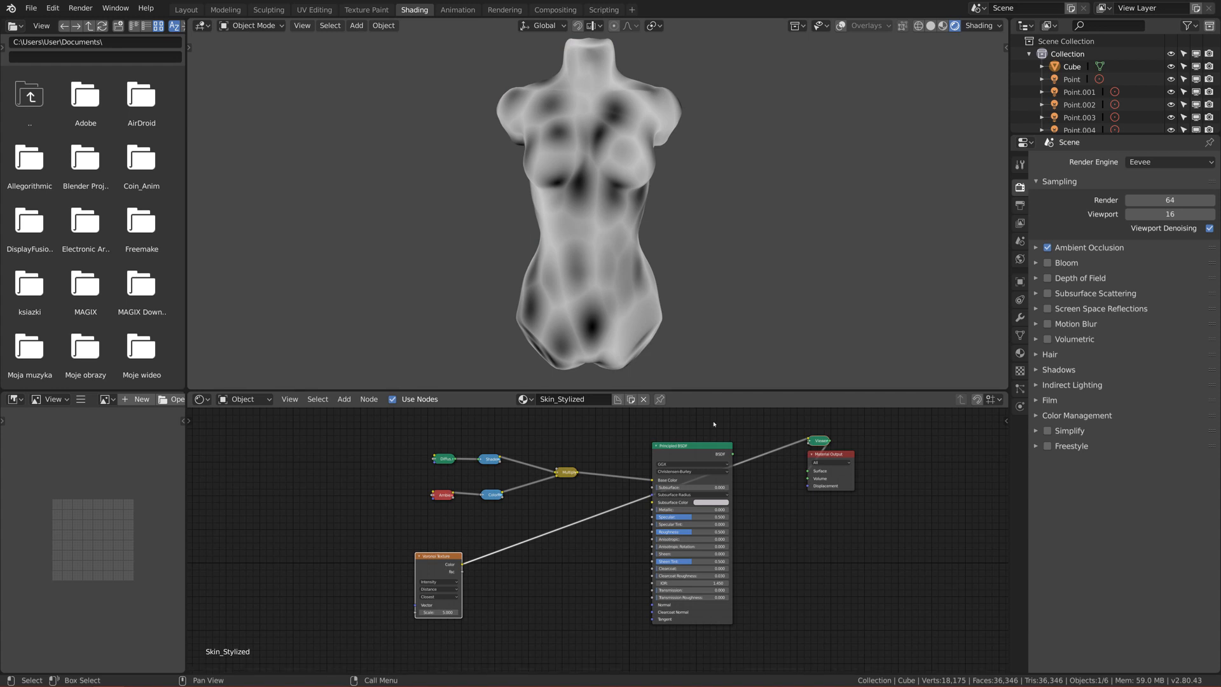
Set the Voronoi Texture scale to 400 for a fine grainy speckle and move the node left
scroll("down", 3)
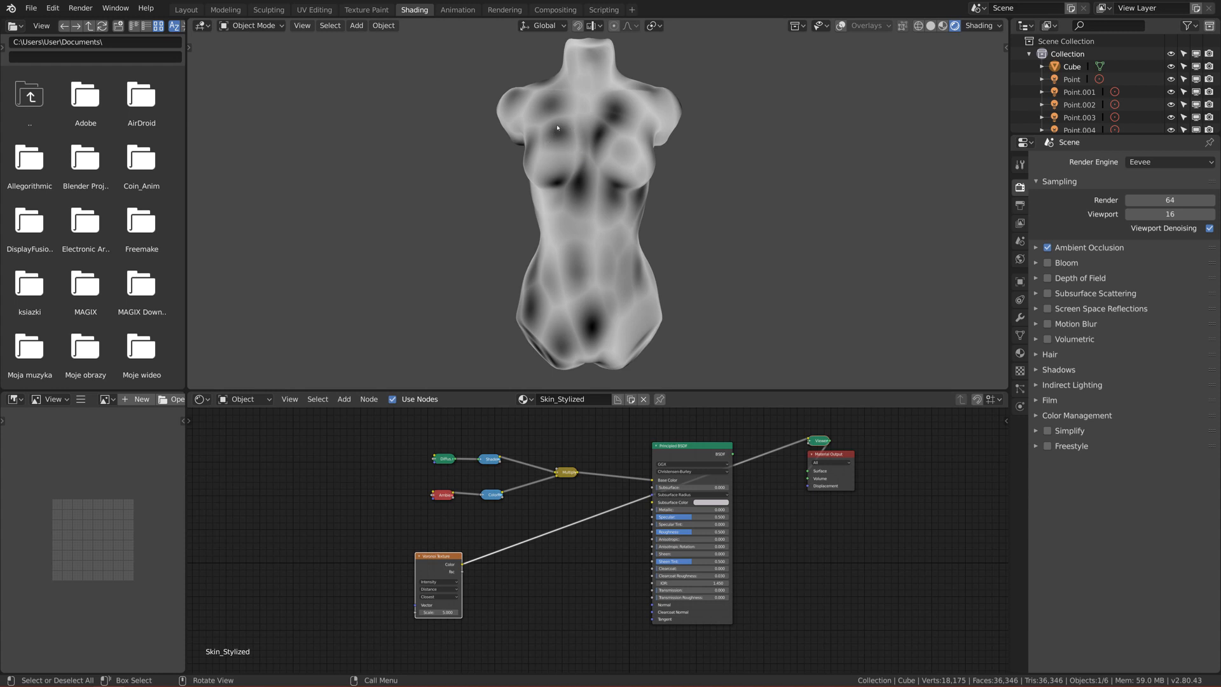
mouse_move(577, 263)
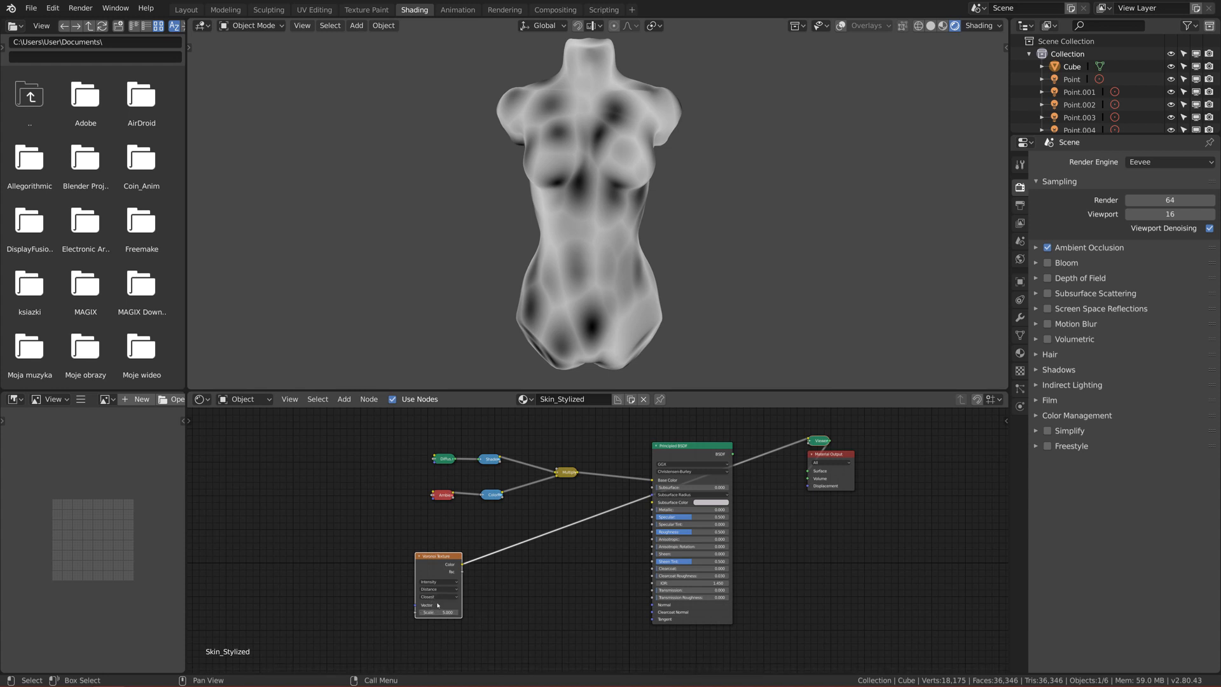
left_click(438, 612)
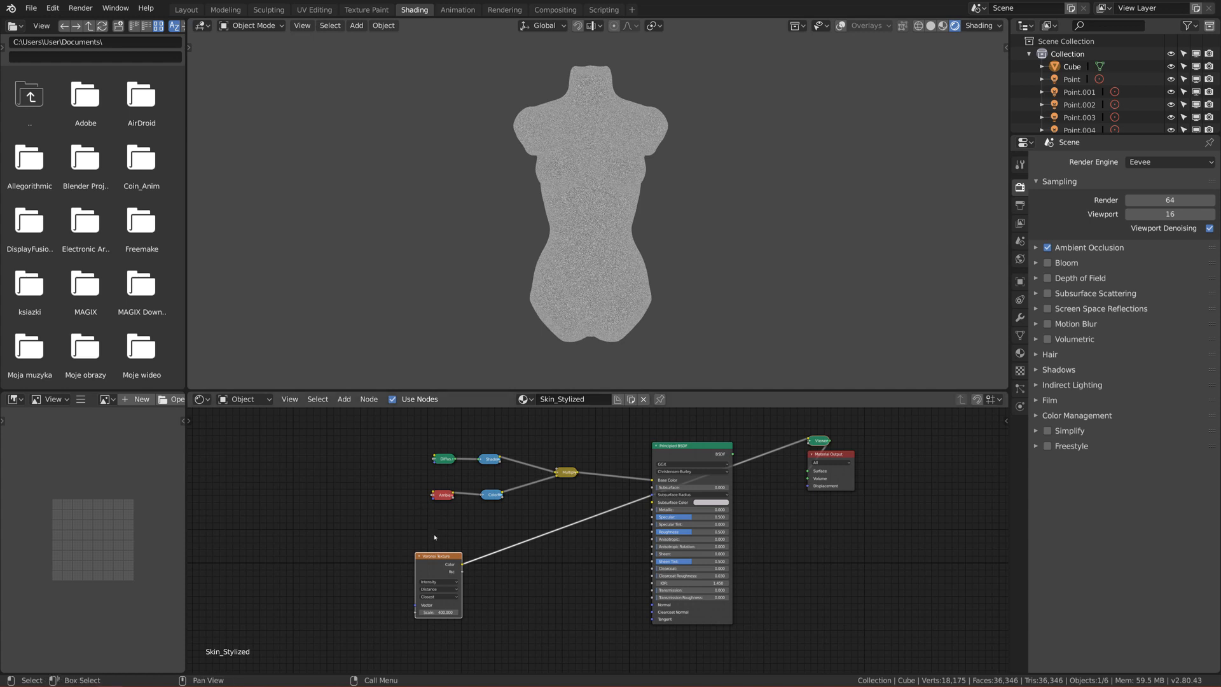
left_click_drag(439, 556, 419, 546)
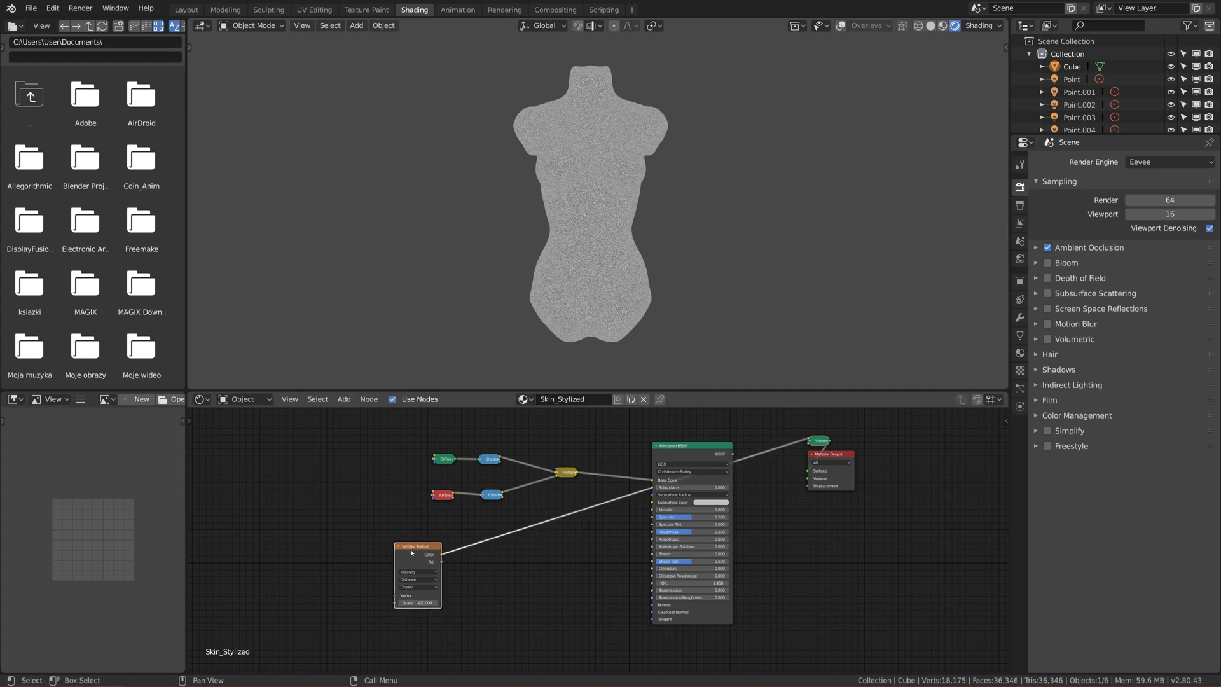
left_click_drag(417, 546, 396, 553)
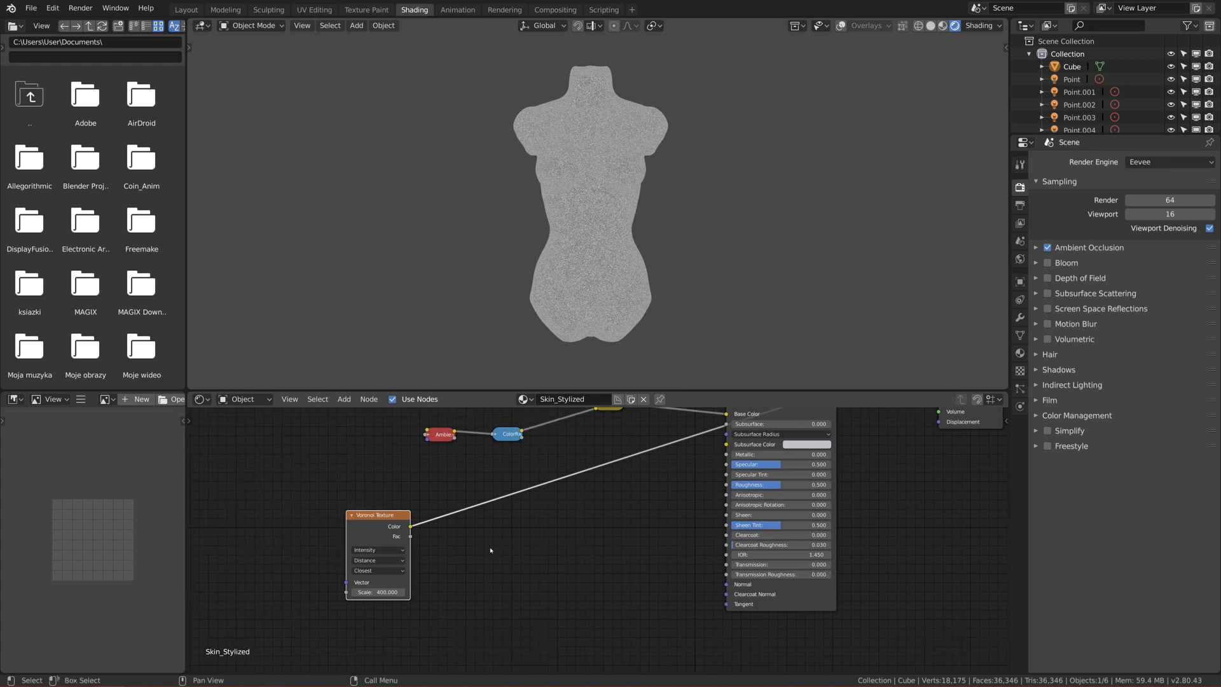
Add a Bump node fed by the Voronoi output to drive the Principled BSDF normal
left_click(343, 398)
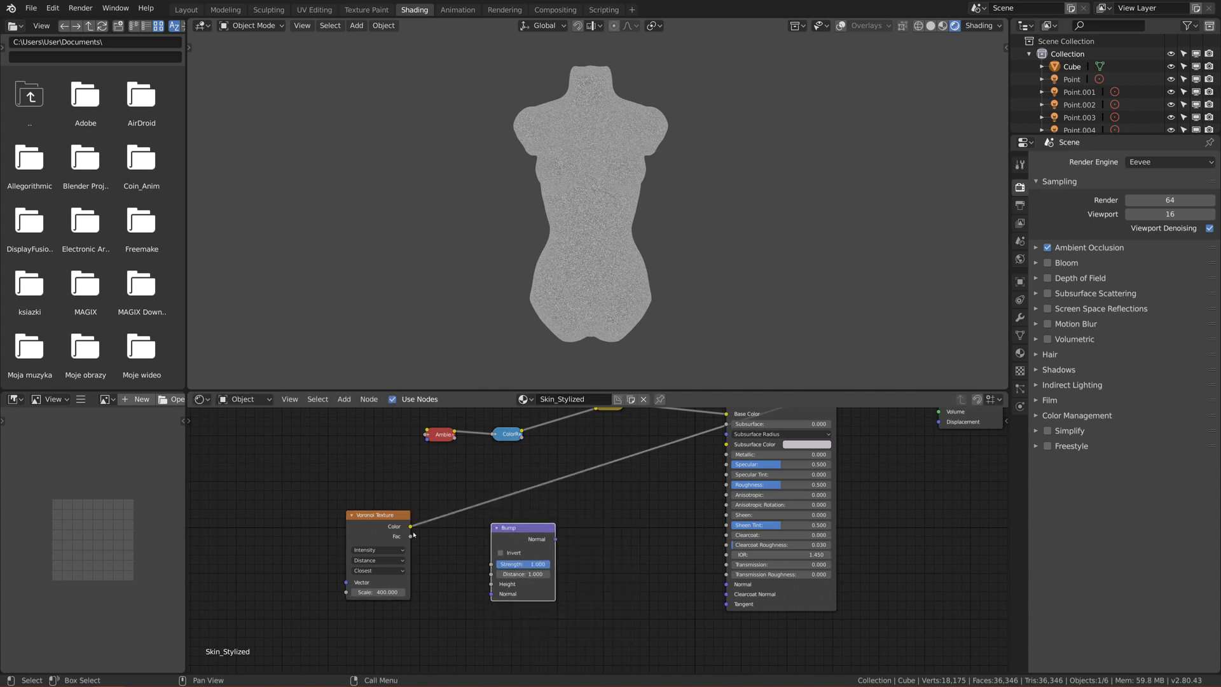
left_click_drag(411, 526, 440, 563)
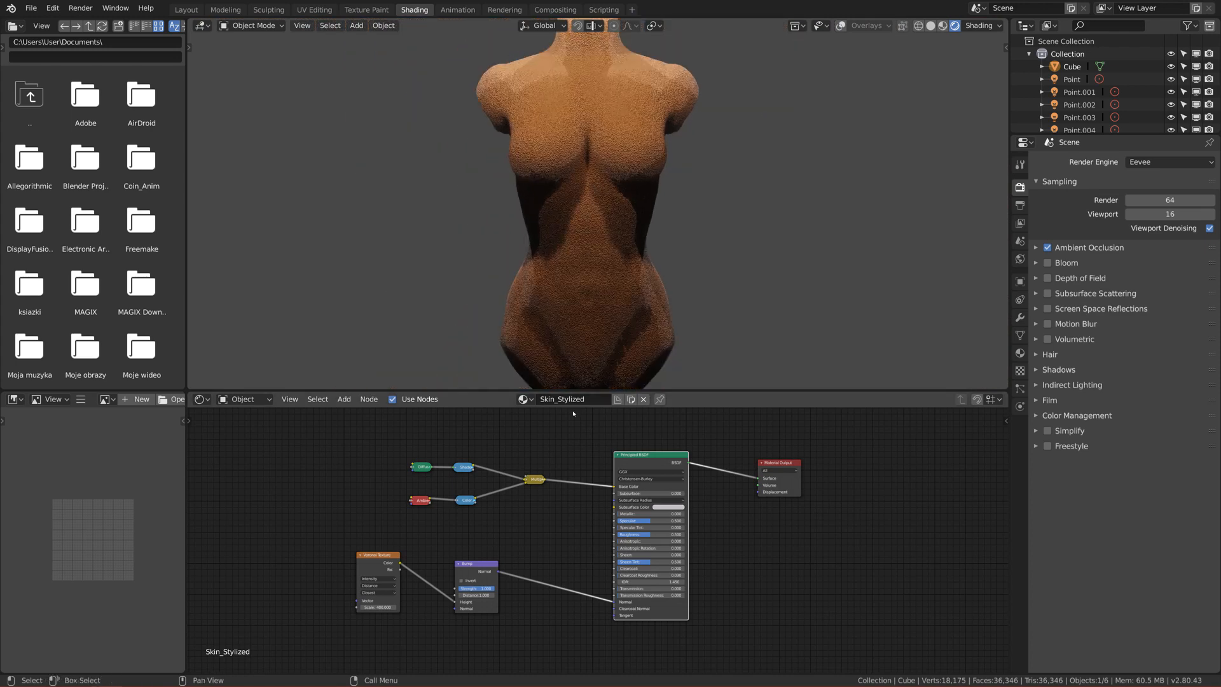
mouse_move(484, 582)
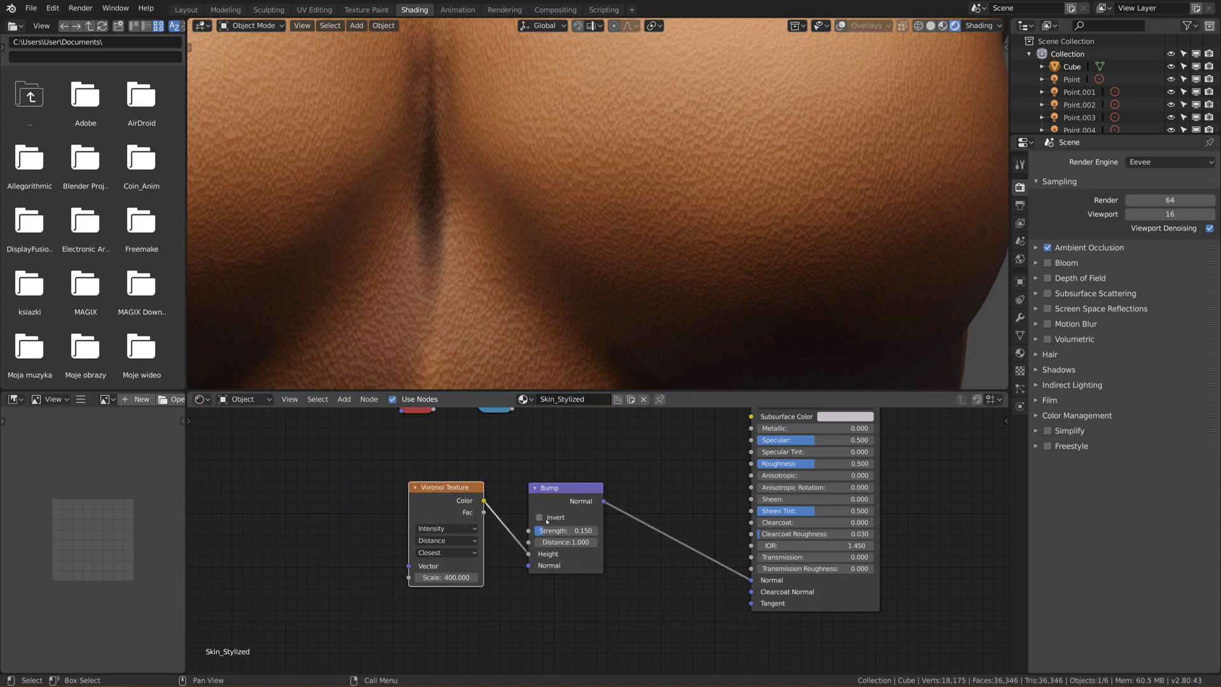
Invert the Bump node's relief on the torso skin and save the project
left_click(539, 517)
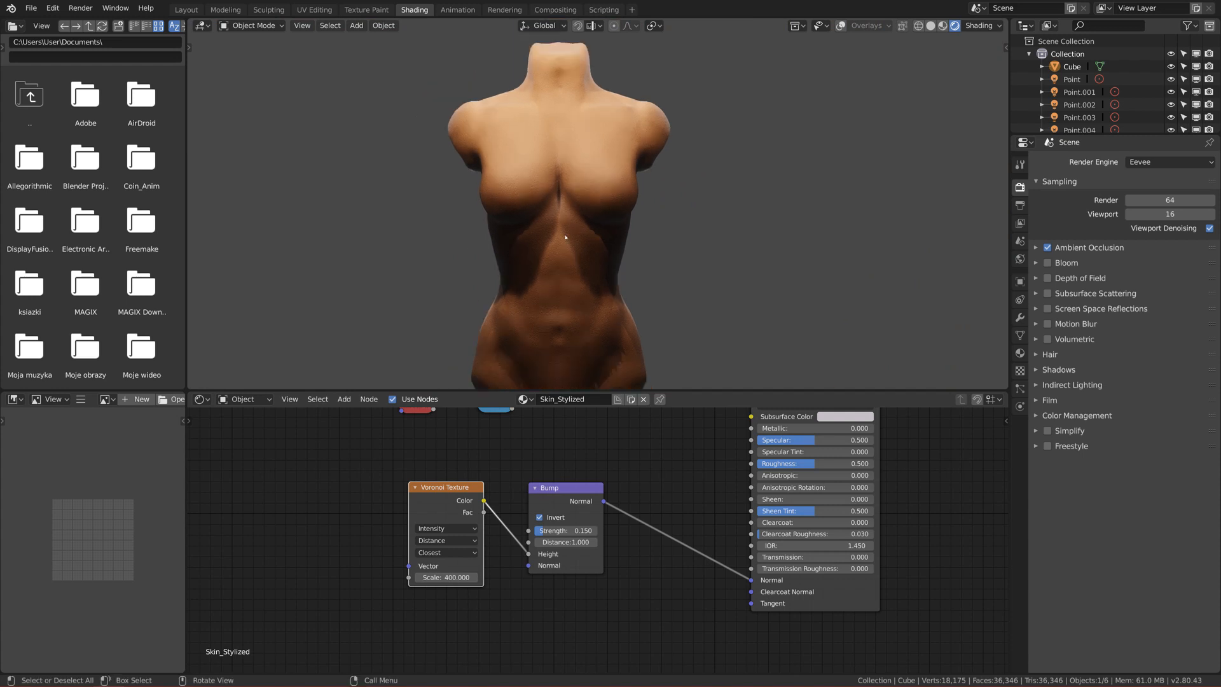
scroll("up", 3)
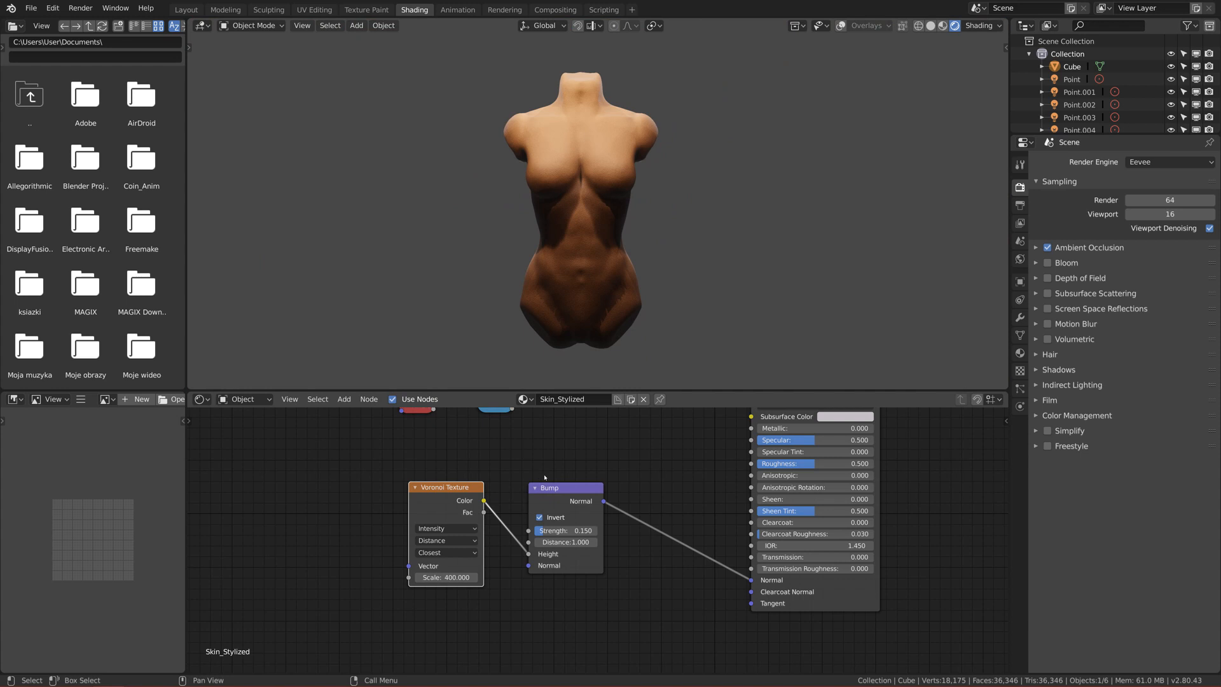
mouse_move(543, 477)
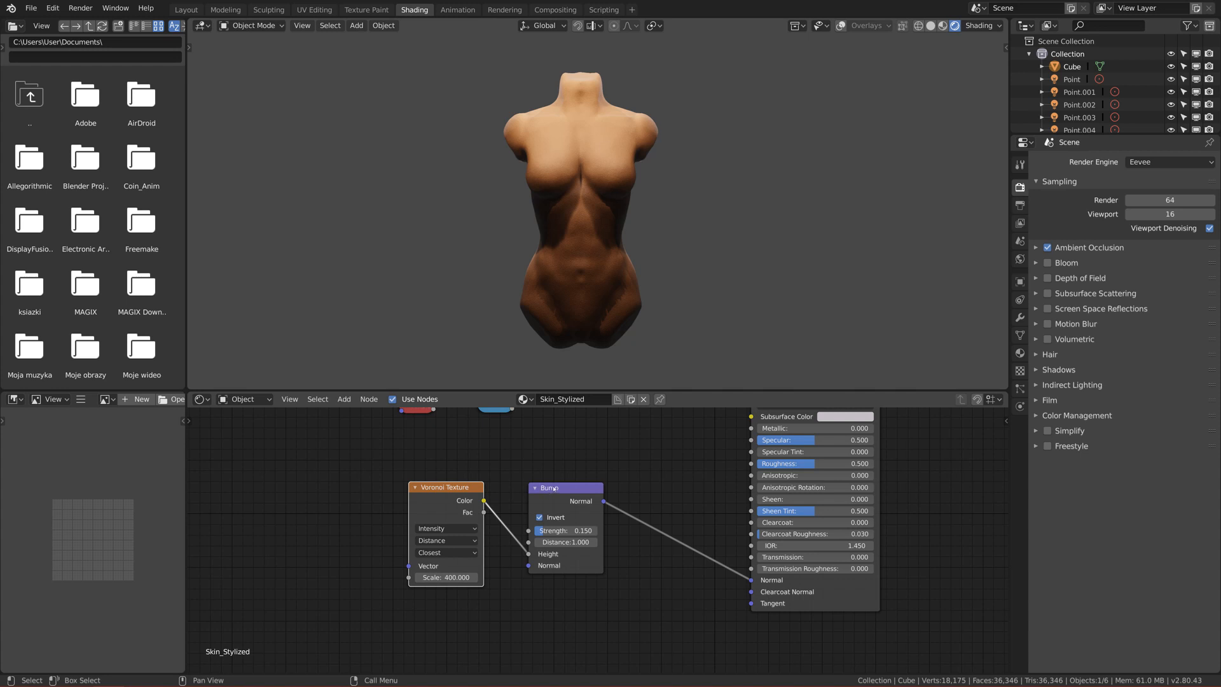
key("ctrl+s")
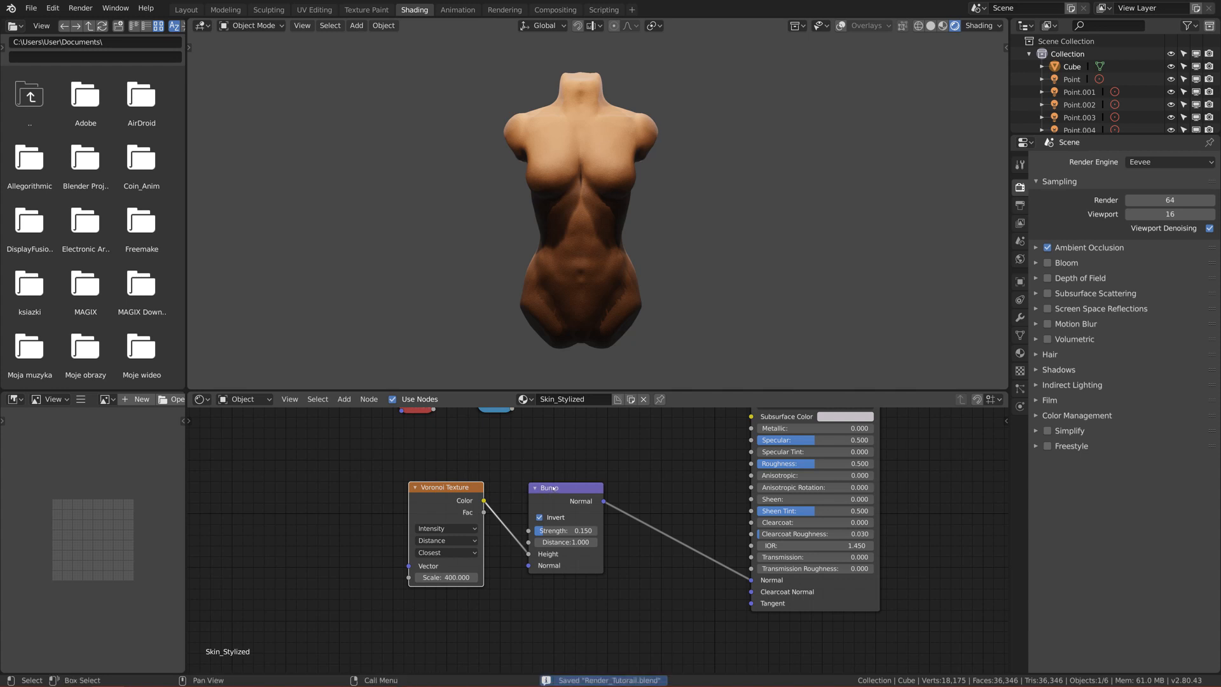